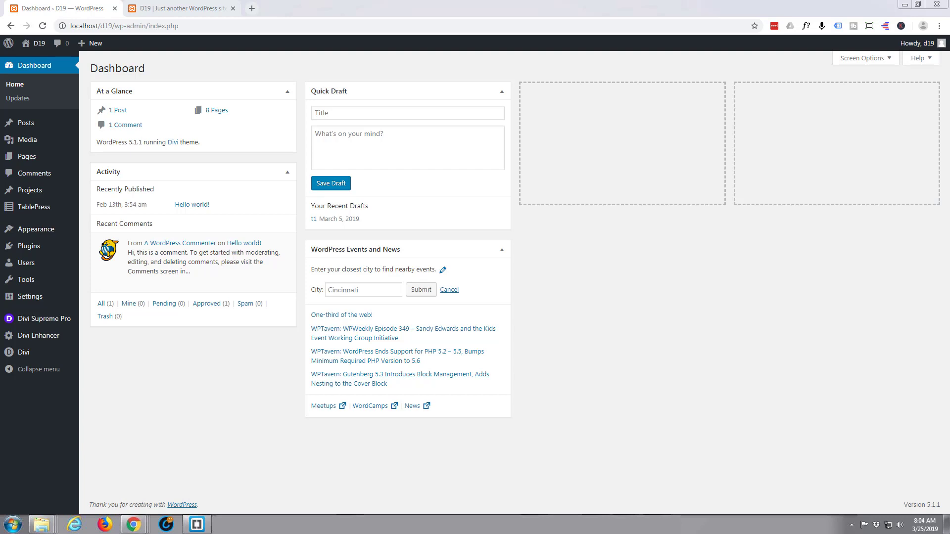
pyautogui.moveTo(194, 8)
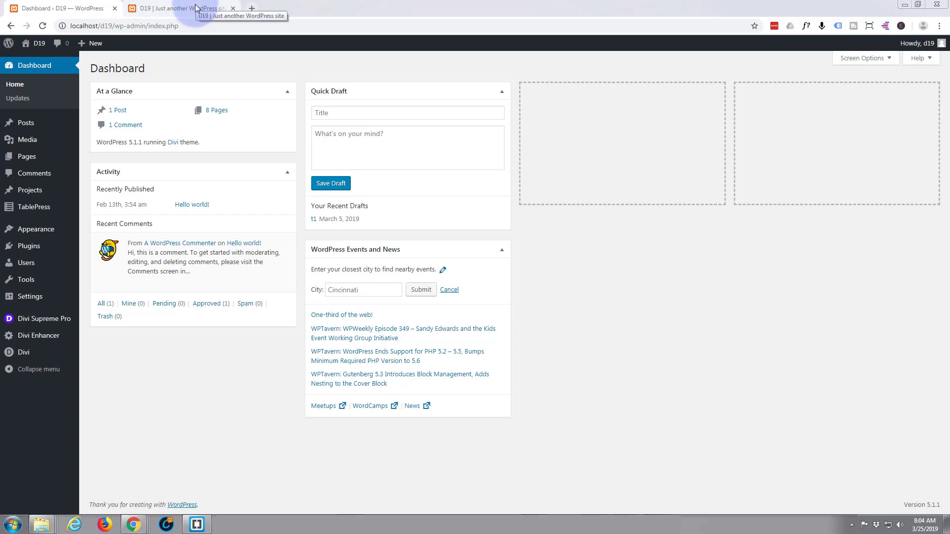
# Preview the live Divi Shades front page, open Sections, then return to the dashboard.
pyautogui.click(176, 8)
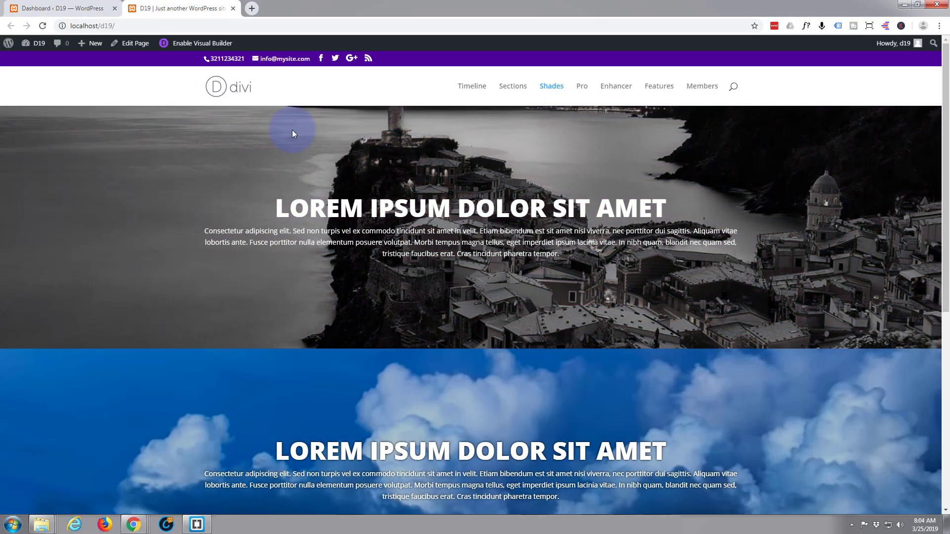
pyautogui.scroll(-3)
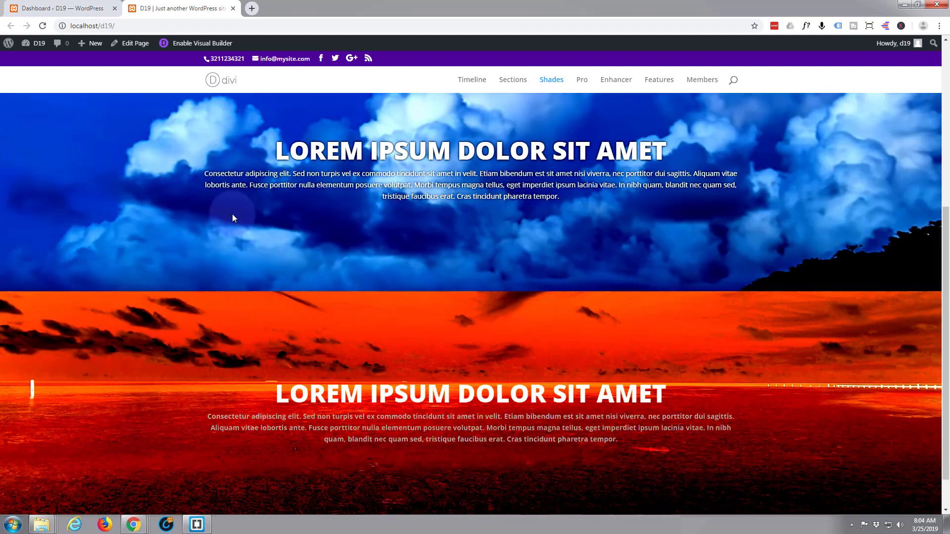
pyautogui.scroll(-3)
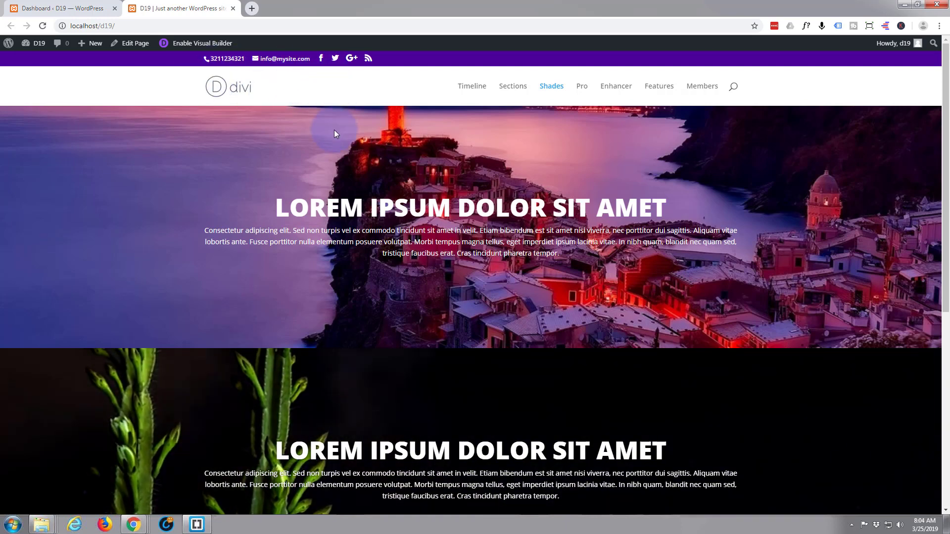
pyautogui.moveTo(352, 94)
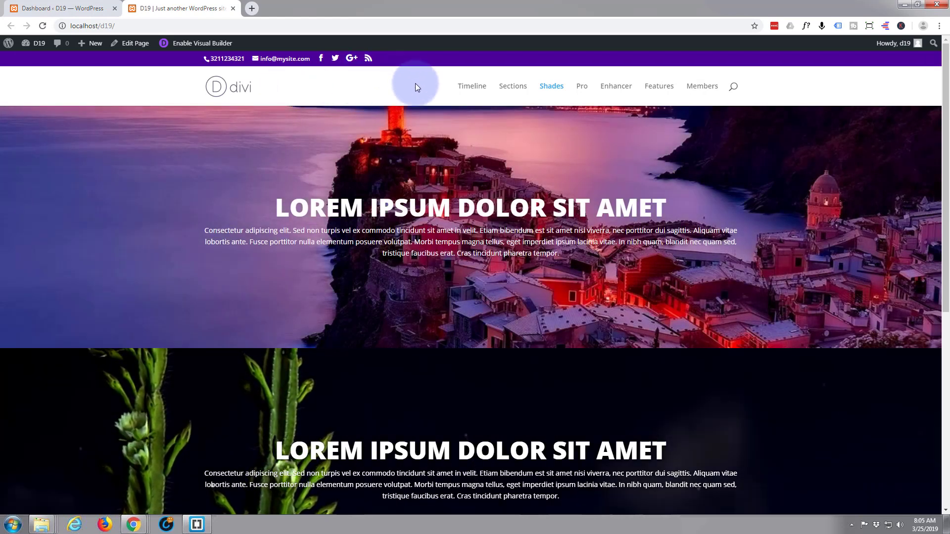
pyautogui.moveTo(388, 92)
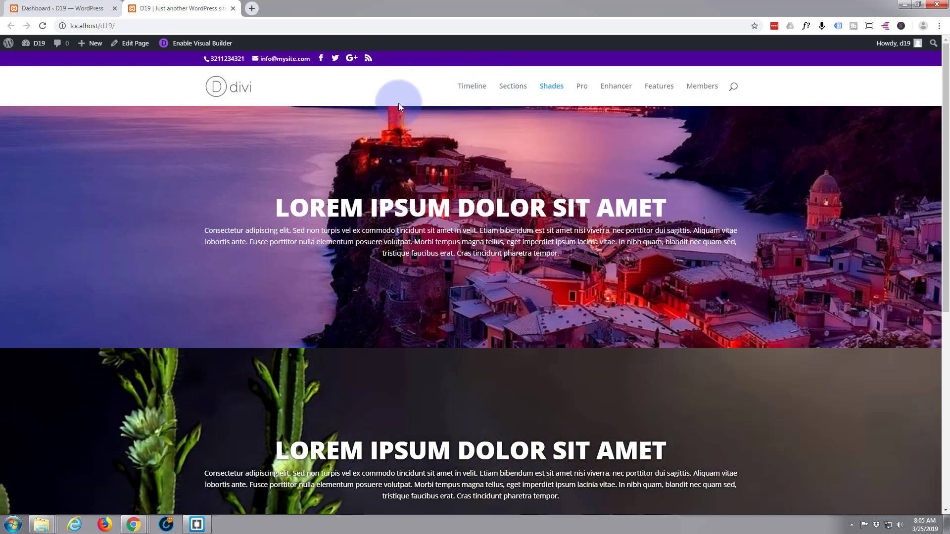
pyautogui.click(512, 86)
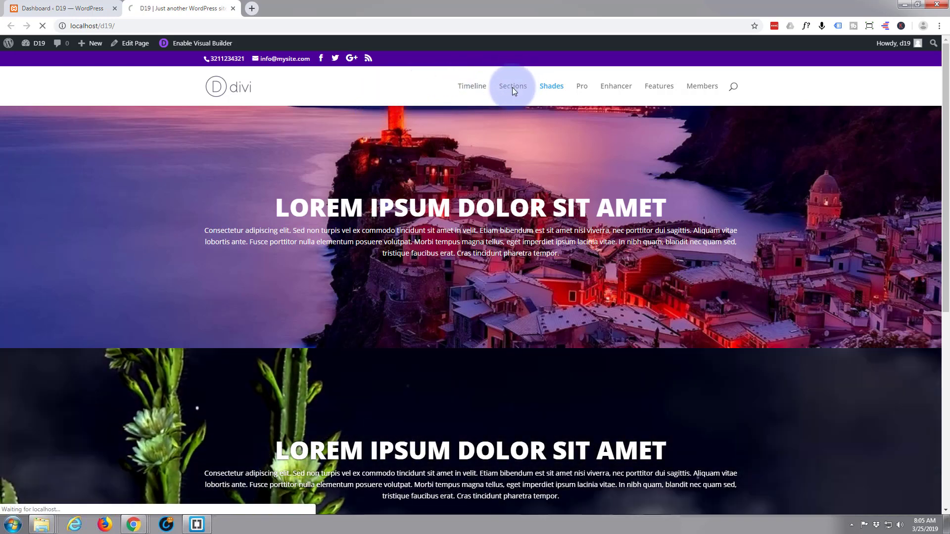
pyautogui.click(512, 86)
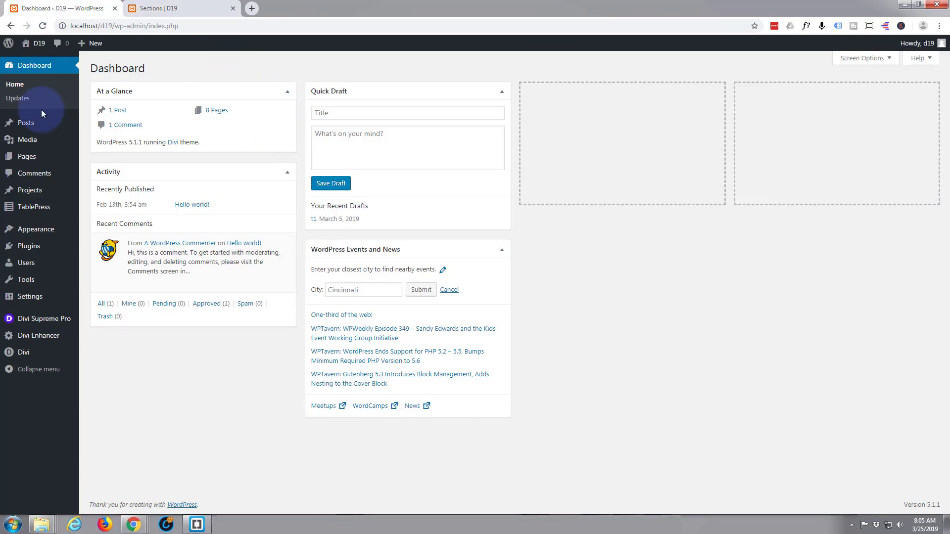
# Add a new page titled 'Password' from All Pages.
pyautogui.click(27, 157)
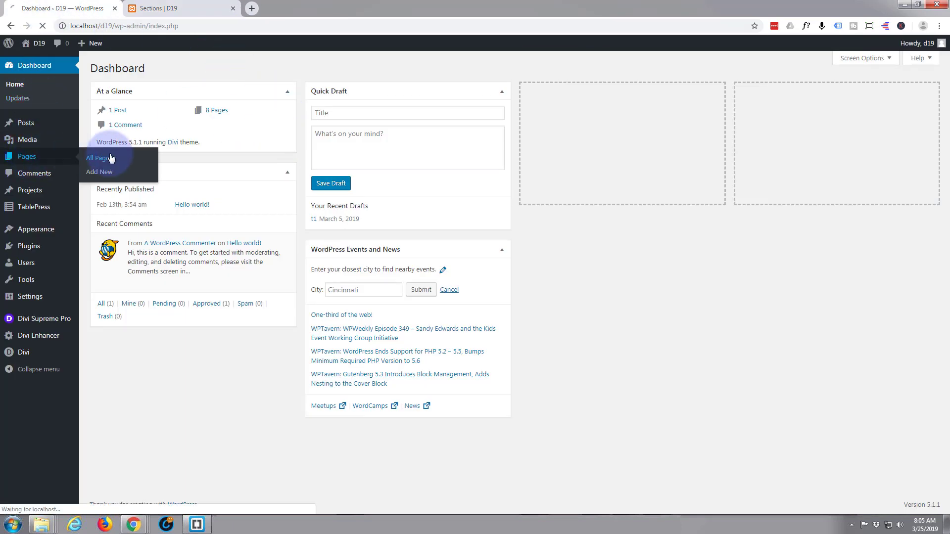
pyautogui.click(97, 158)
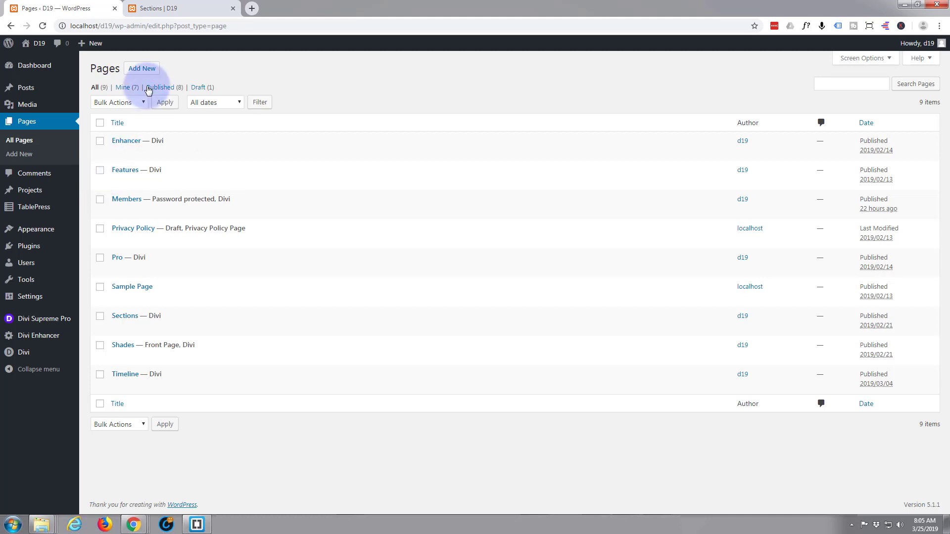
pyautogui.click(141, 67)
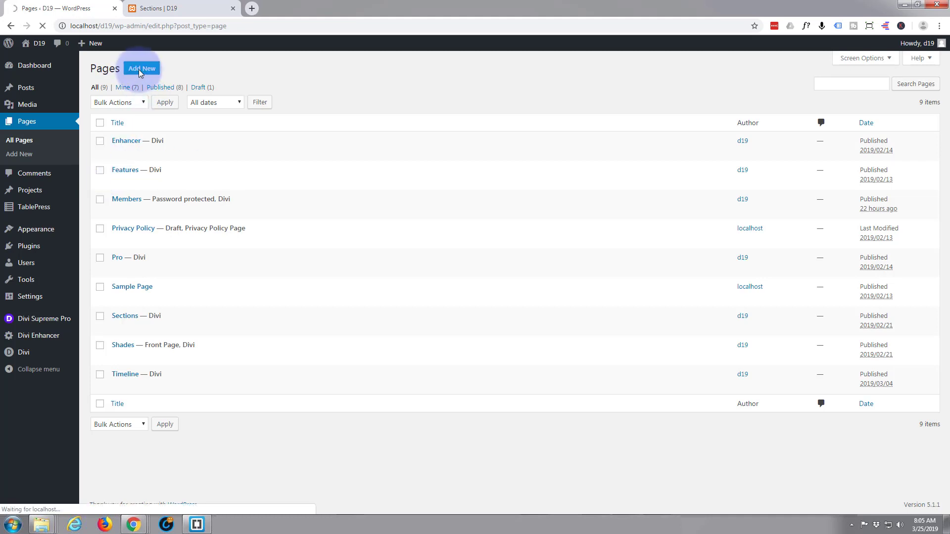
pyautogui.click(142, 68)
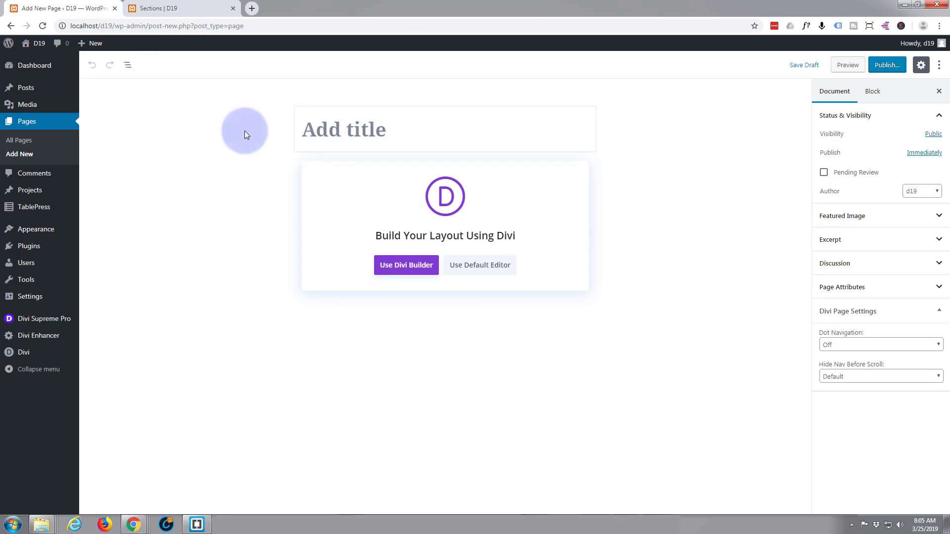
pyautogui.write('P')
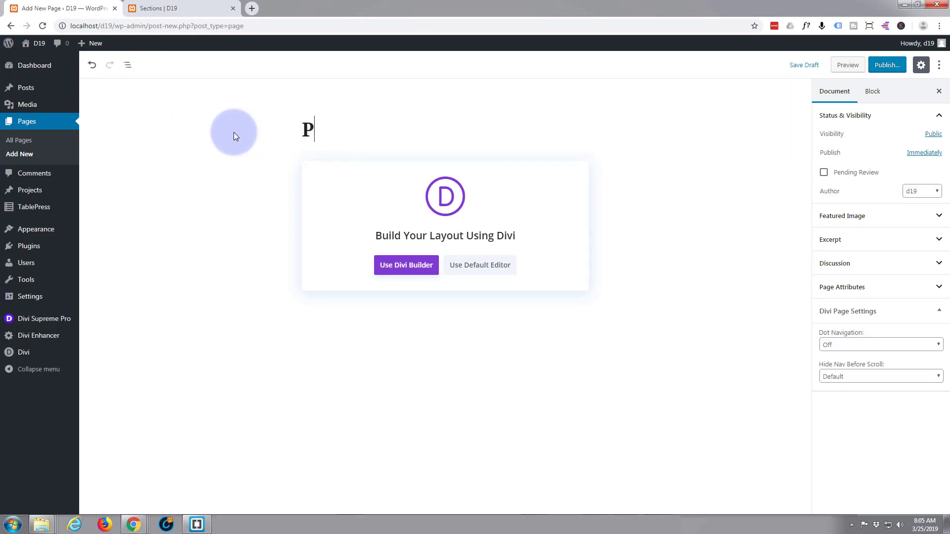
pyautogui.write('assword')
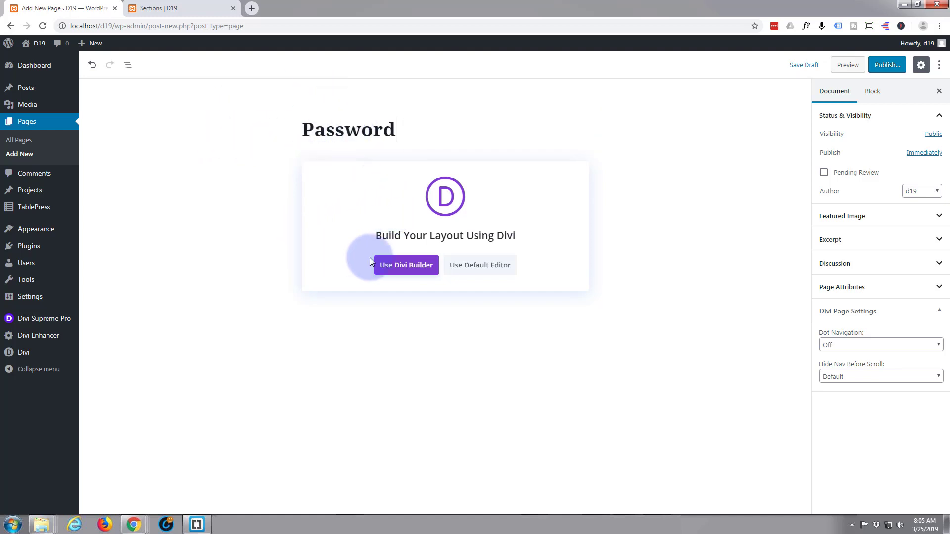
# Open the Password page in the Divi Builder.
pyautogui.click(406, 265)
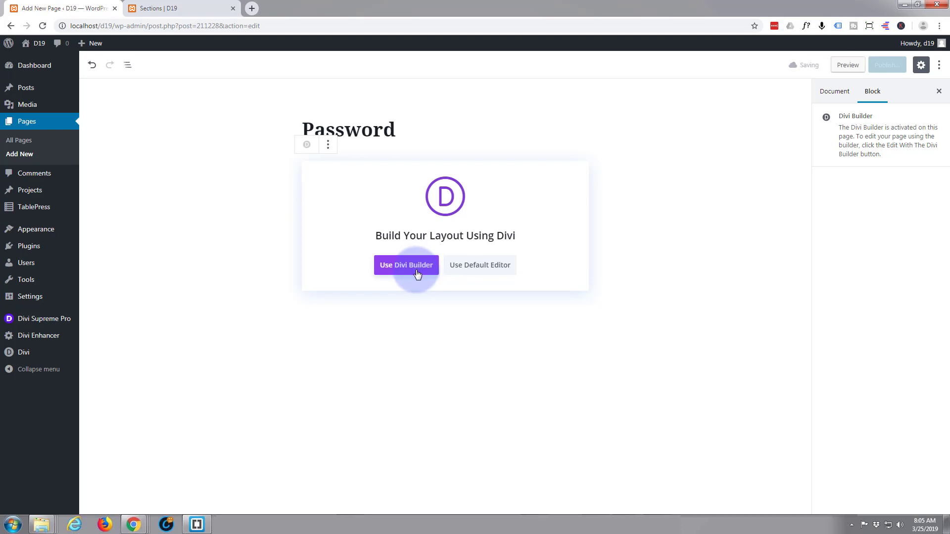
pyautogui.click(405, 265)
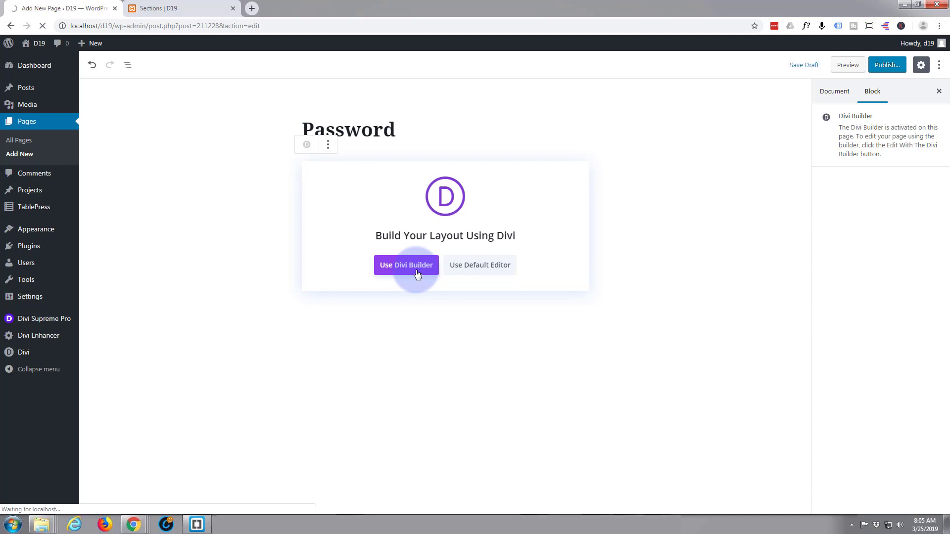
pyautogui.click(406, 264)
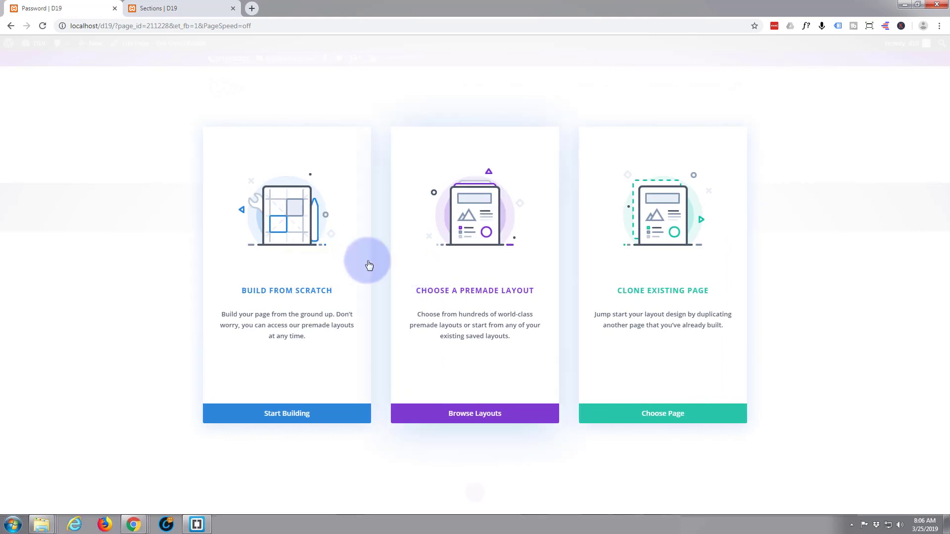
# Browse premade layouts and apply the Digital Payments landing page layout.
pyautogui.click(475, 413)
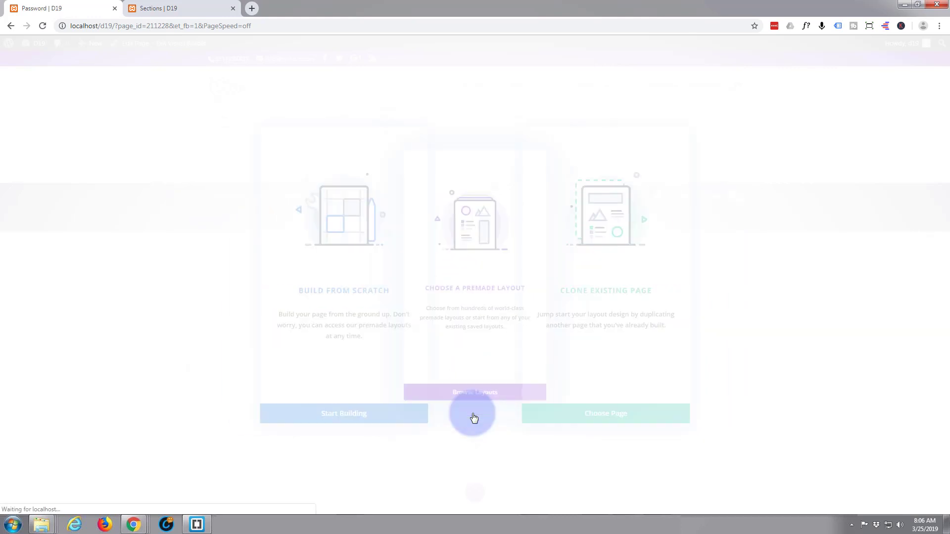
pyautogui.click(474, 391)
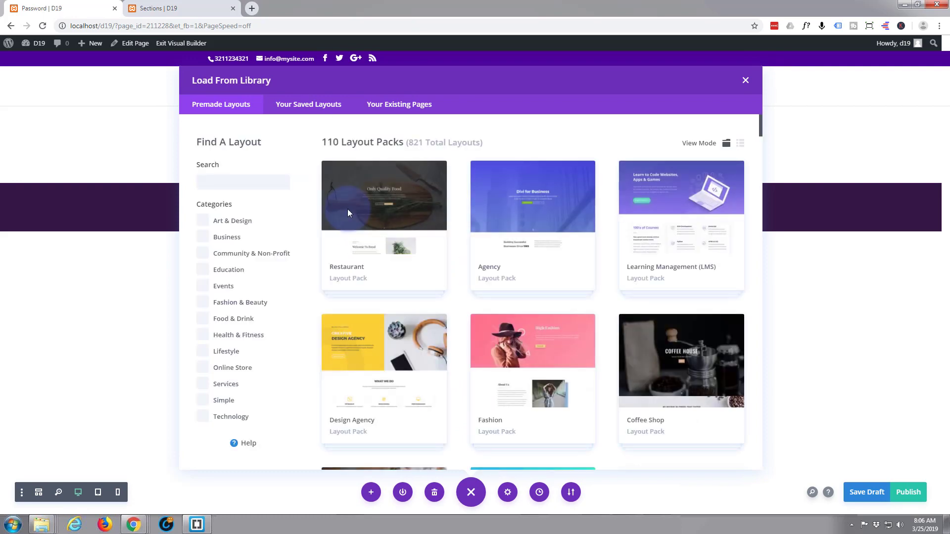
pyautogui.scroll(-3)
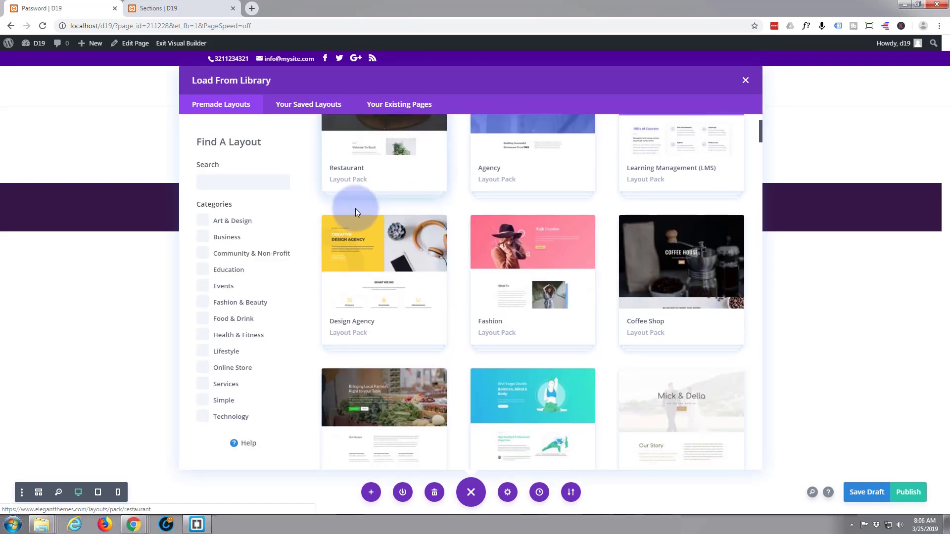
pyautogui.scroll(-3)
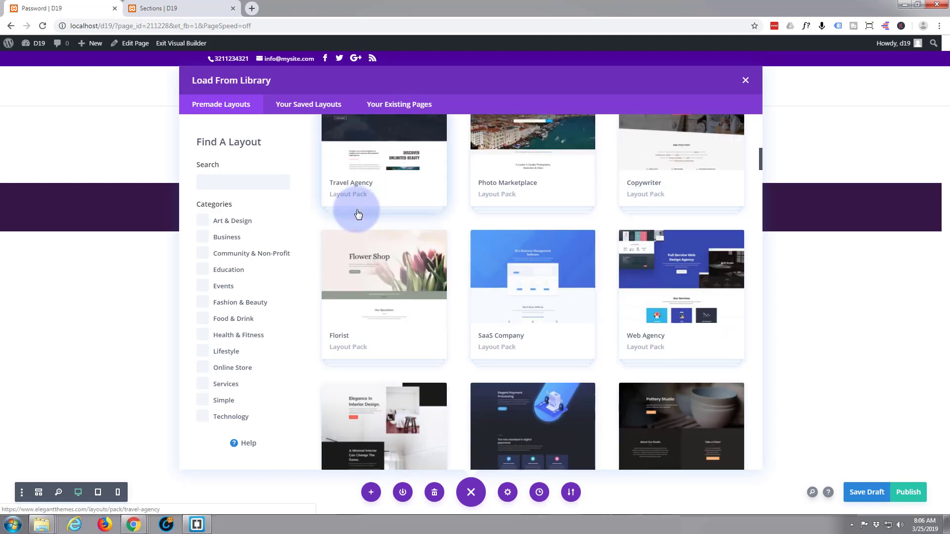
pyautogui.scroll(-3)
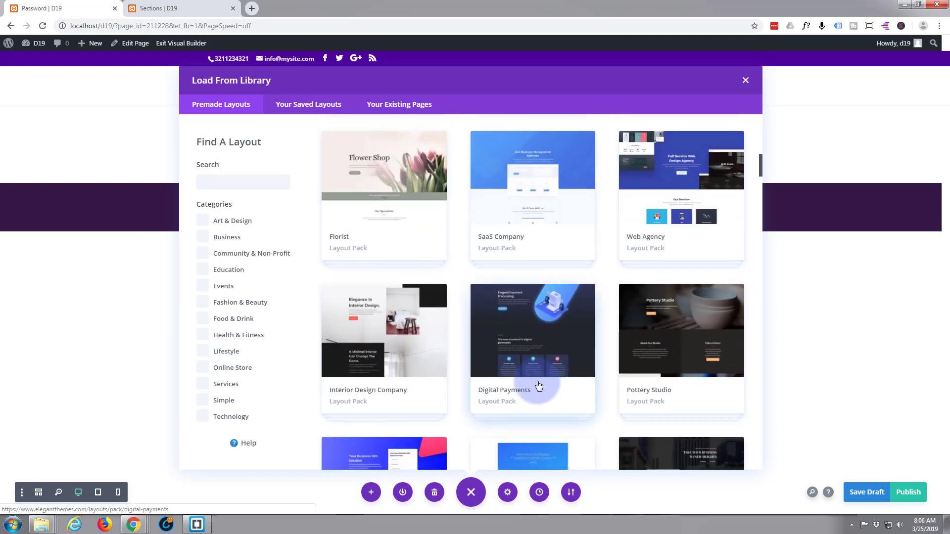
pyautogui.click(532, 330)
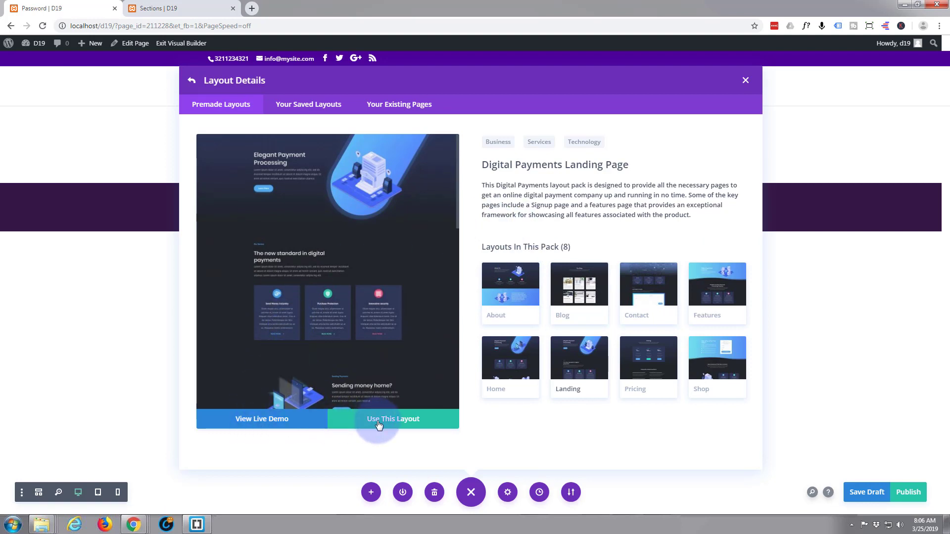
pyautogui.click(392, 418)
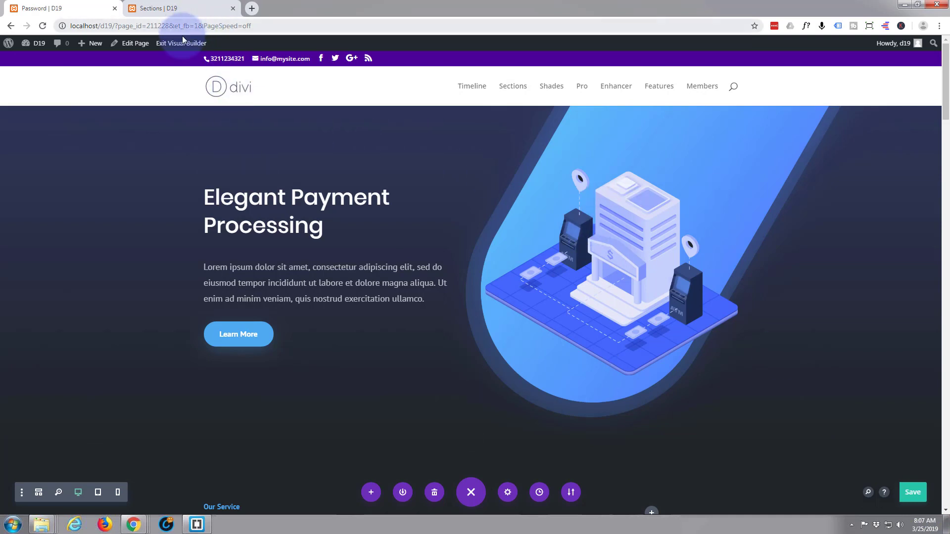
# Exit the Visual Builder on the Password page and open the Dashboard.
pyautogui.click(181, 43)
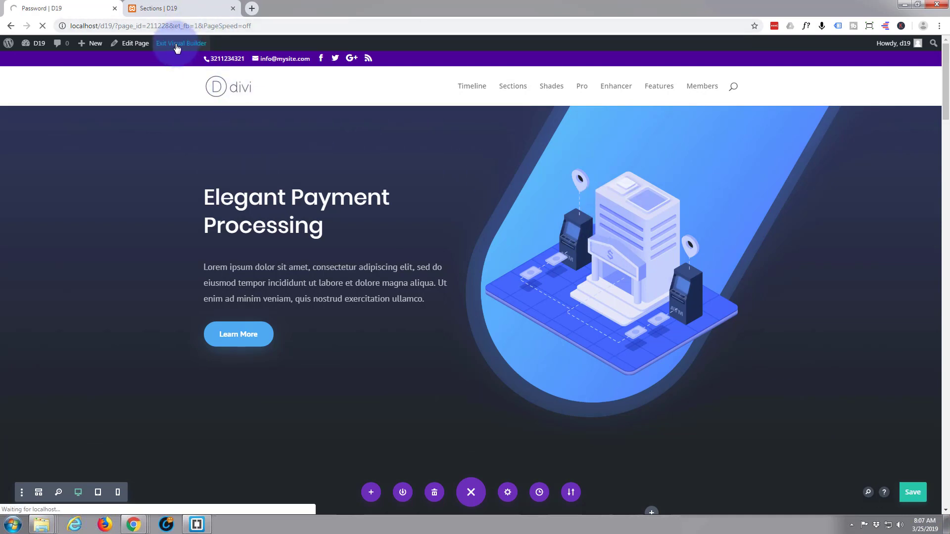
pyautogui.click(181, 44)
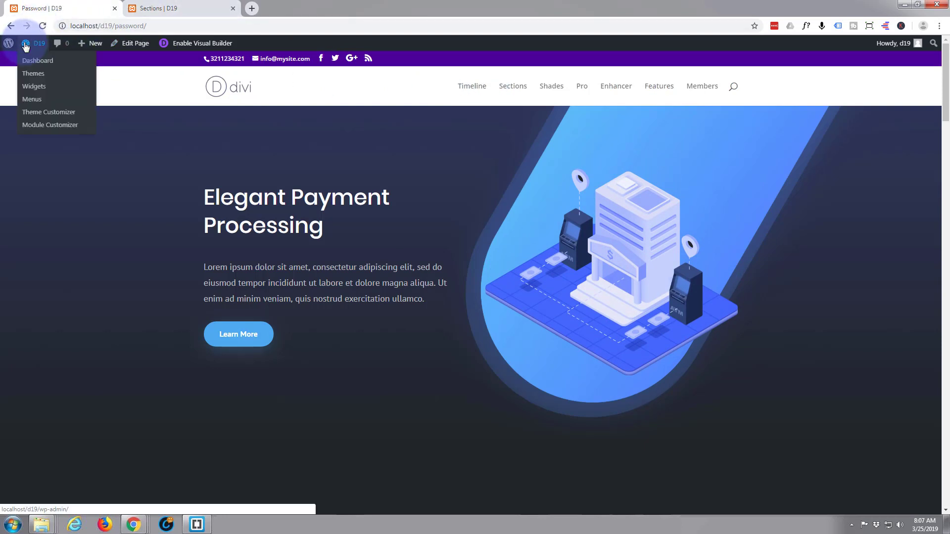
pyautogui.click(38, 60)
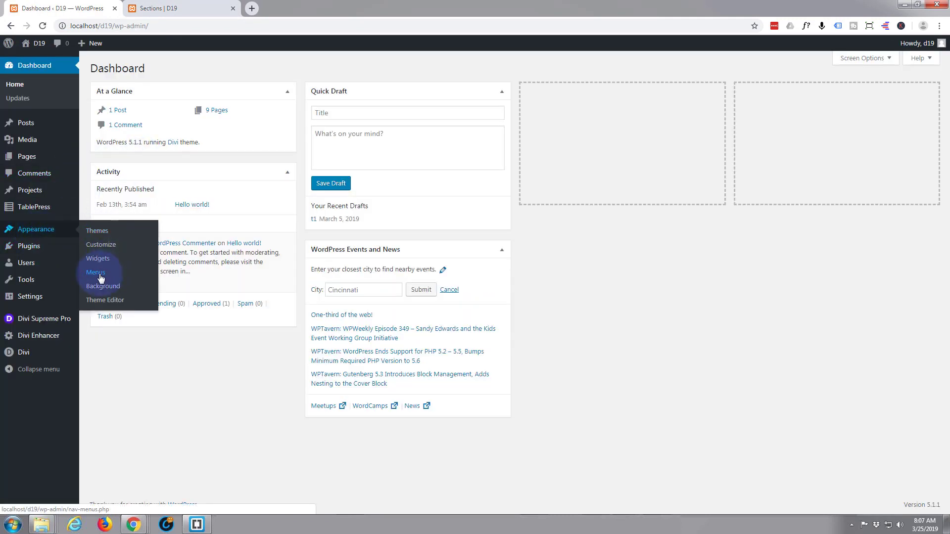
# Add the Password page to the main menu, save it, and reload the Sections tab.
pyautogui.click(95, 273)
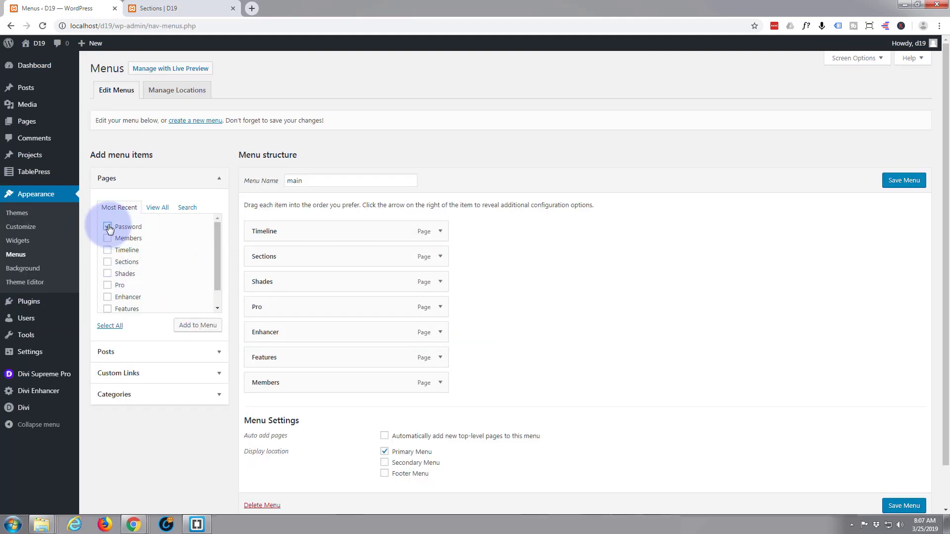
pyautogui.click(107, 226)
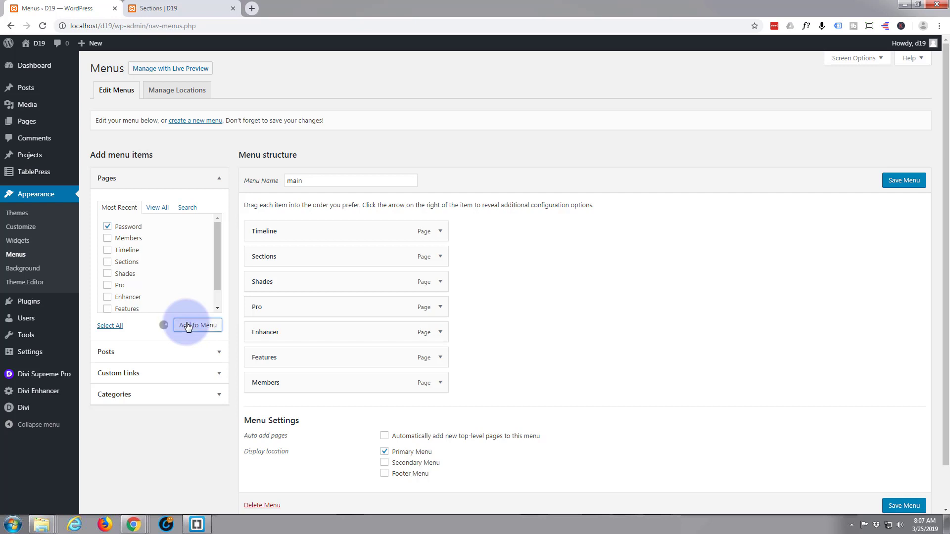
pyautogui.click(198, 325)
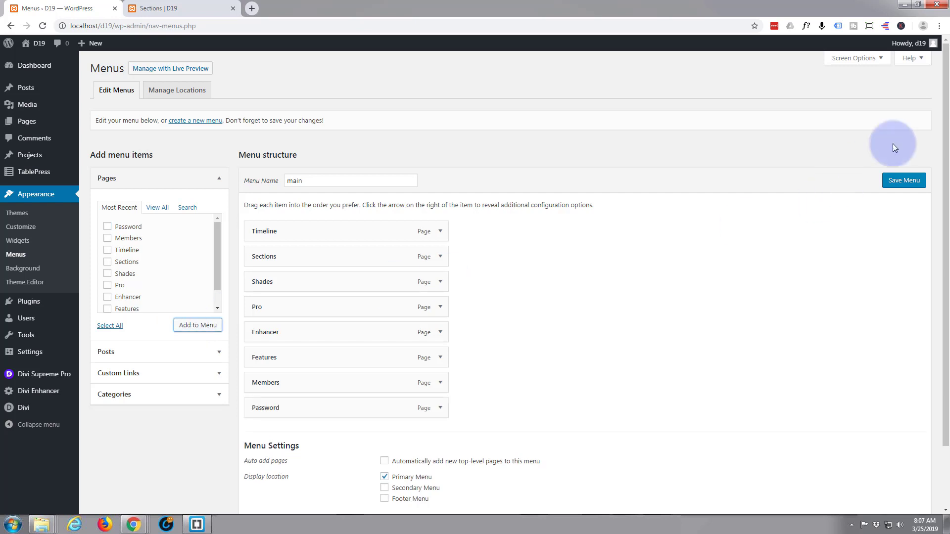
pyautogui.click(175, 8)
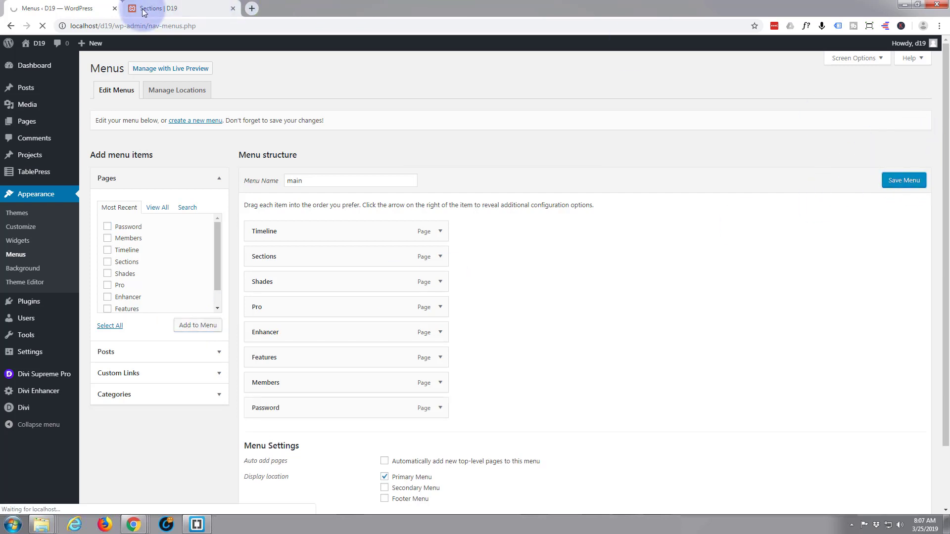
pyautogui.click(176, 8)
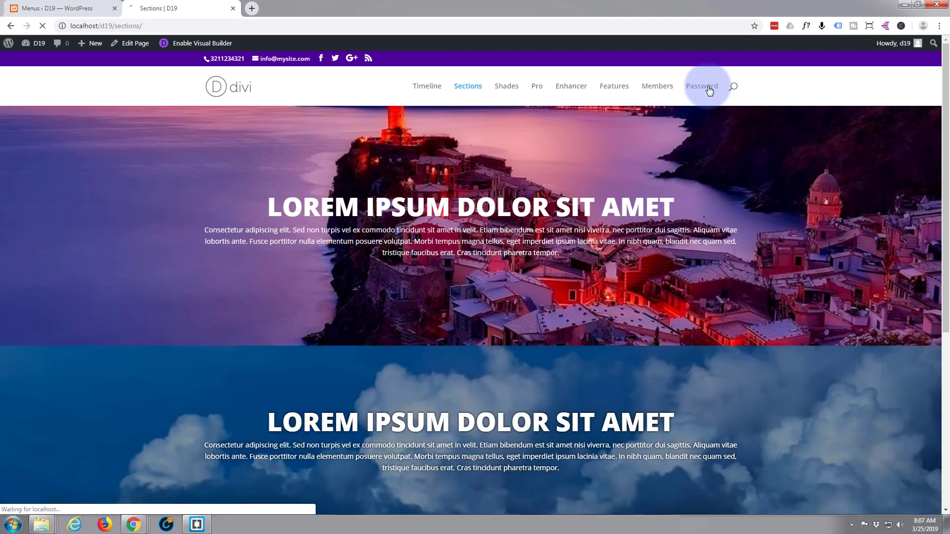
# Open Password from the site menu and scroll through its Digital Payments content.
pyautogui.click(701, 86)
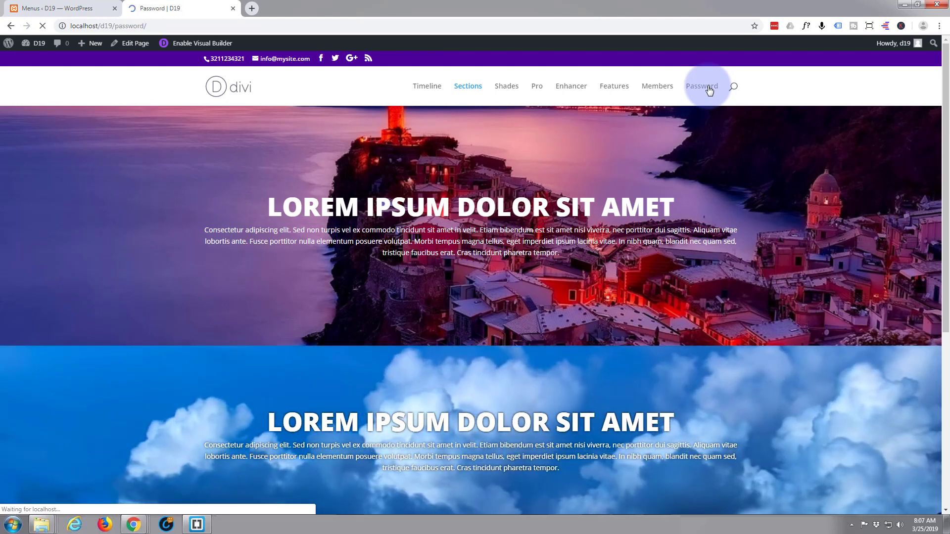
pyautogui.click(701, 86)
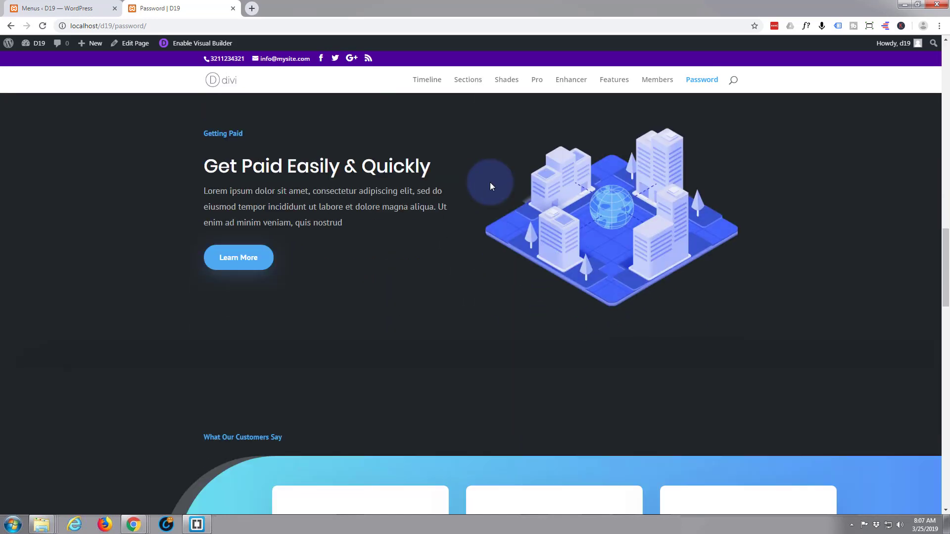
pyautogui.scroll(-3)
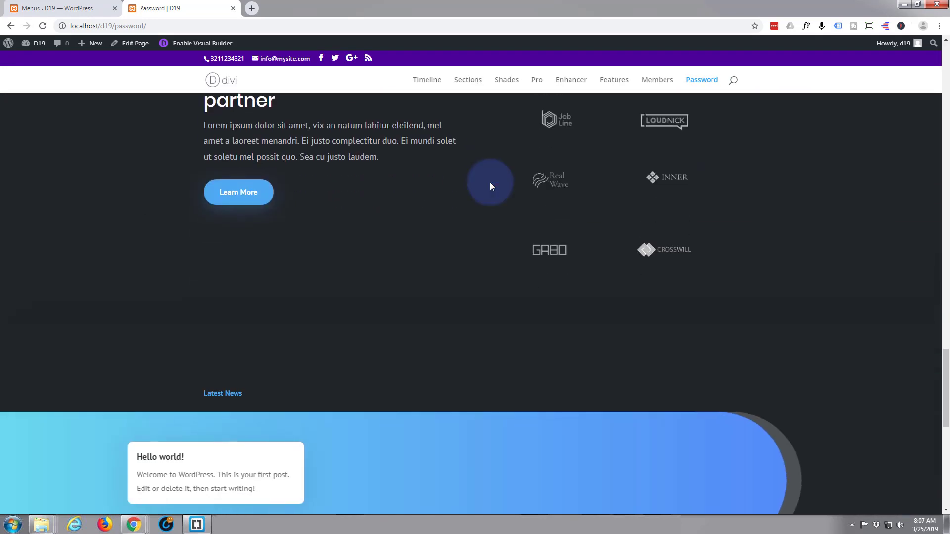
pyautogui.scroll(-3)
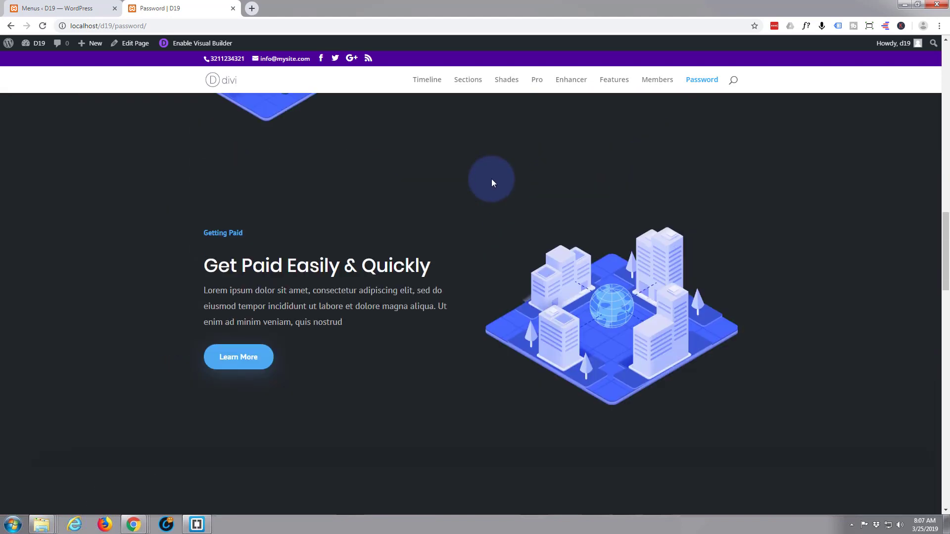
pyautogui.scroll(-3)
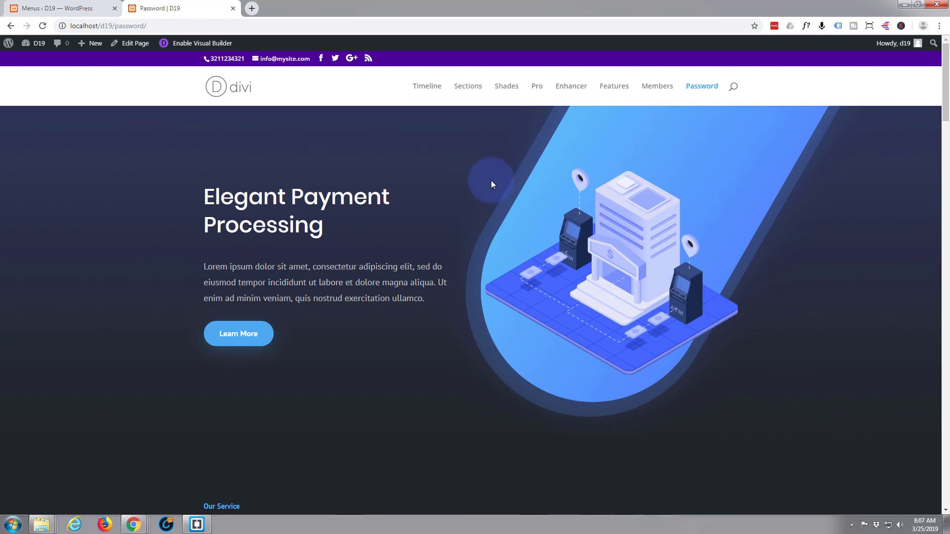
pyautogui.moveTo(347, 125)
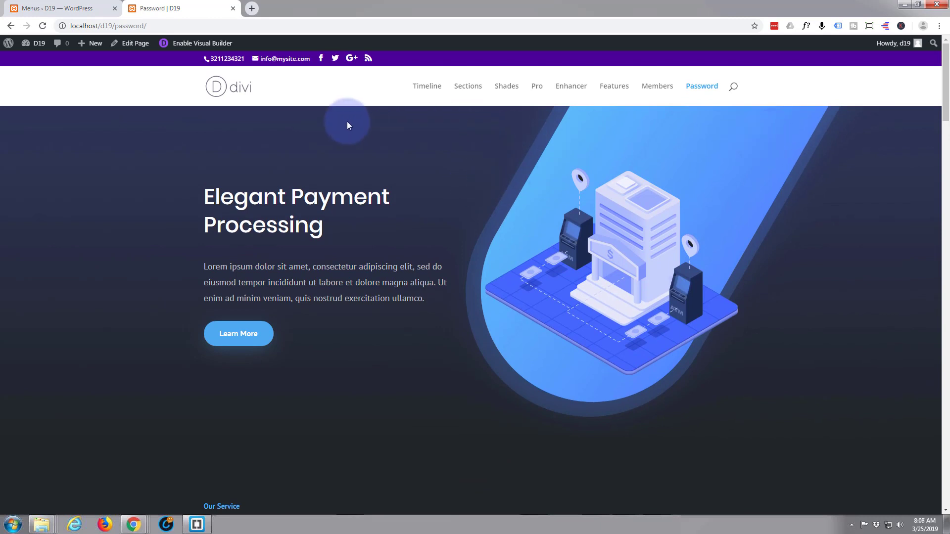
pyautogui.moveTo(108, 87)
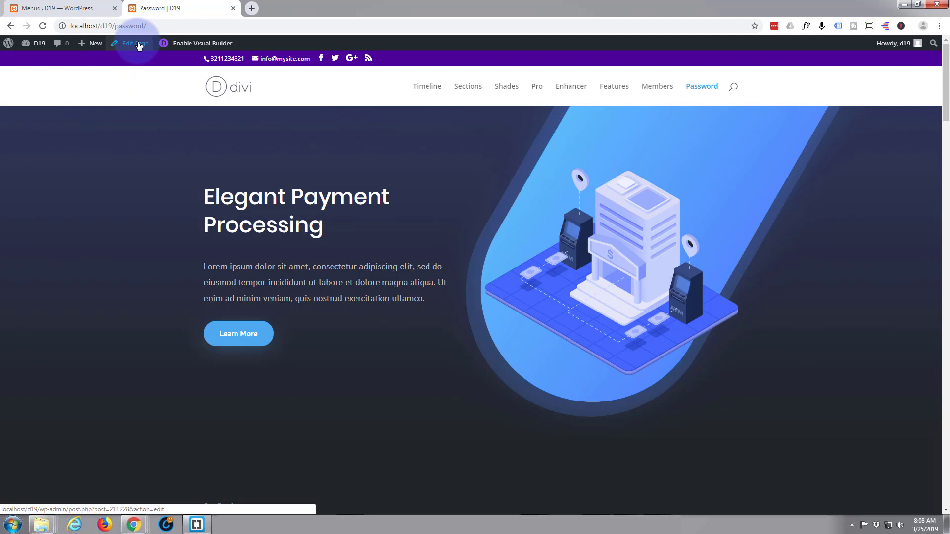
# Set the Password page's visibility to Password Protected with a password and update it.
pyautogui.click(134, 43)
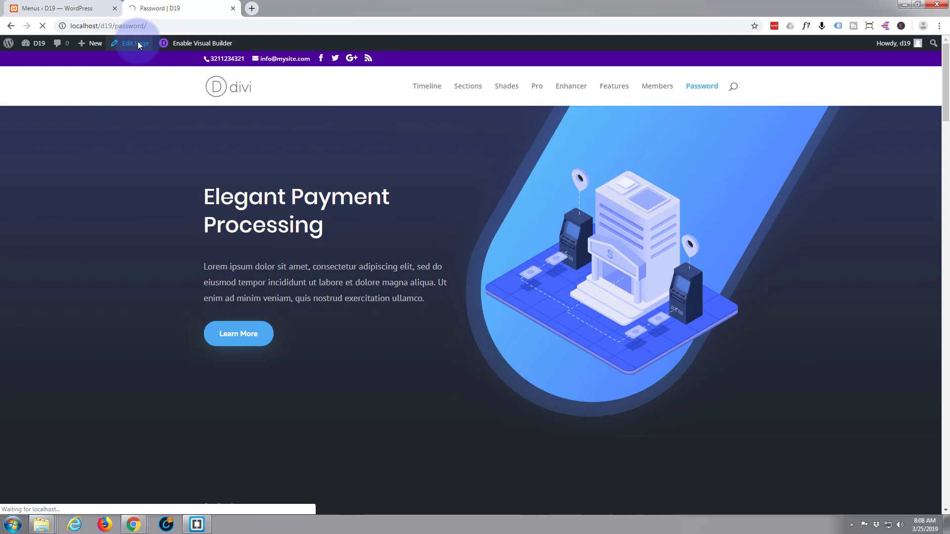
pyautogui.click(132, 43)
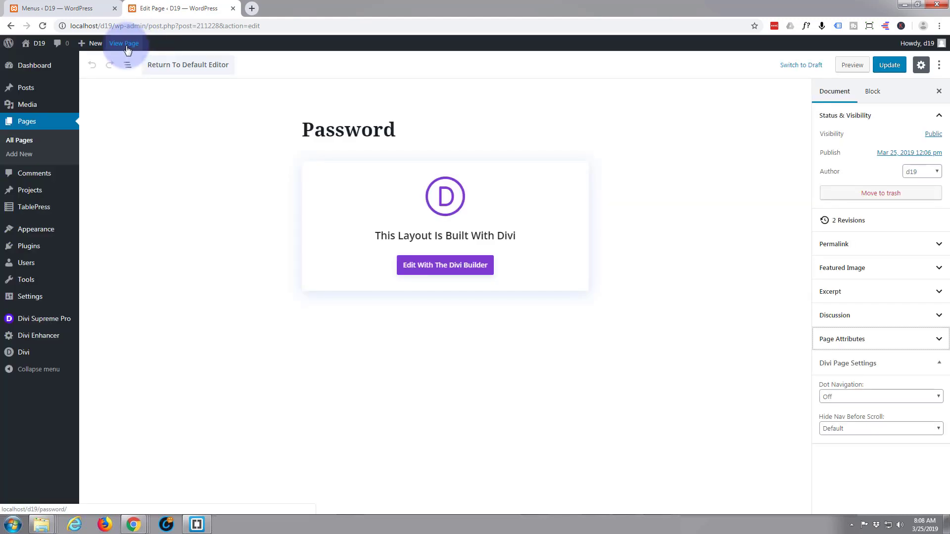
pyautogui.moveTo(696, 73)
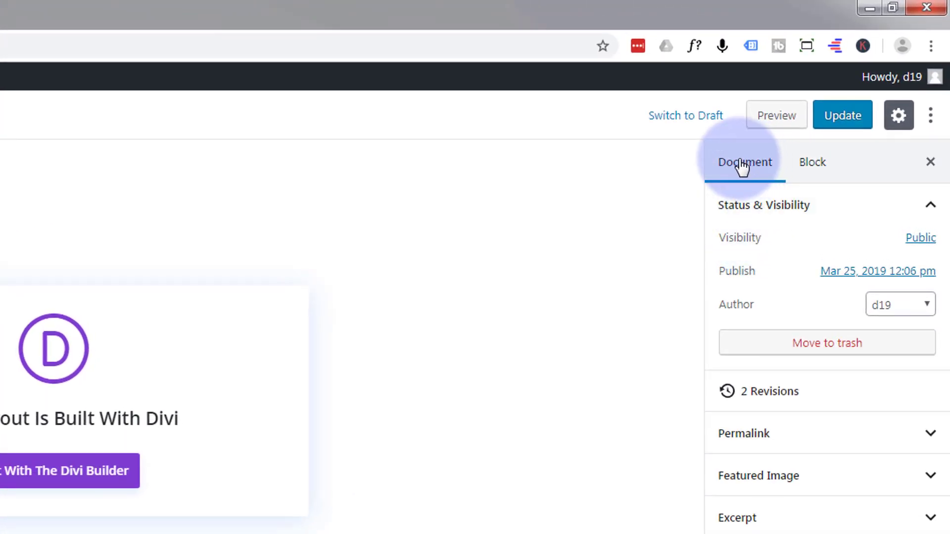
pyautogui.moveTo(888, 237)
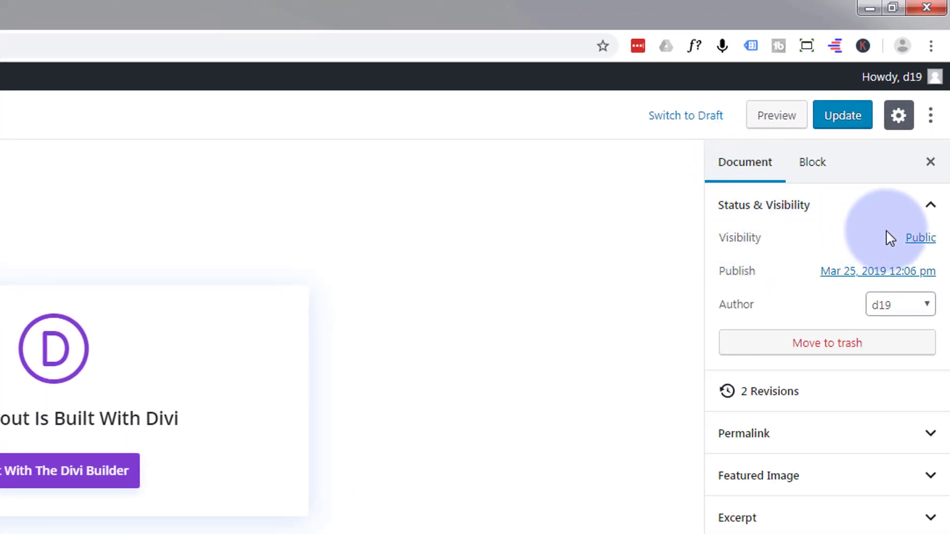
pyautogui.click(920, 238)
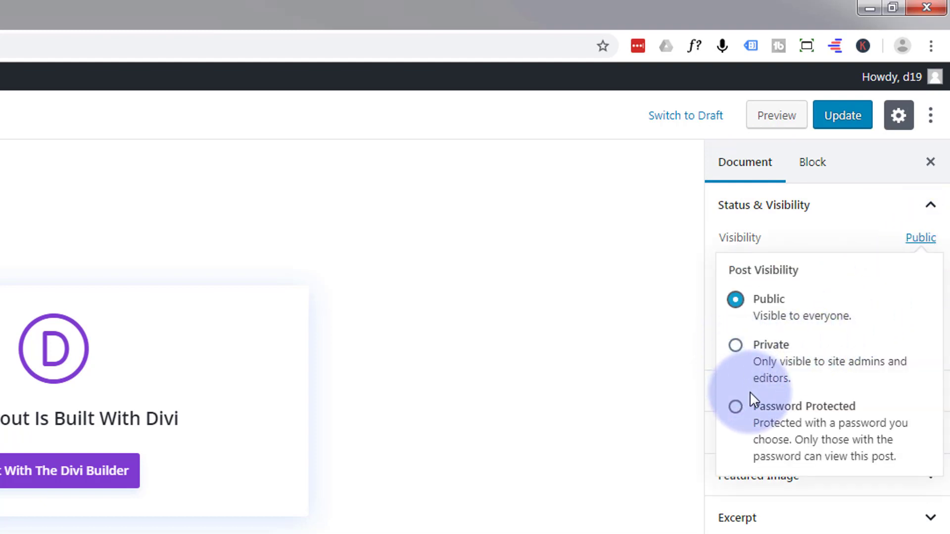
pyautogui.moveTo(737, 412)
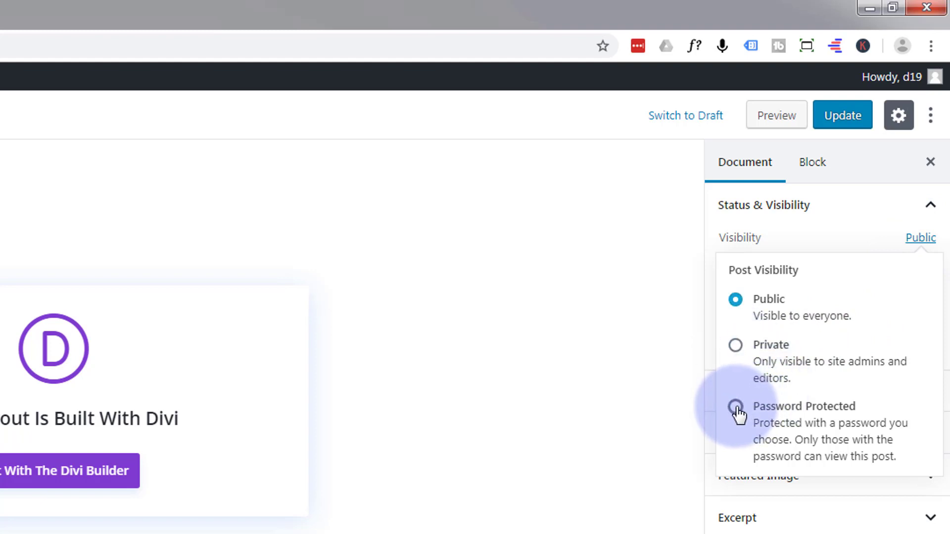
pyautogui.click(735, 408)
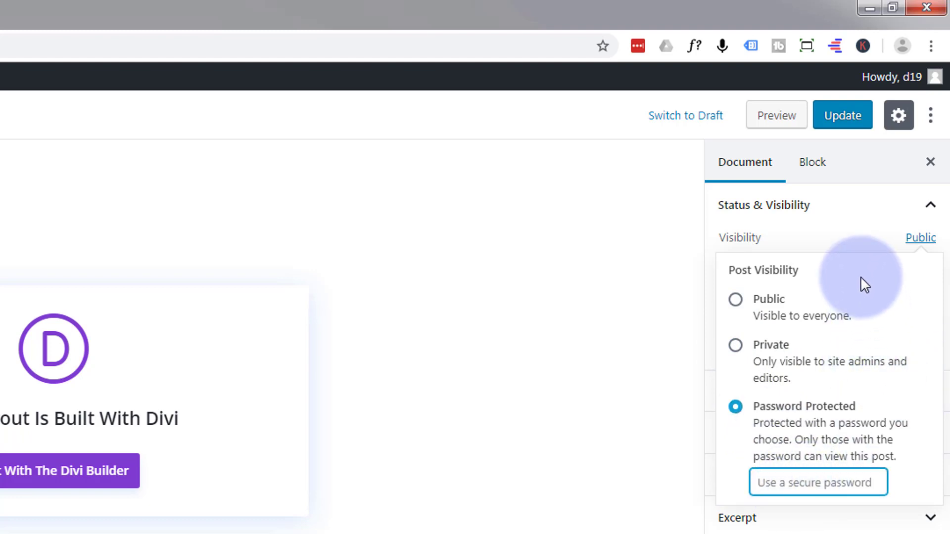
pyautogui.click(817, 482)
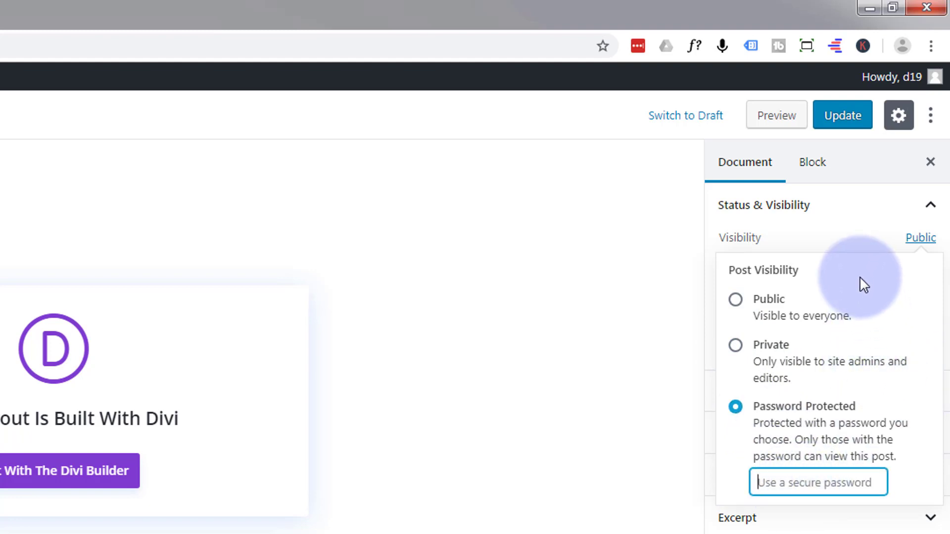
pyautogui.write('Password')
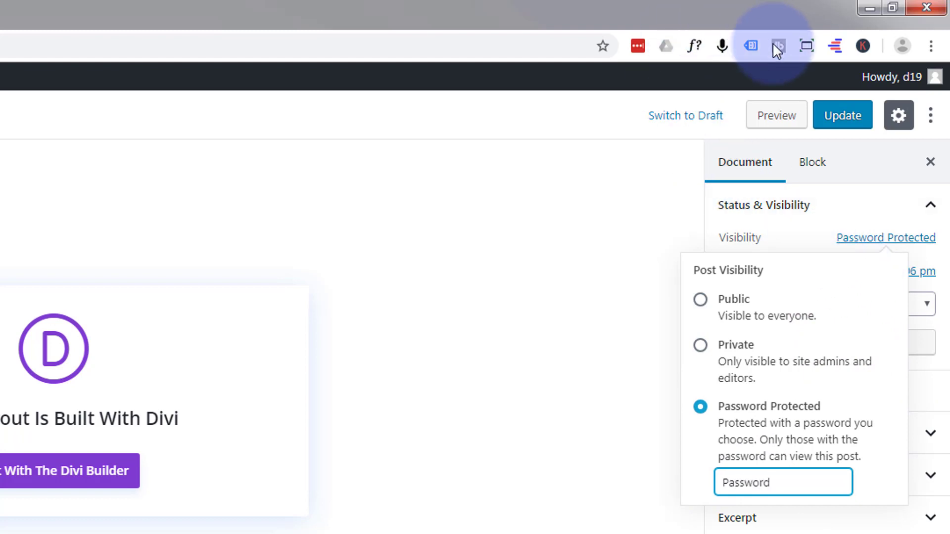
pyautogui.click(842, 114)
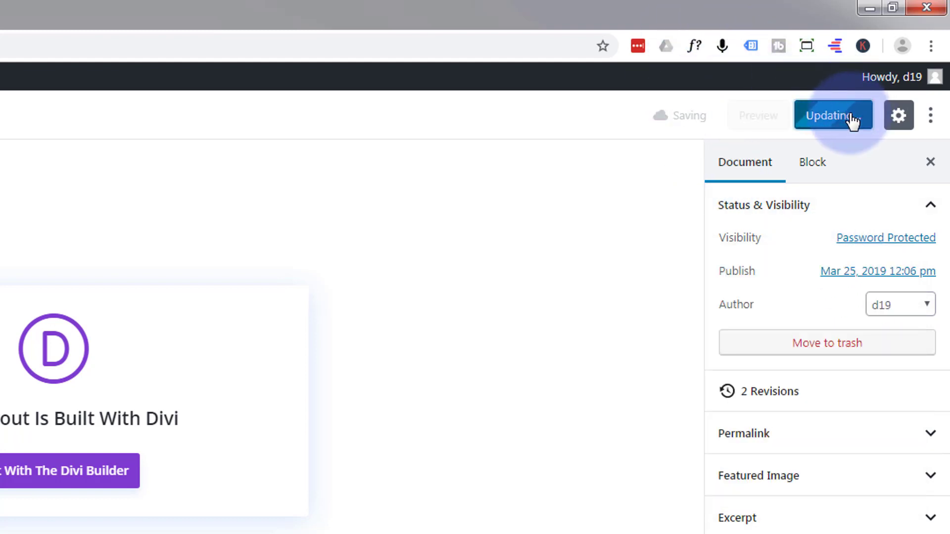
pyautogui.click(832, 115)
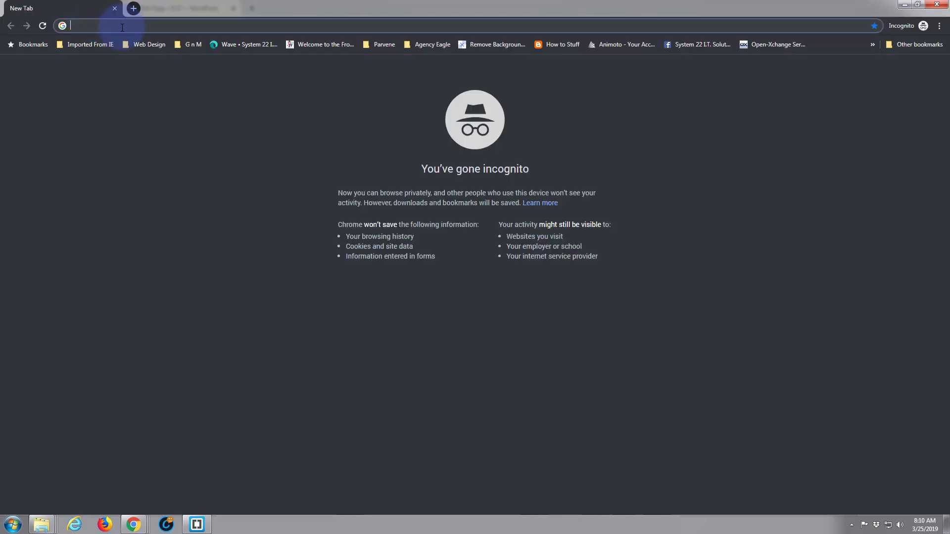
# At localhost/d19 in incognito, open Password, submit the password, and view the unlocked content.
pyautogui.write('http://localhost/d19')
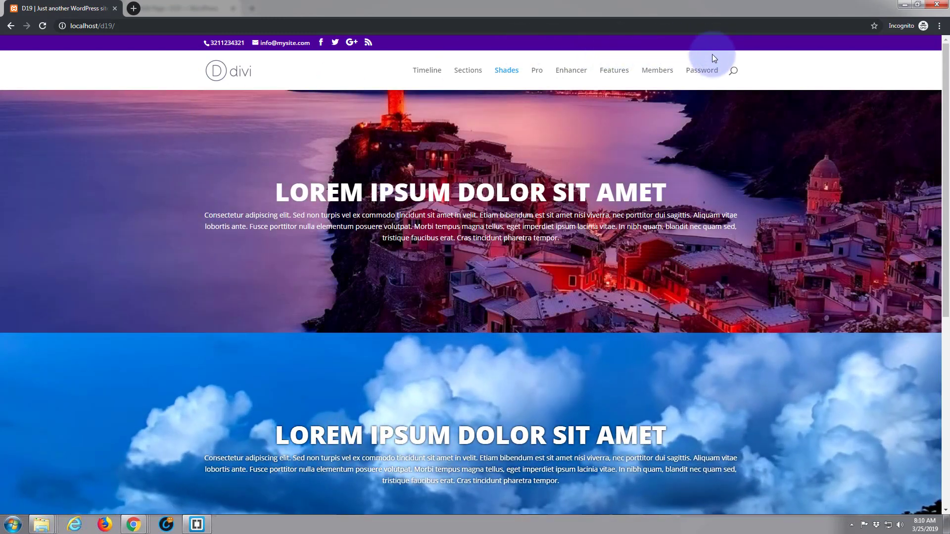
pyautogui.click(701, 69)
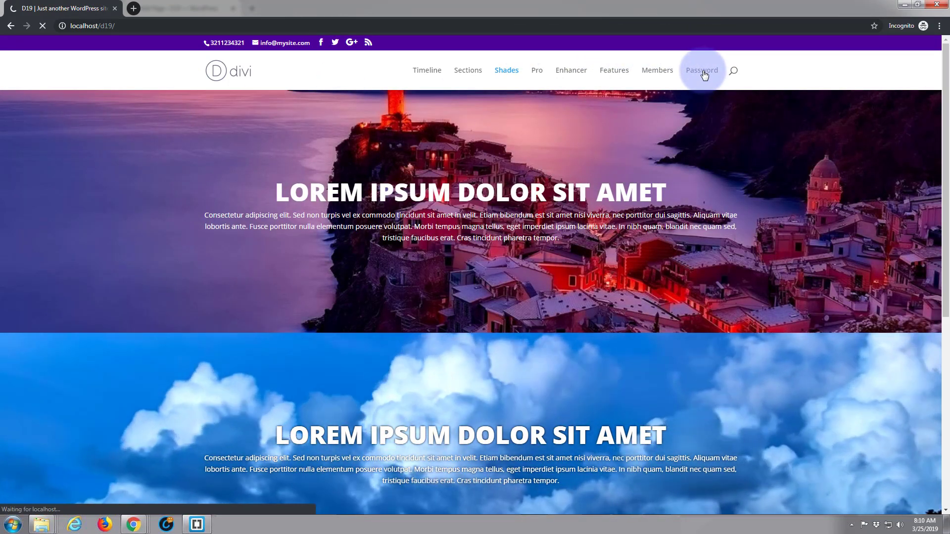
pyautogui.click(701, 70)
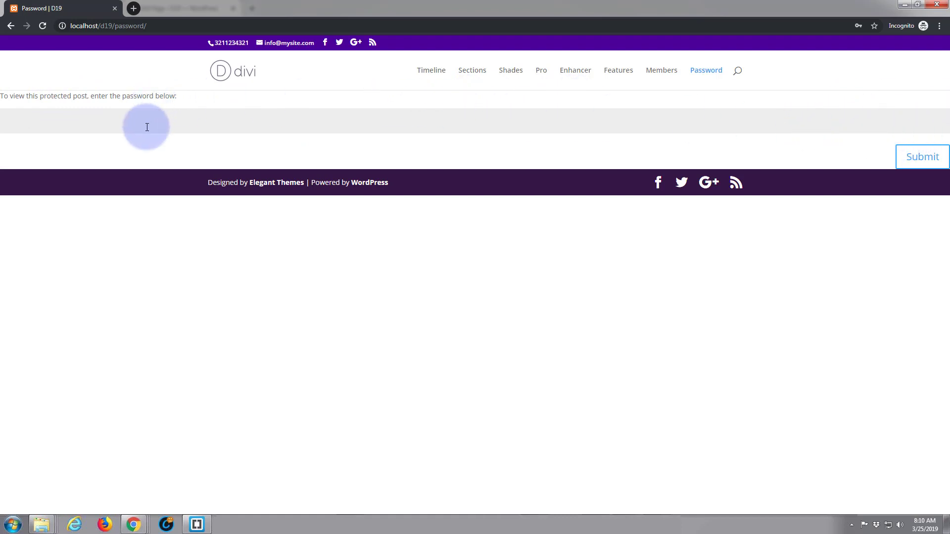
pyautogui.click(146, 120)
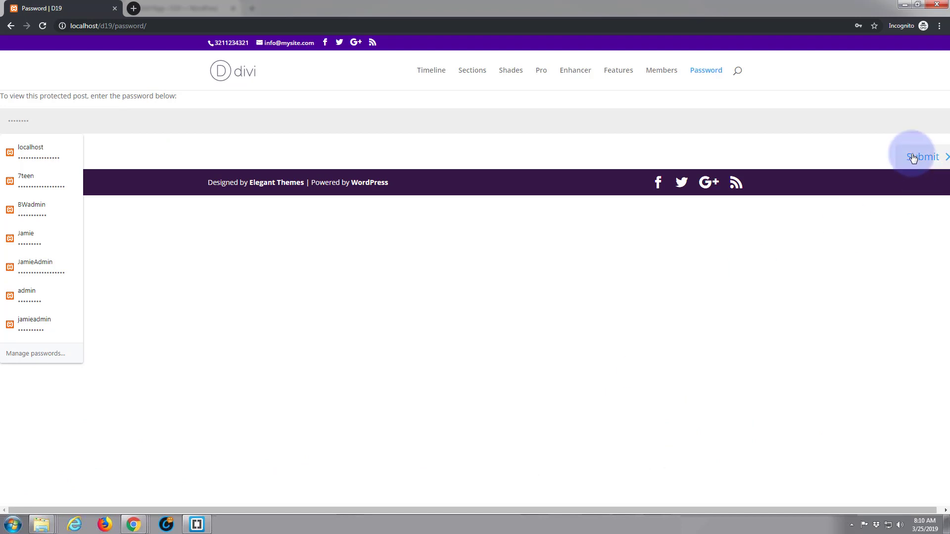
pyautogui.click(921, 156)
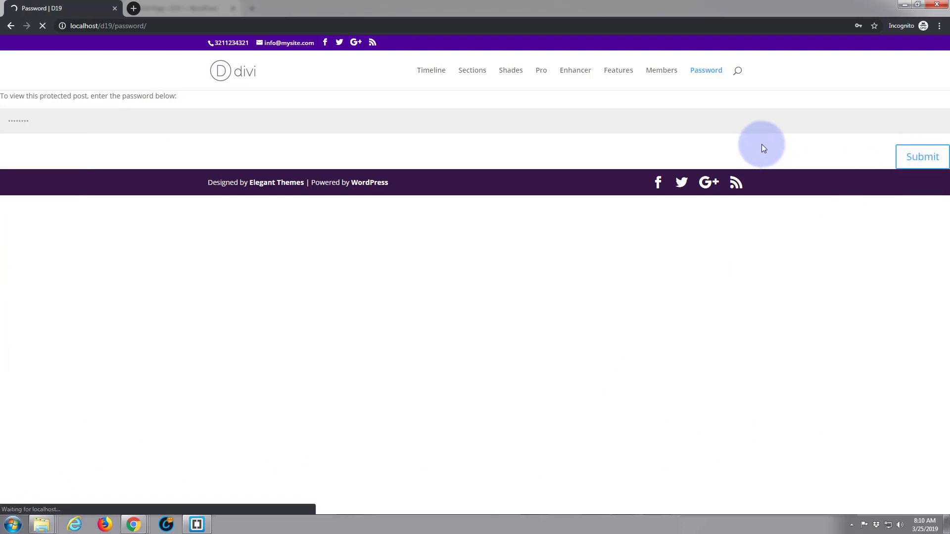
pyautogui.click(921, 156)
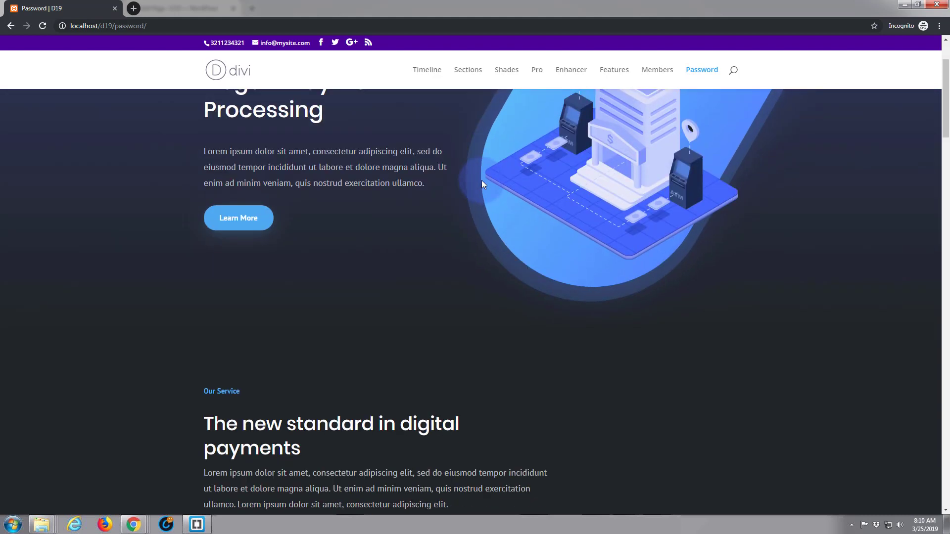
pyautogui.scroll(3)
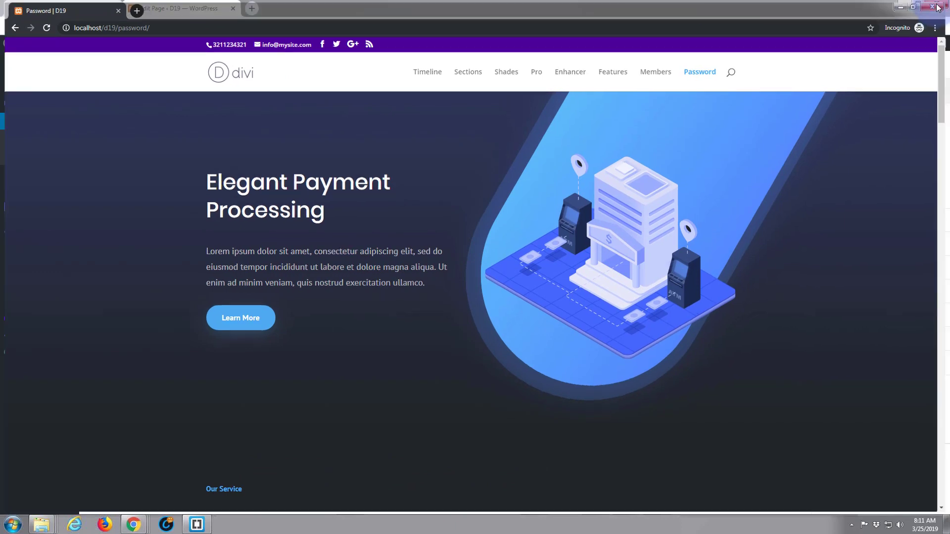
# Reload localhost/d19 in a fresh incognito window and reopen the Password page prompt.
pyautogui.click(178, 8)
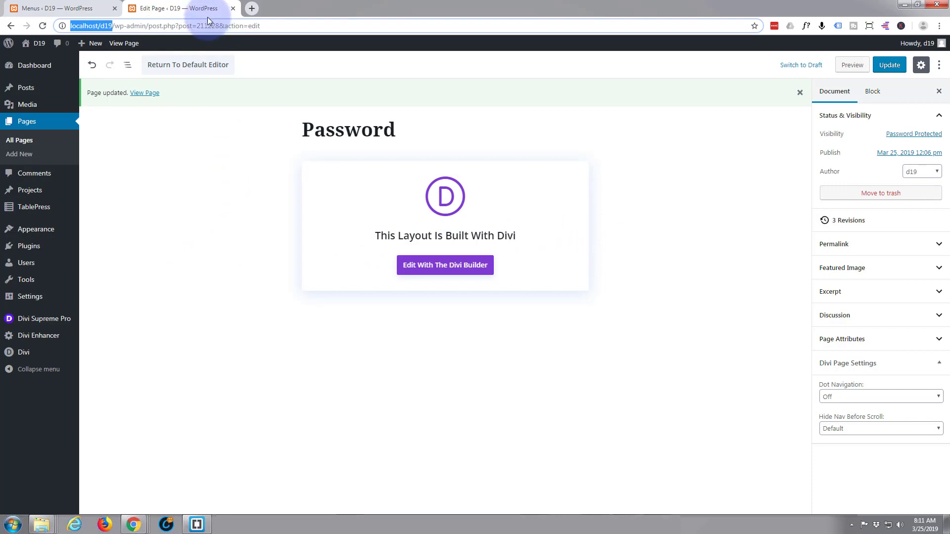
pyautogui.click(90, 43)
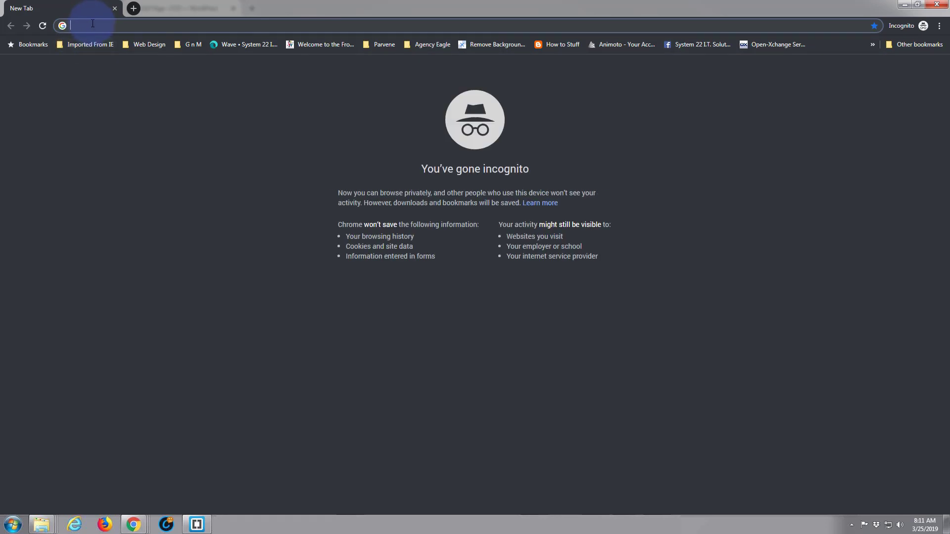
pyautogui.write('http://localhost/d19')
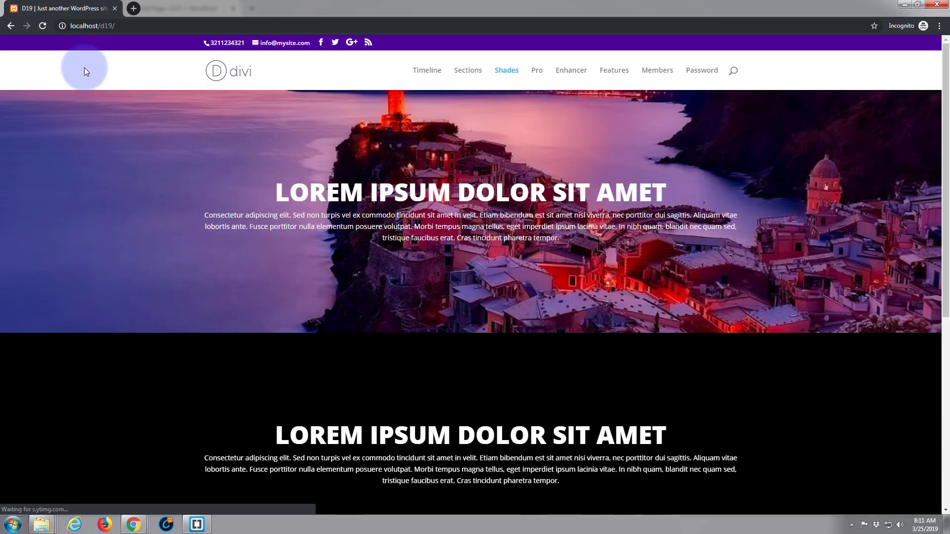
pyautogui.click(701, 70)
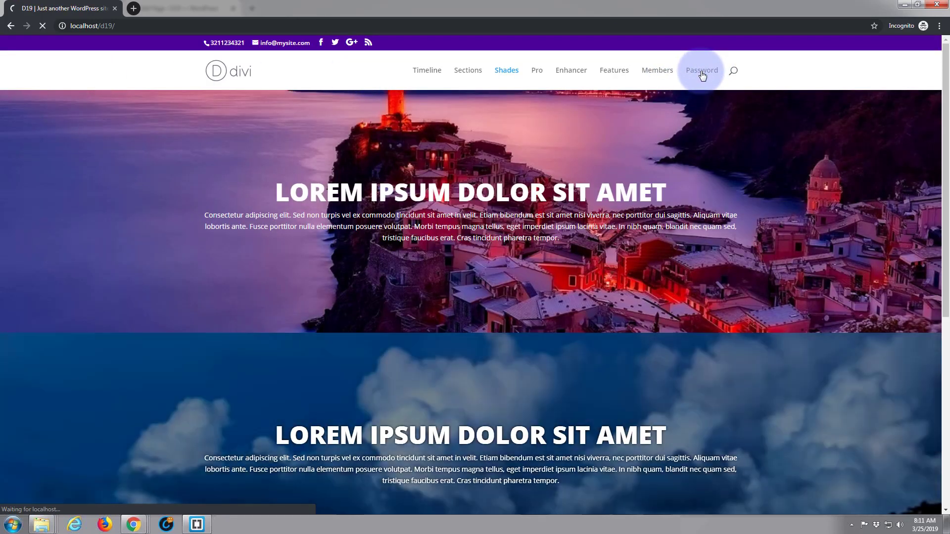
pyautogui.click(701, 70)
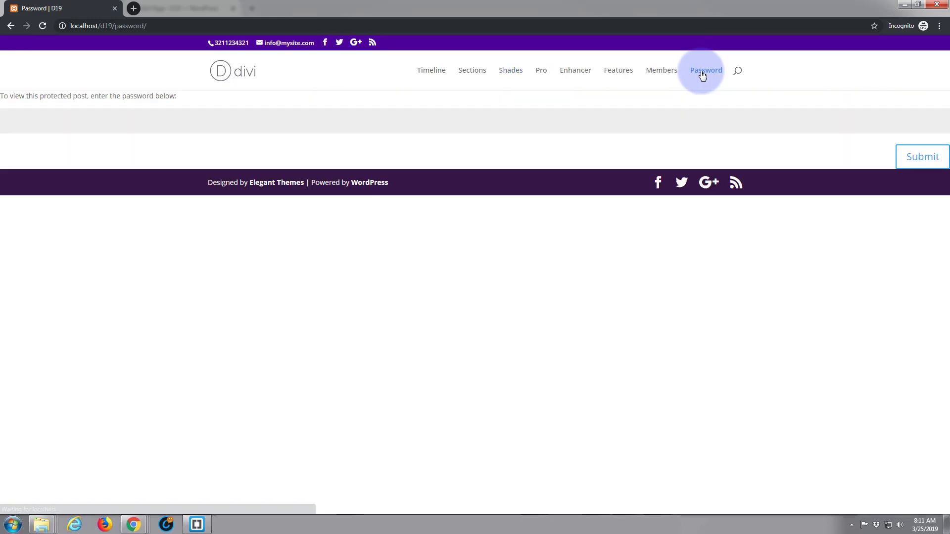
pyautogui.click(706, 70)
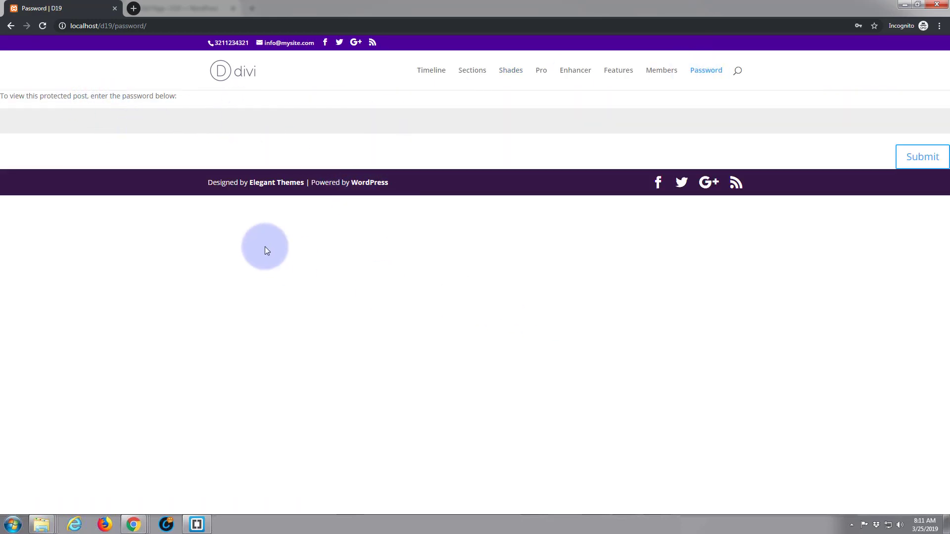
pyautogui.moveTo(511, 296)
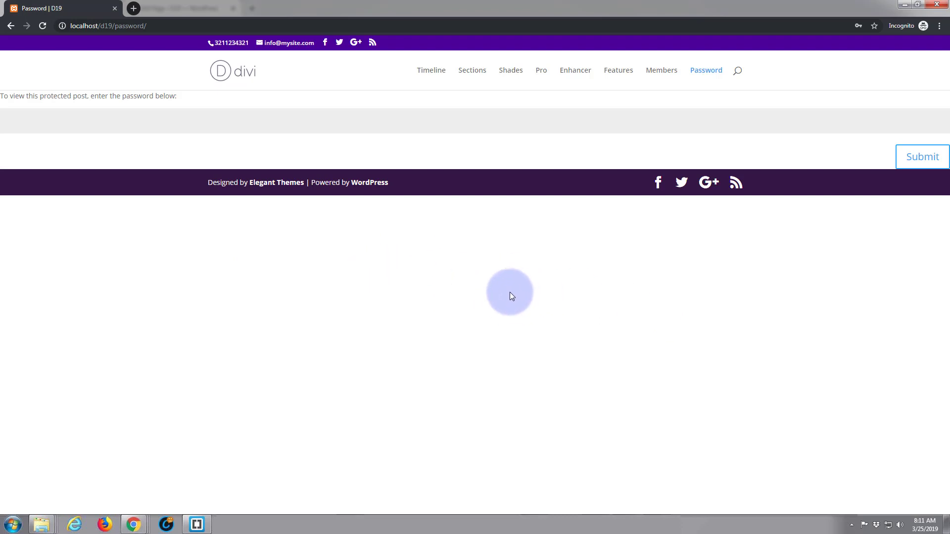
pyautogui.moveTo(254, 195)
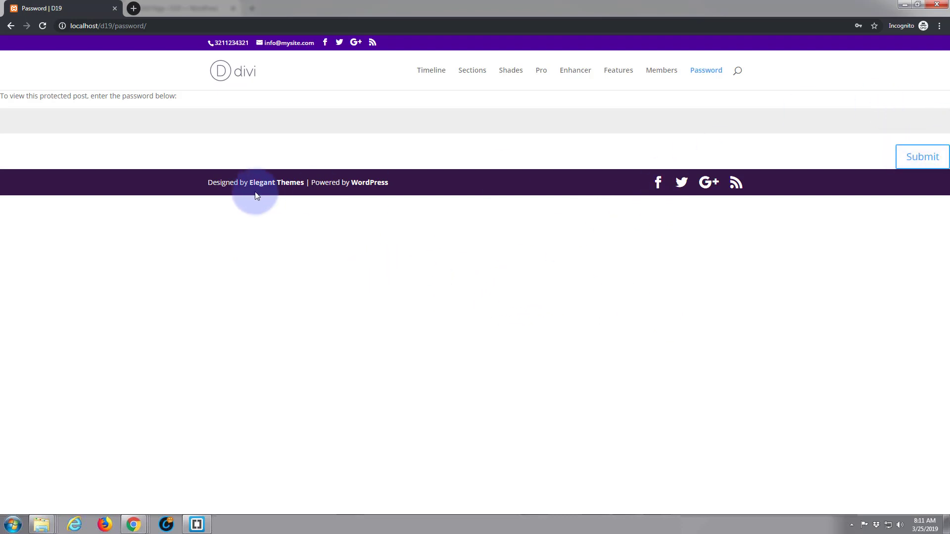
pyautogui.moveTo(232, 303)
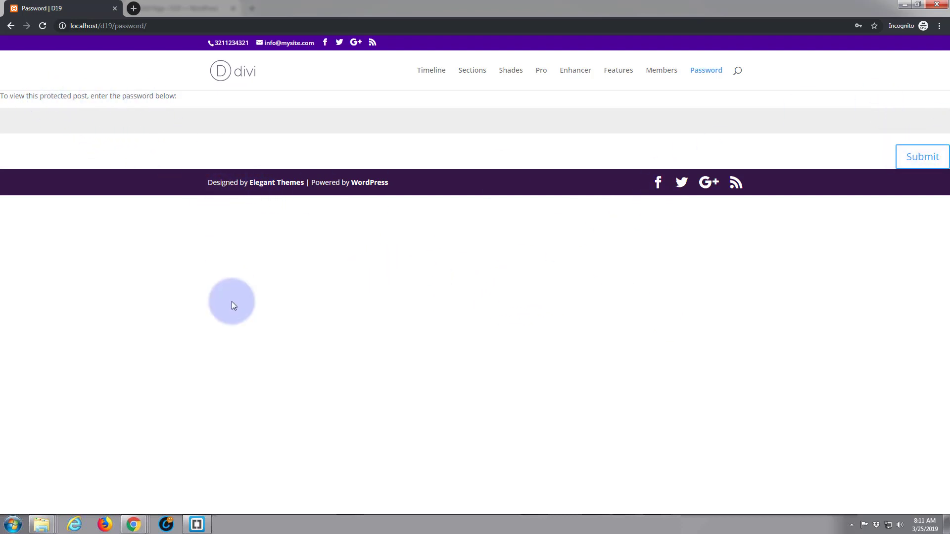
pyautogui.moveTo(424, 188)
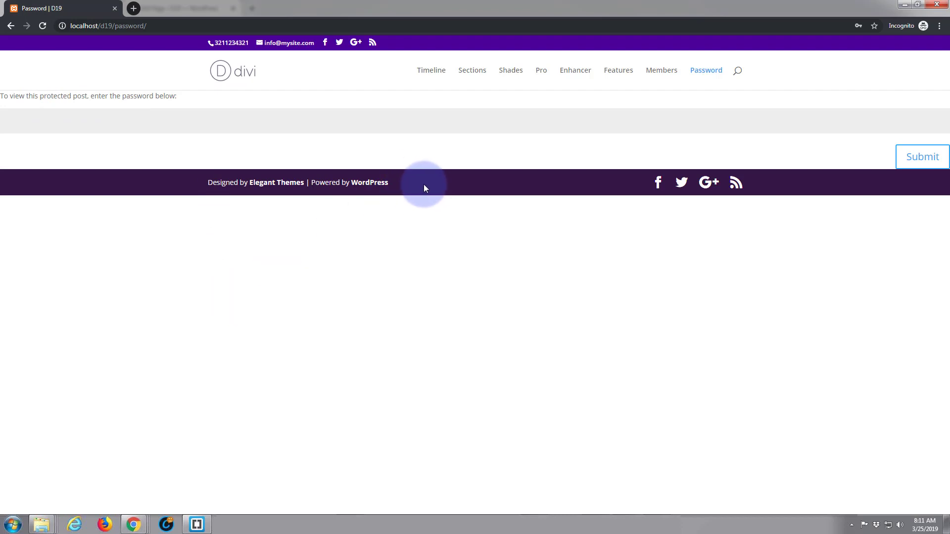
pyautogui.moveTo(89, 234)
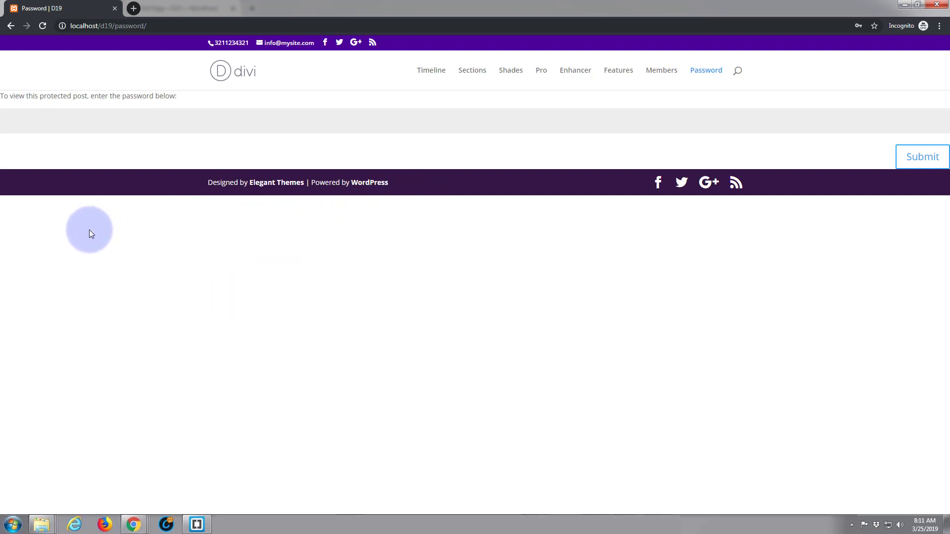
pyautogui.moveTo(240, 228)
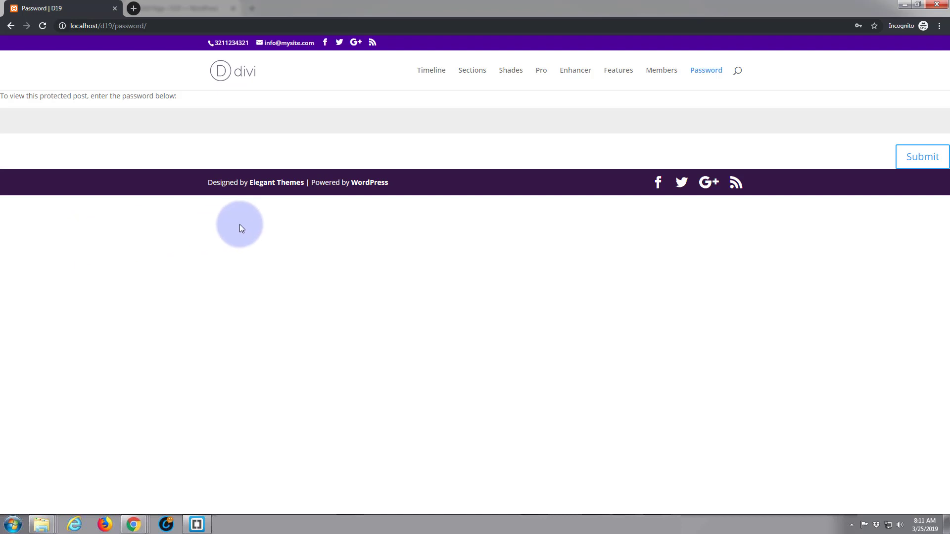
pyautogui.moveTo(344, 119)
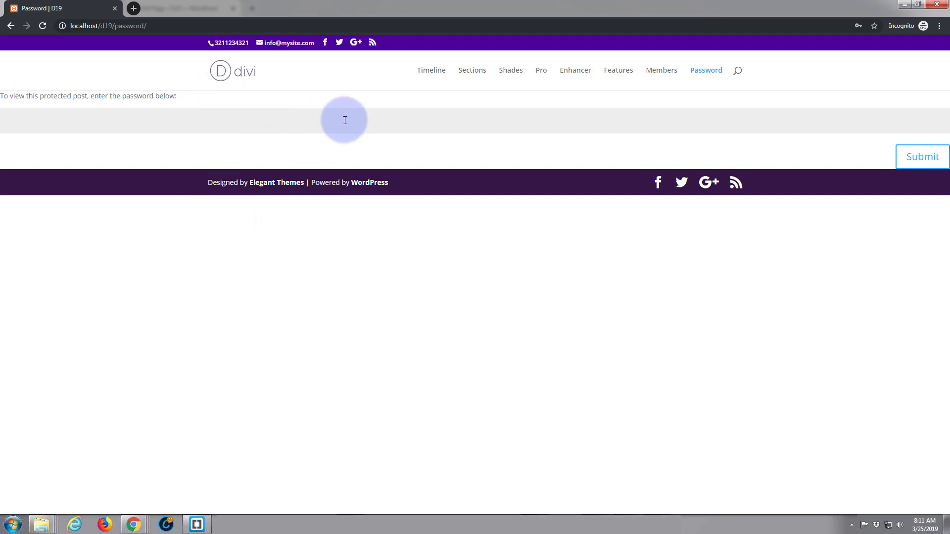
# Inspect the password field and select div.et_password_protected_form in the Elements panel.
pyautogui.rightClick(344, 120)
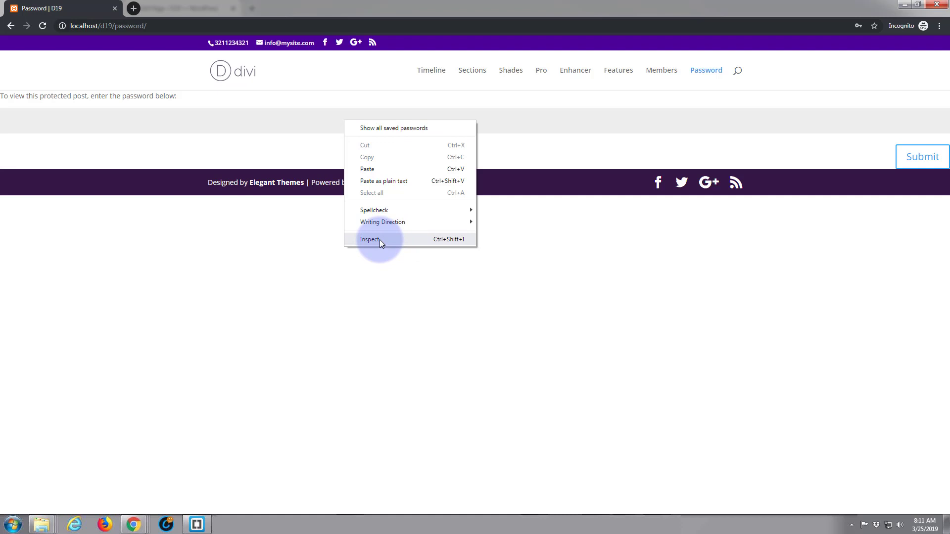
pyautogui.click(370, 240)
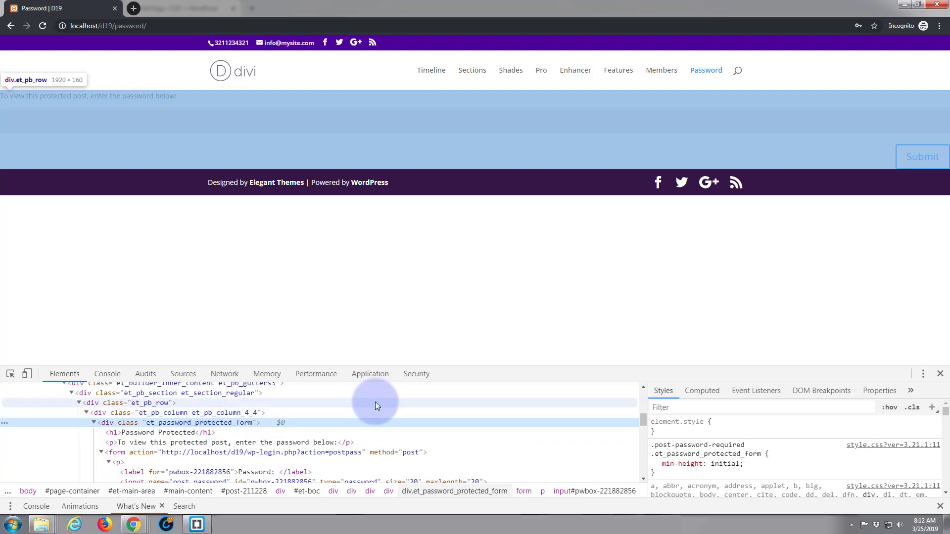
pyautogui.moveTo(803, 400)
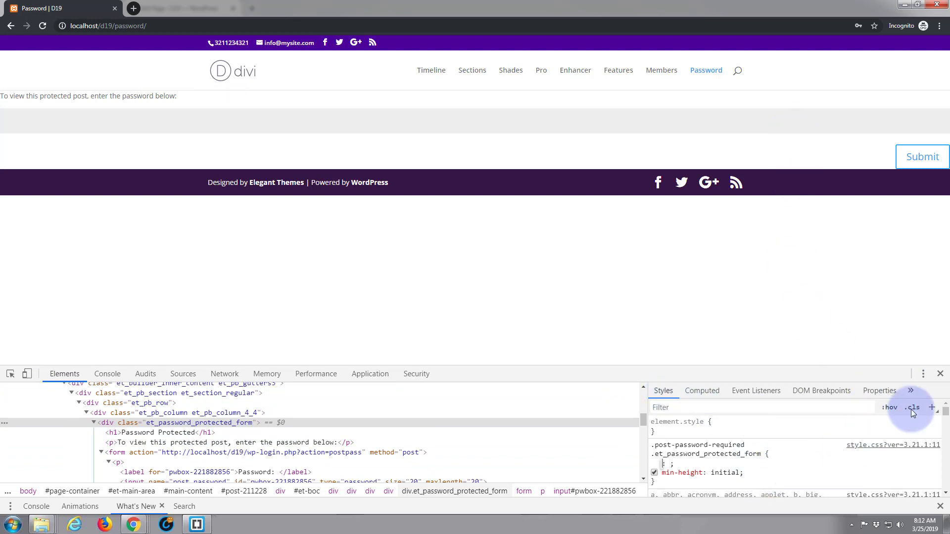
pyautogui.click(923, 374)
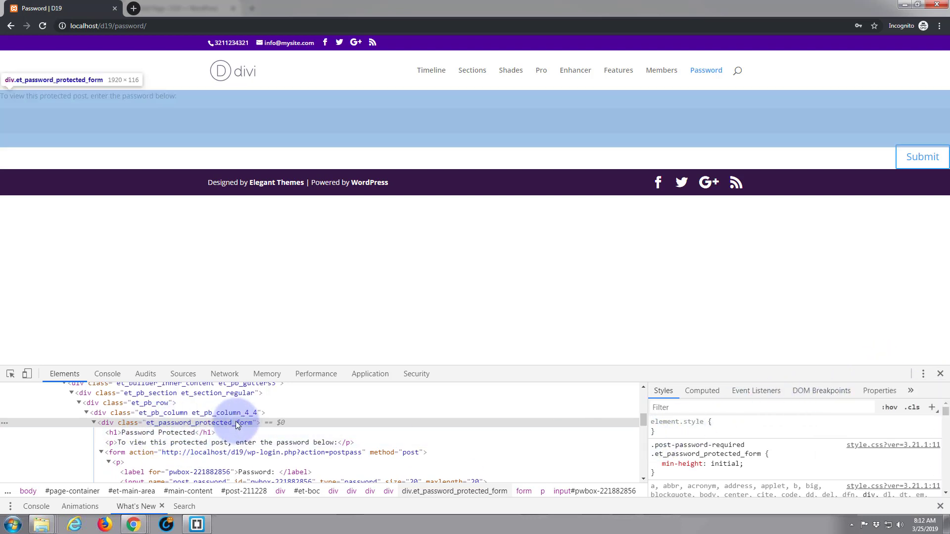
# Add width: 50% and margin: auto to the .et_password_protected_form rule.
pyautogui.click(655, 464)
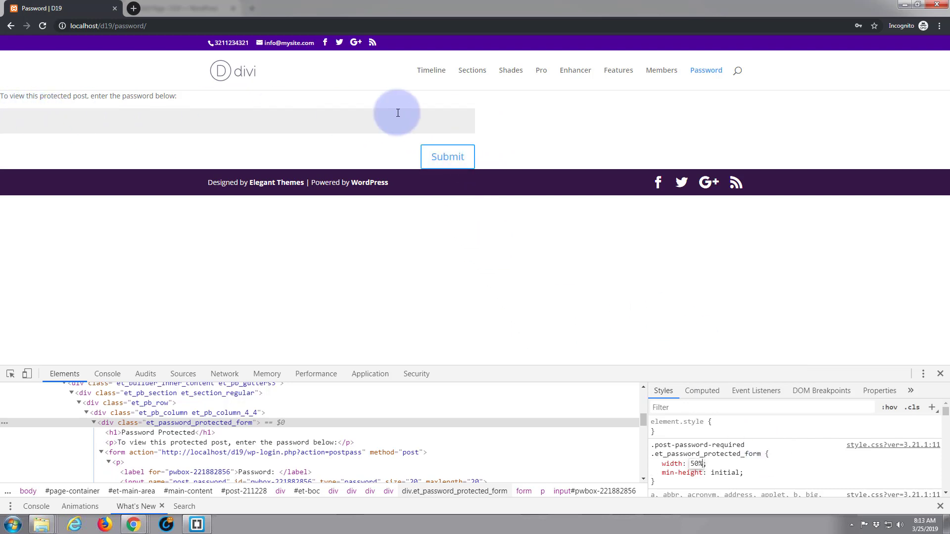
pyautogui.moveTo(432, 118)
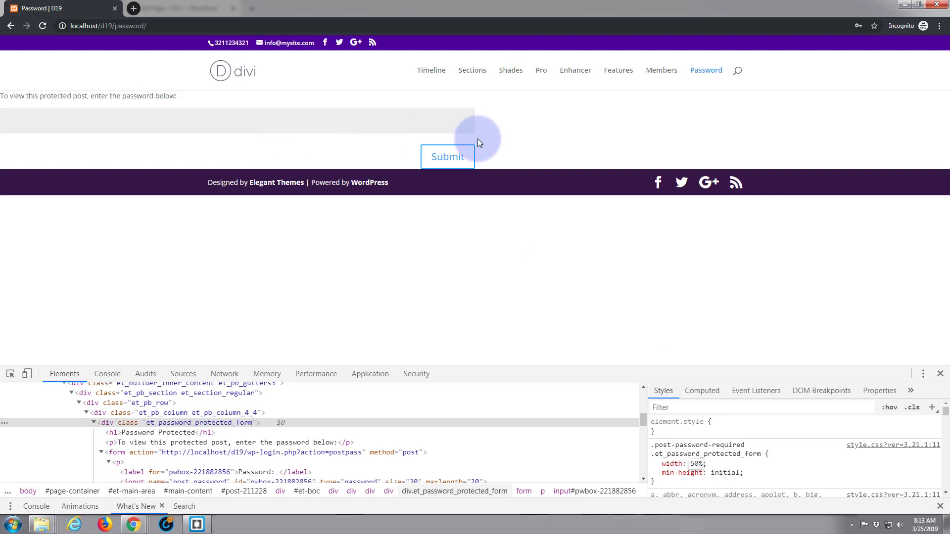
pyautogui.click(656, 472)
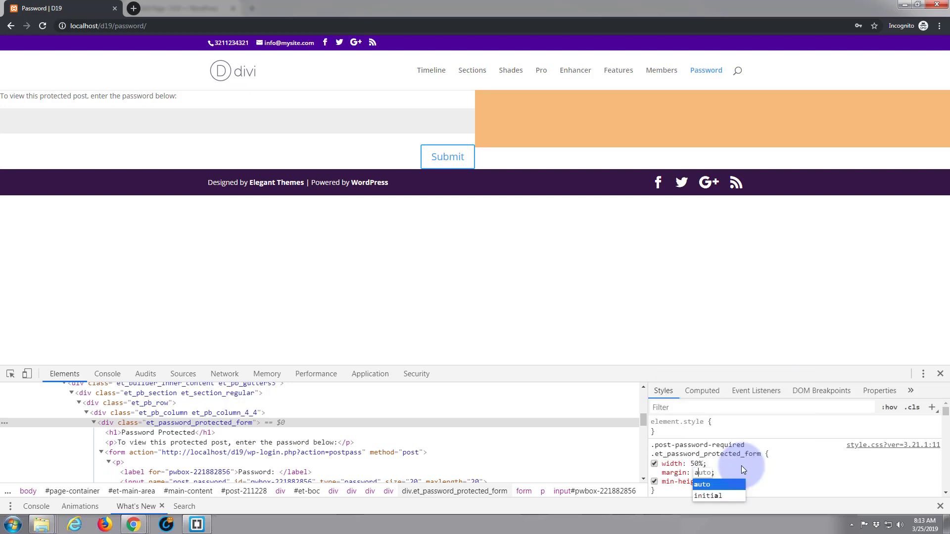
# Apply margin: auto and add height: 100vh to the .et_password_protected_form rule.
pyautogui.click(708, 496)
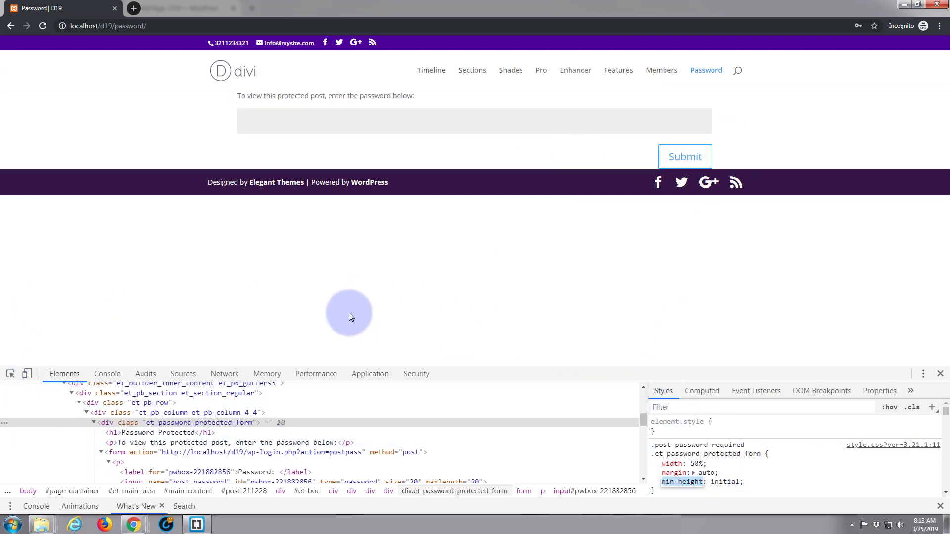
pyautogui.moveTo(354, 255)
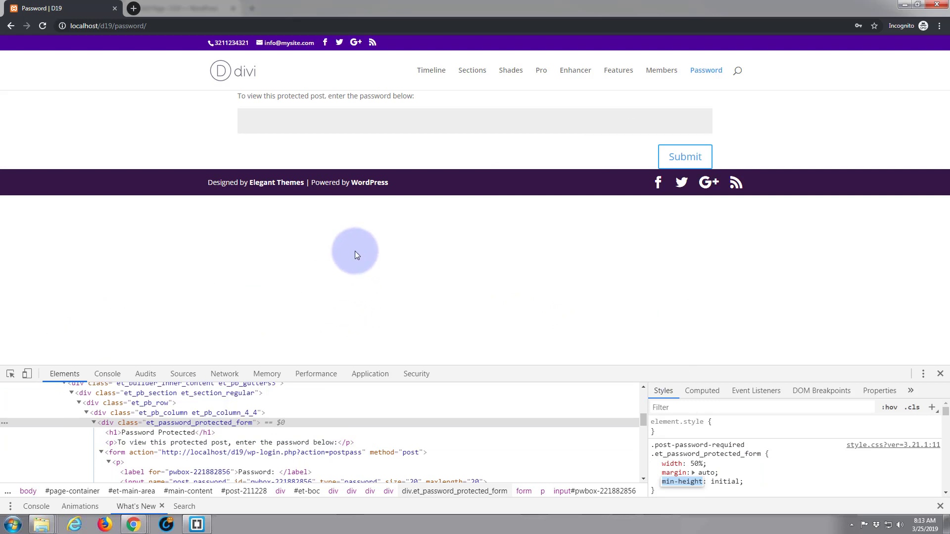
pyautogui.moveTo(405, 151)
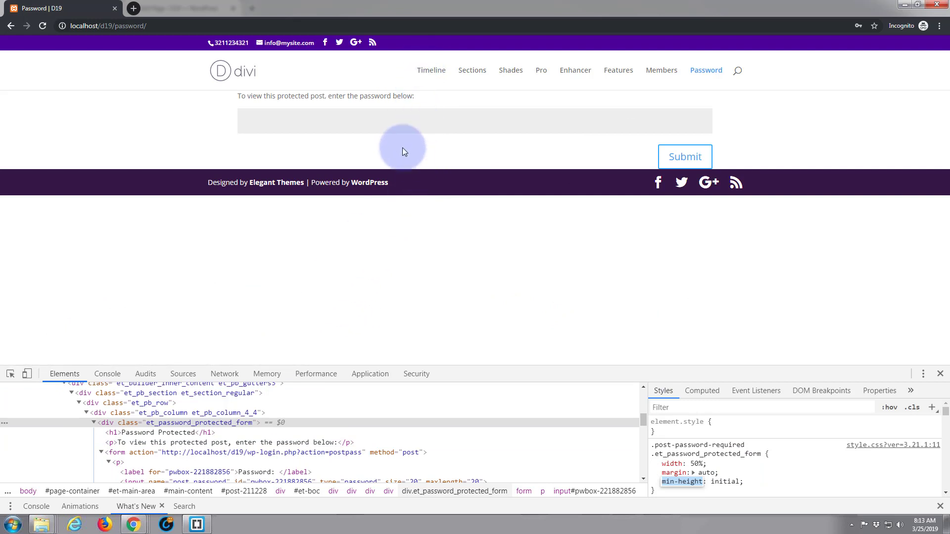
pyautogui.moveTo(481, 189)
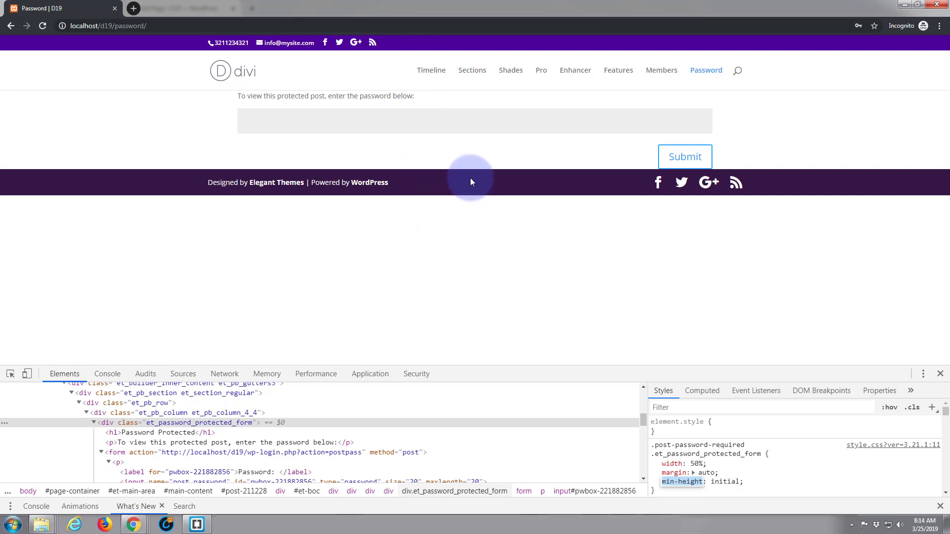
pyautogui.moveTo(446, 167)
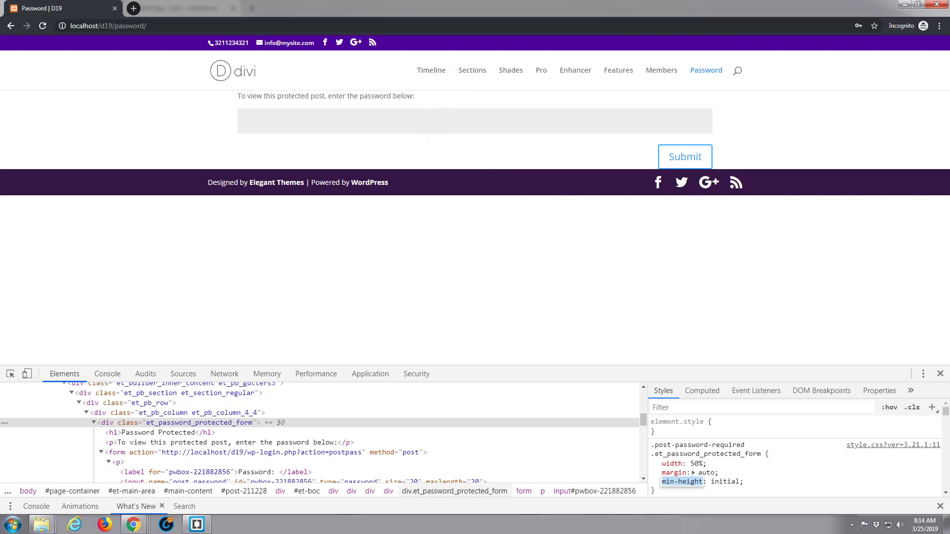
pyautogui.click(771, 454)
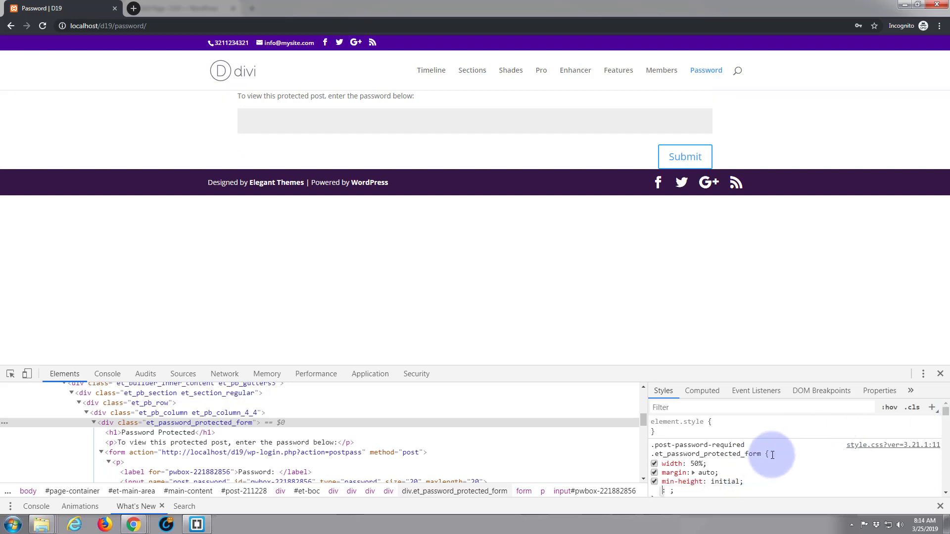
pyautogui.moveTo(727, 473)
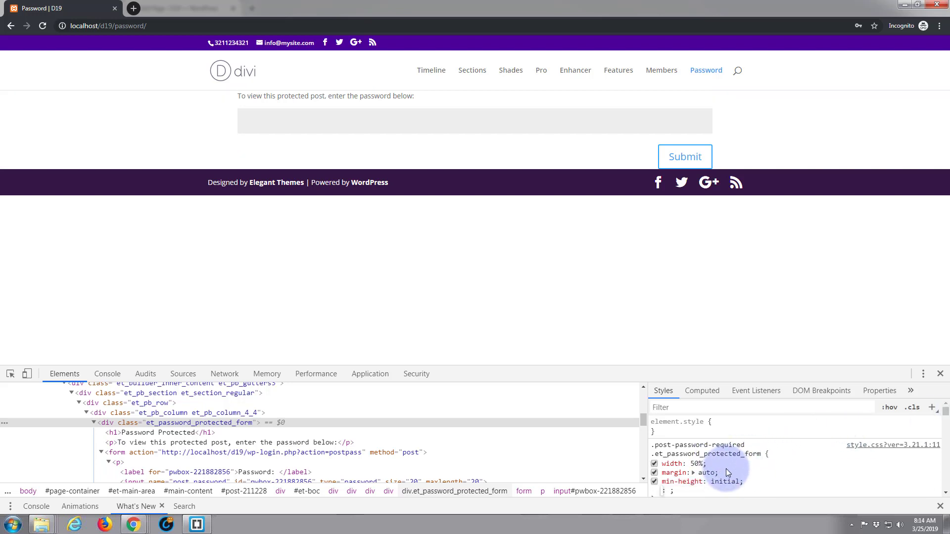
pyautogui.click(718, 473)
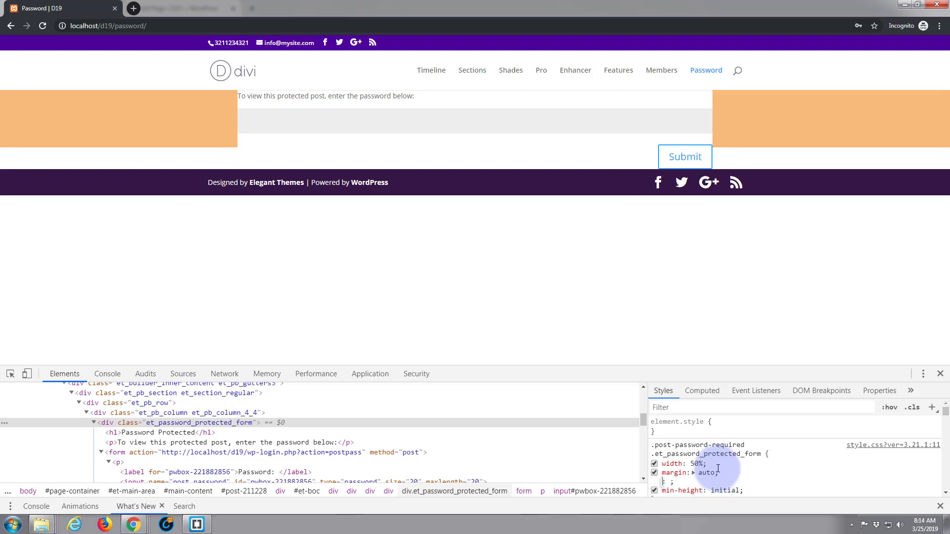
pyautogui.write('height: 1;')
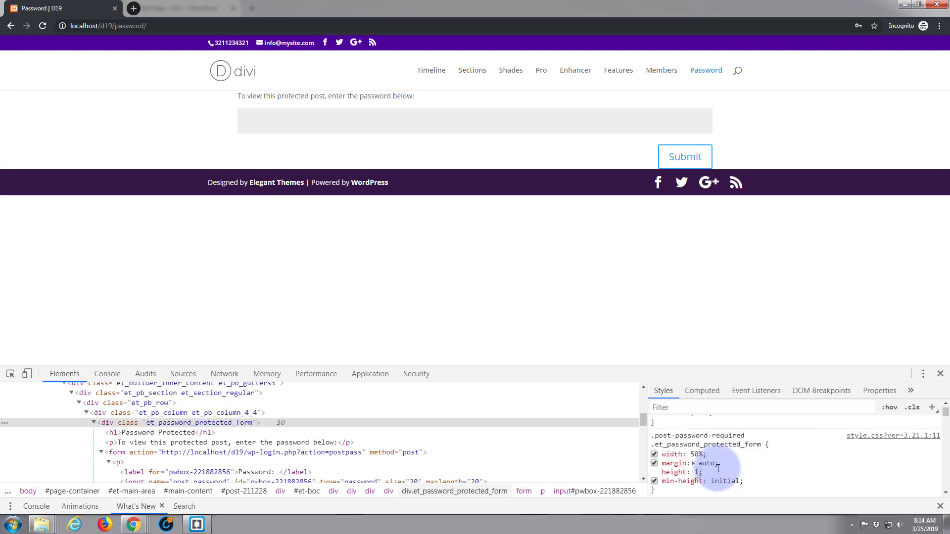
pyautogui.write('0vh')
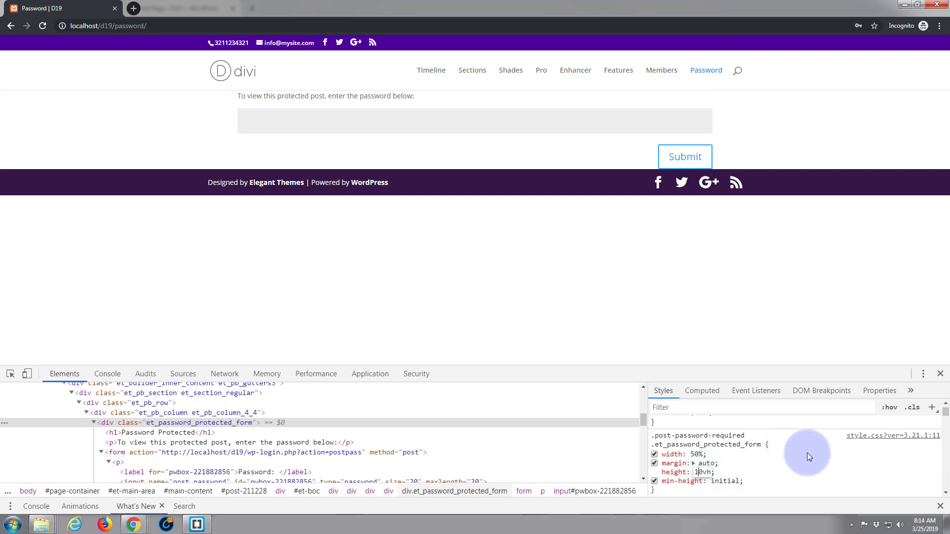
pyautogui.write('100vh')
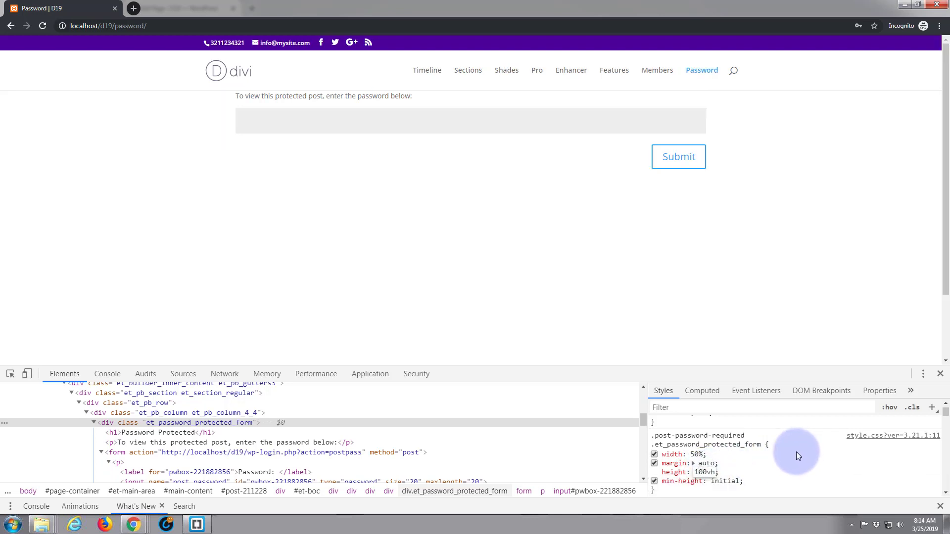
pyautogui.moveTo(784, 278)
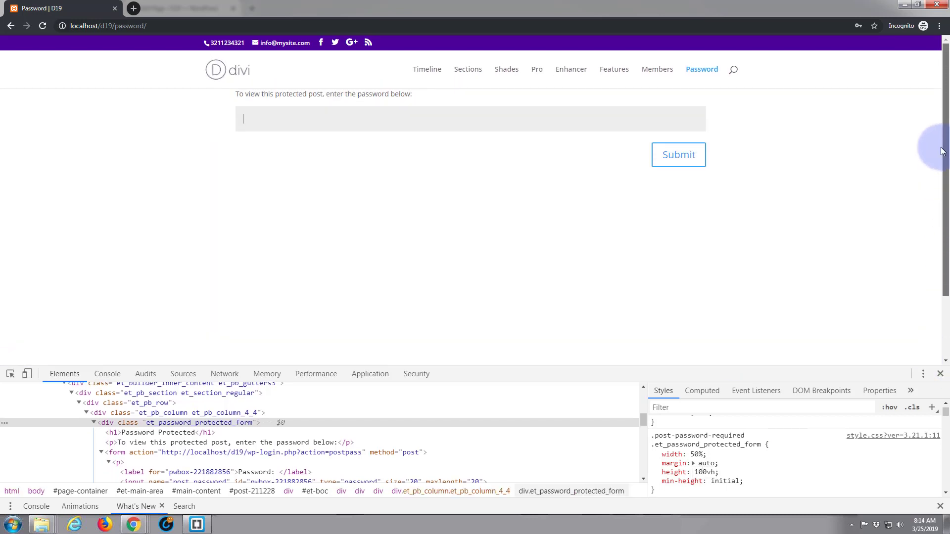
pyautogui.scroll(-3)
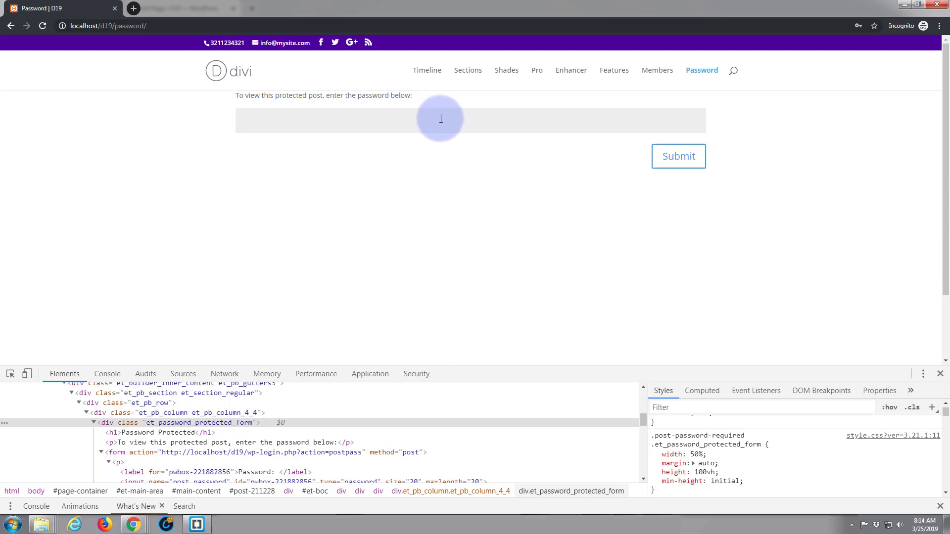
pyautogui.moveTo(430, 124)
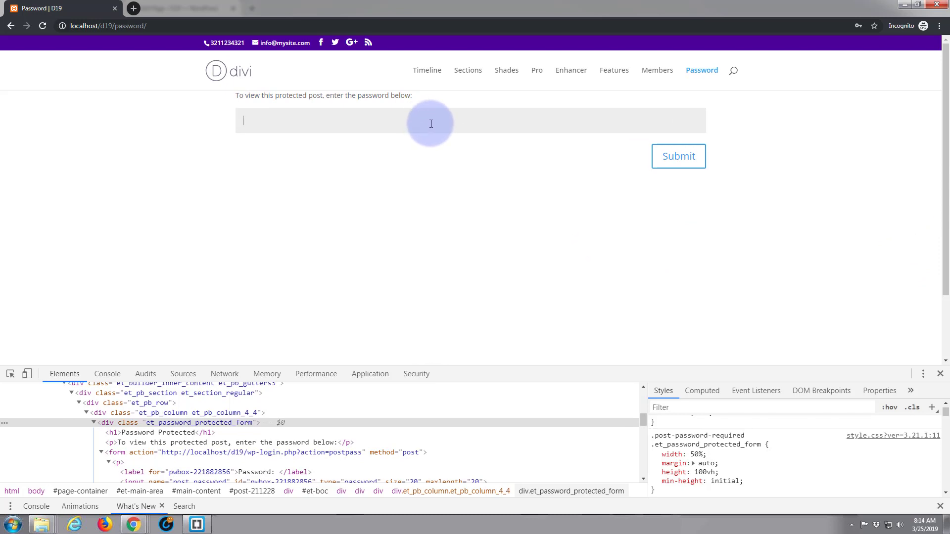
pyautogui.moveTo(525, 254)
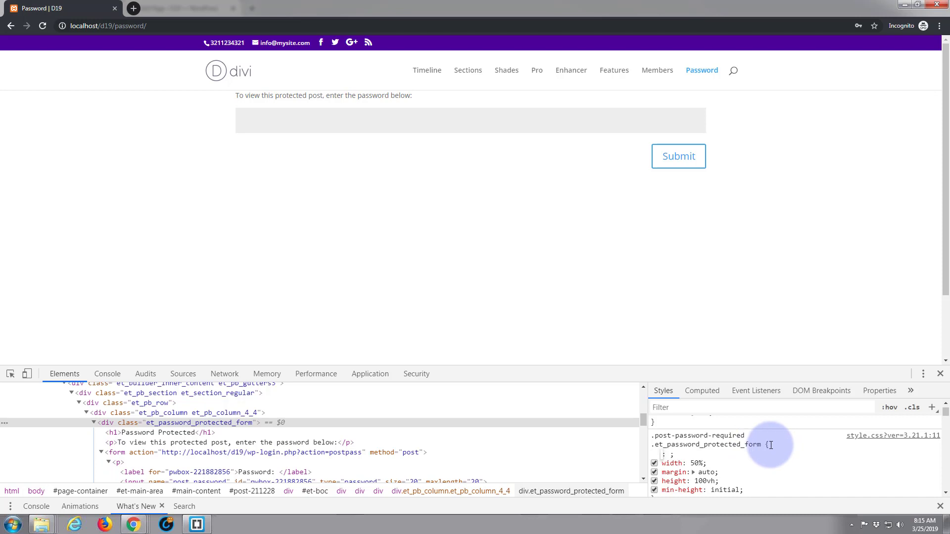
# Add padding-top to the form rule, trying 20% before settling on 15%.
pyautogui.write('padding-top')
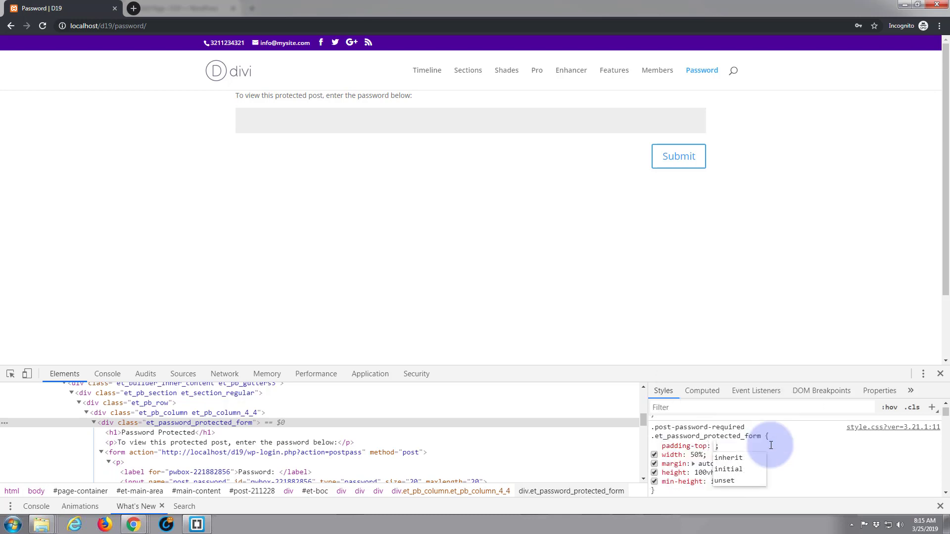
pyautogui.write('20%')
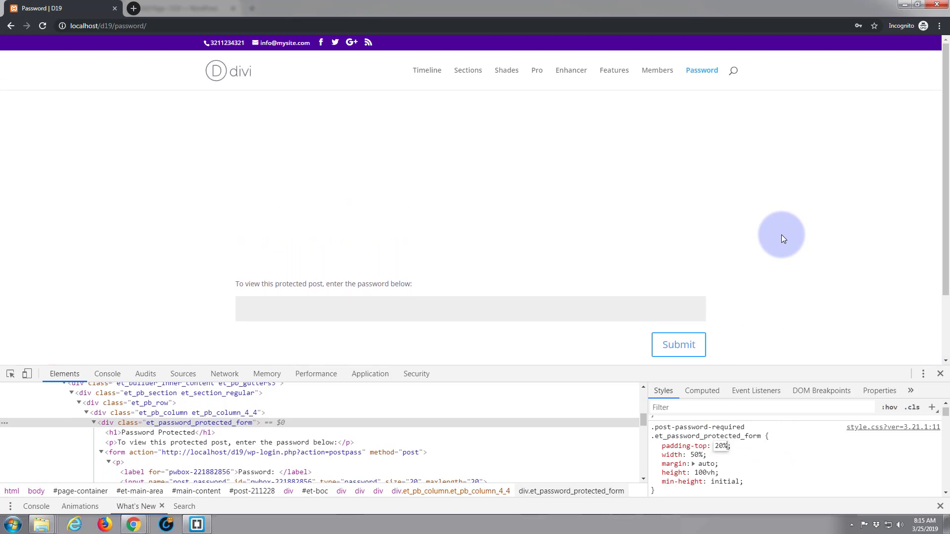
pyautogui.moveTo(790, 268)
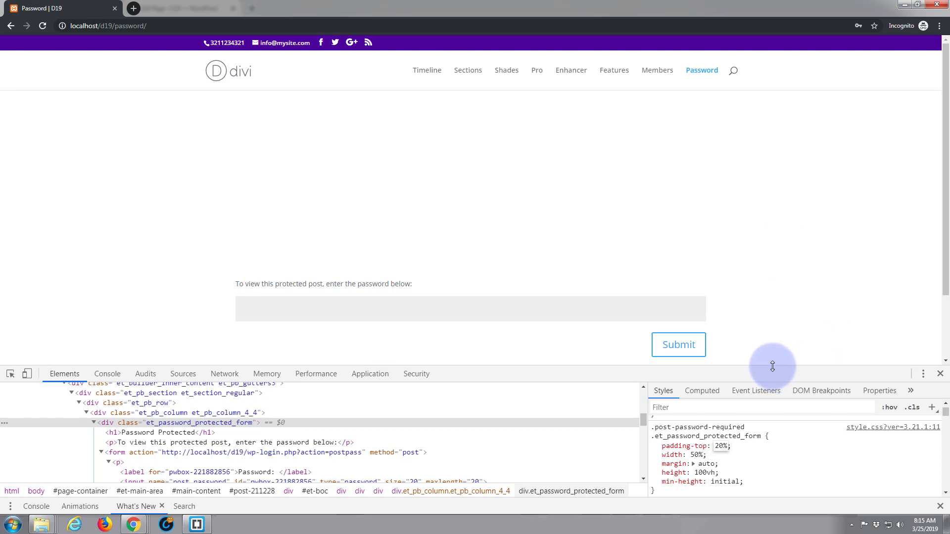
pyautogui.scroll(-3)
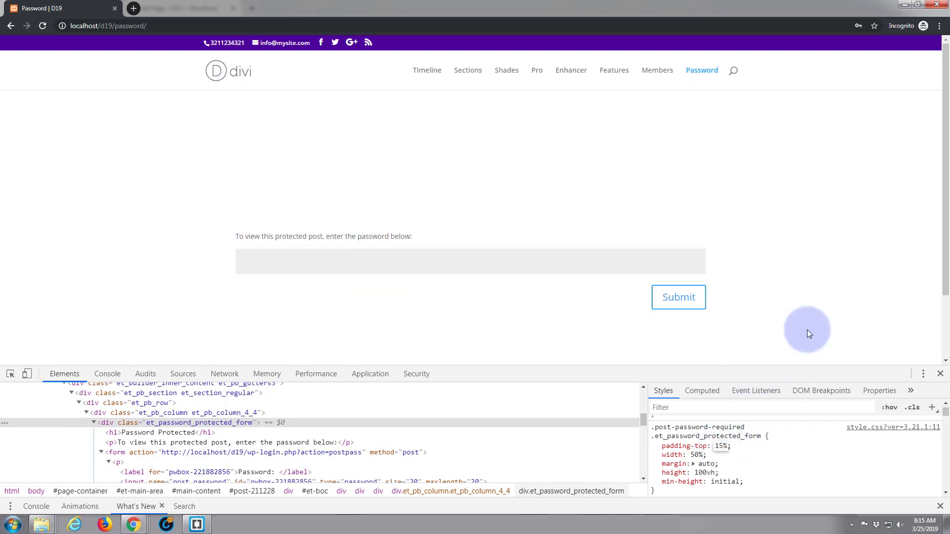
pyautogui.moveTo(805, 332)
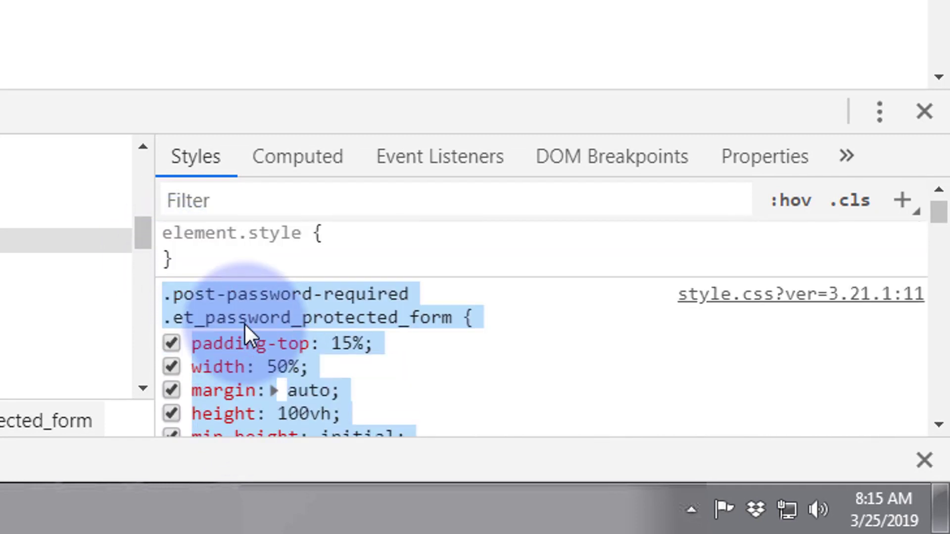
pyautogui.scroll(-3)
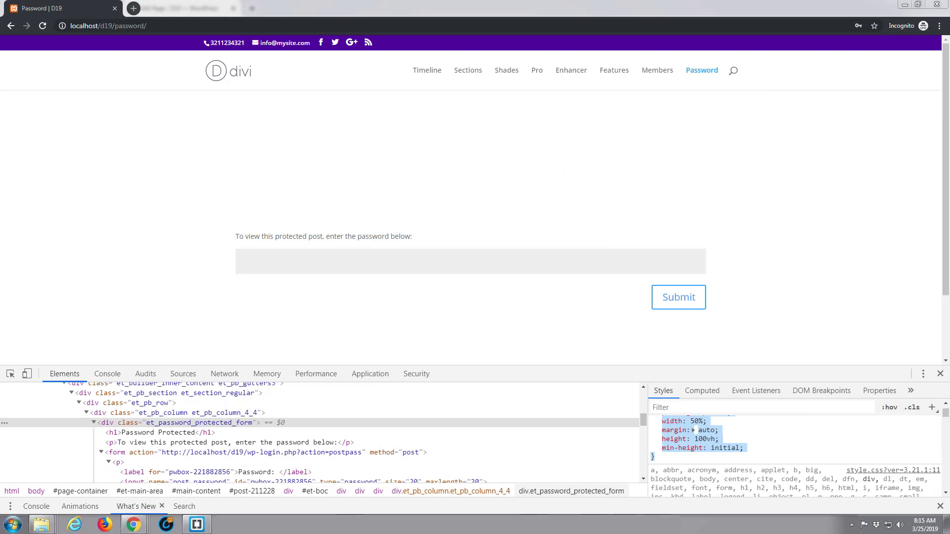
pyautogui.click(677, 203)
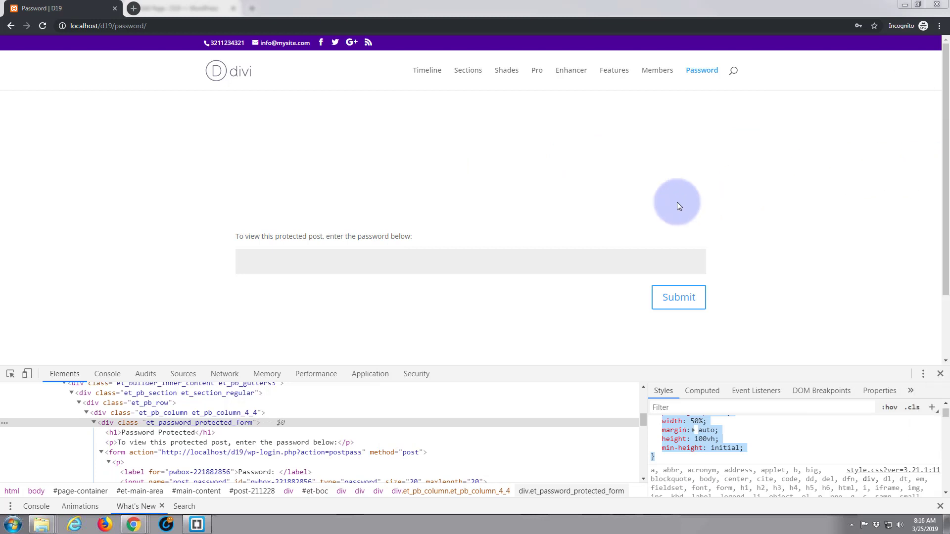
pyautogui.moveTo(226, 239)
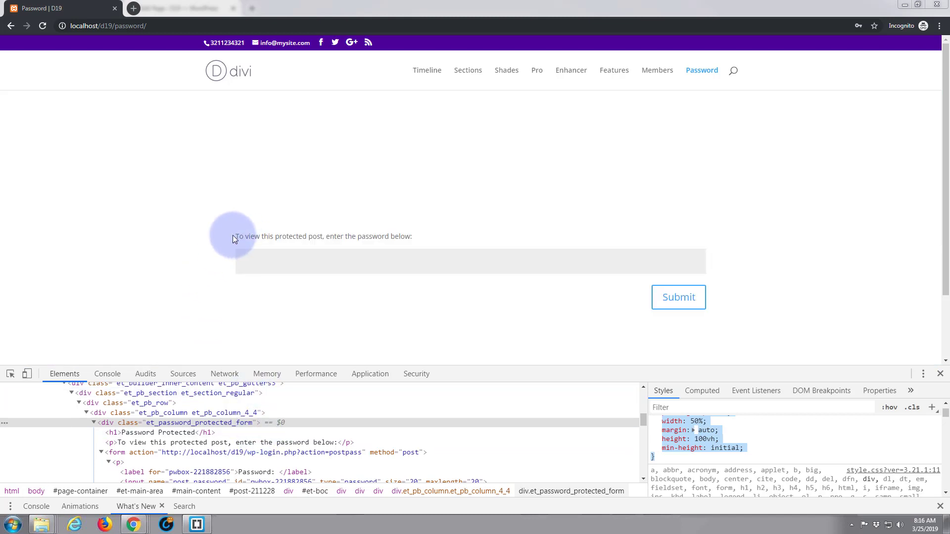
pyautogui.moveTo(272, 233)
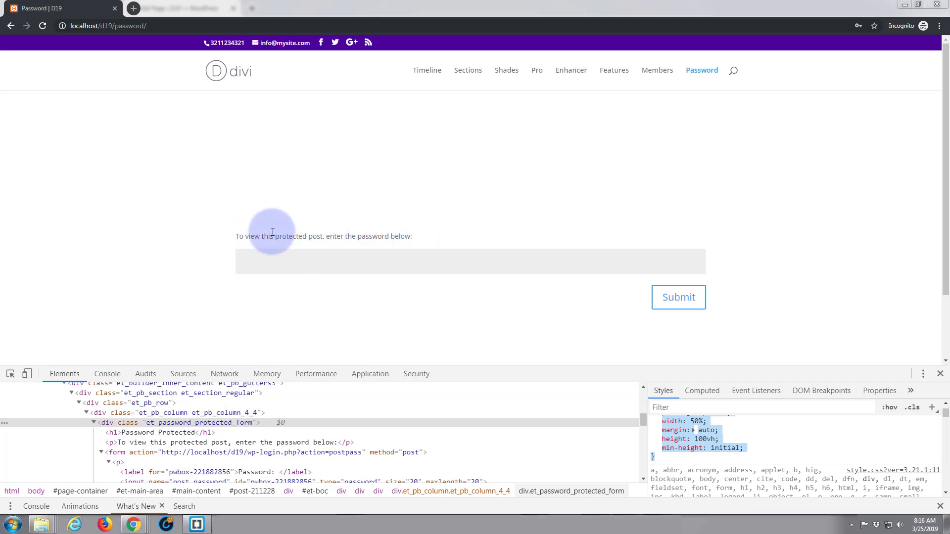
pyautogui.moveTo(427, 184)
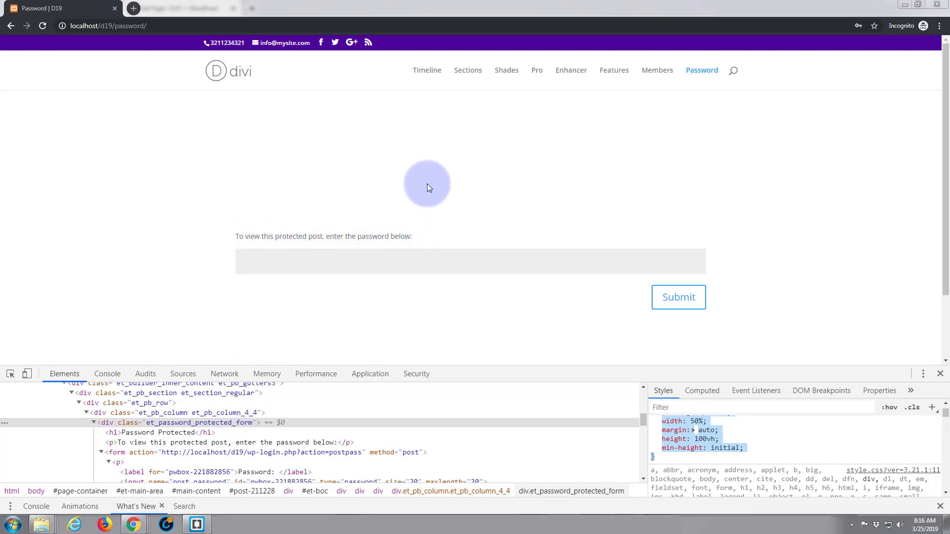
pyautogui.moveTo(400, 327)
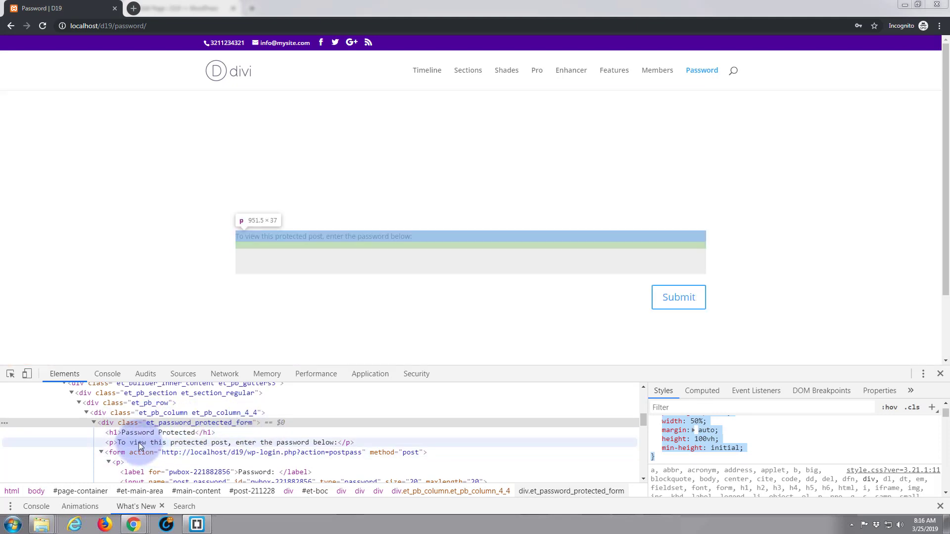
pyautogui.moveTo(150, 447)
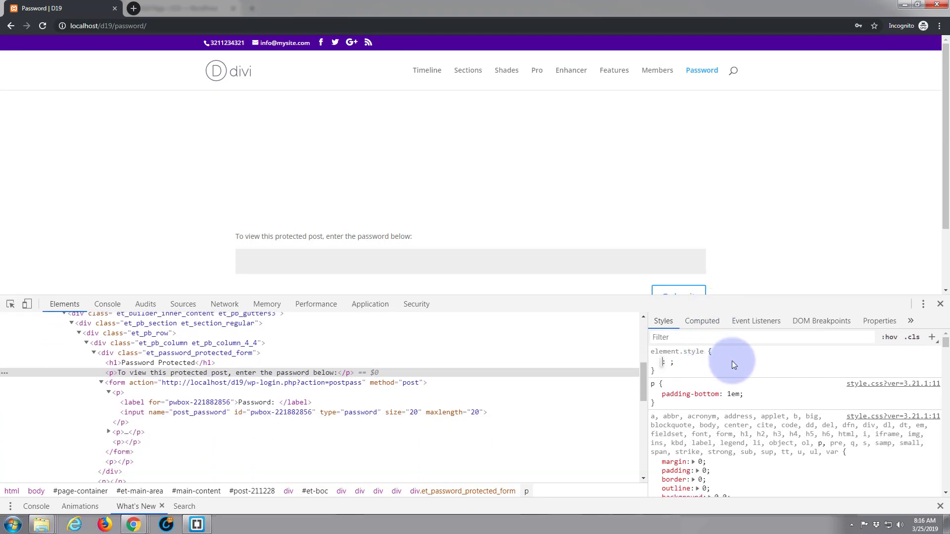
pyautogui.moveTo(731, 364)
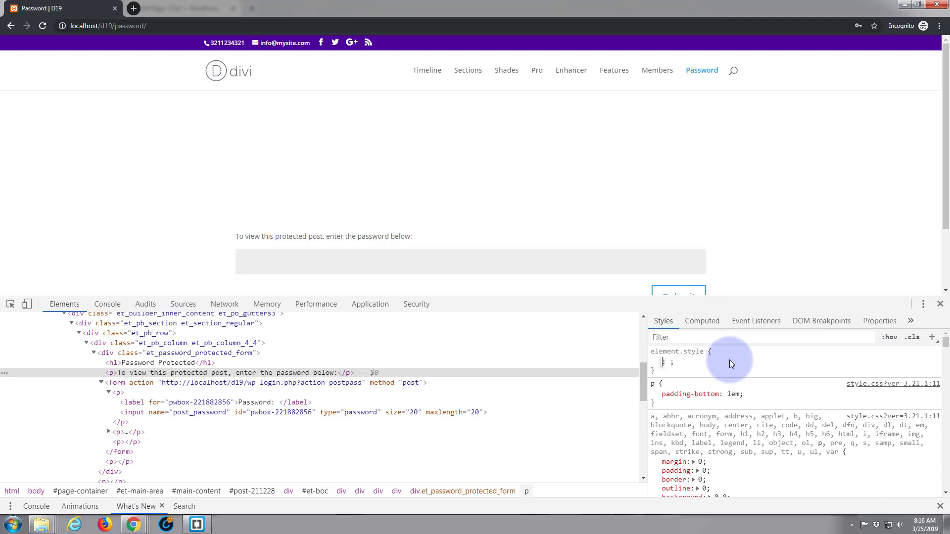
# Give the password prompt paragraph text-align: center and font-size: 22px.
pyautogui.write('text-align')
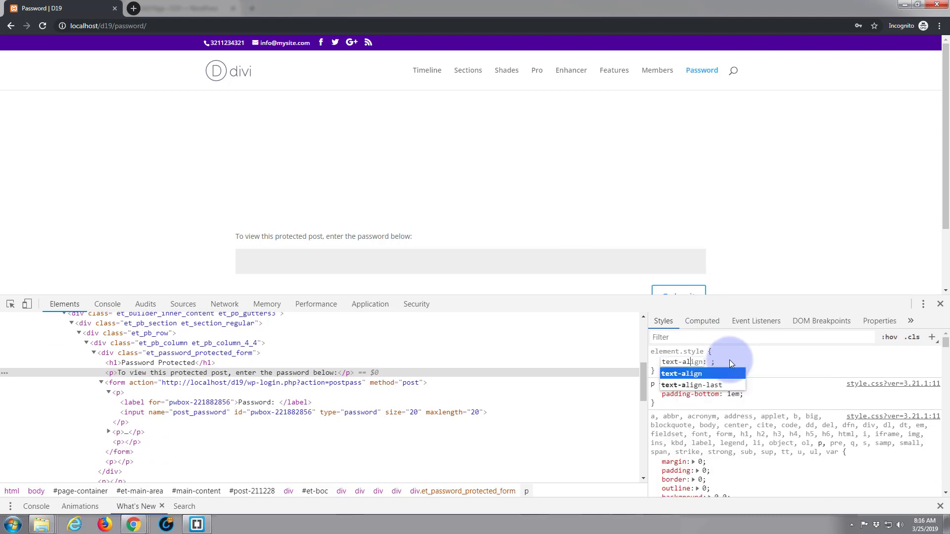
pyautogui.write('center')
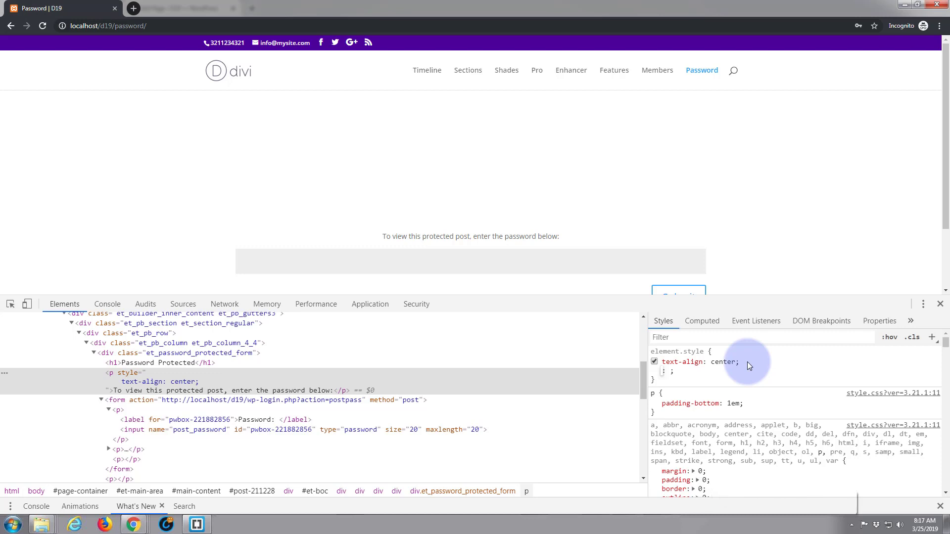
pyautogui.moveTo(746, 365)
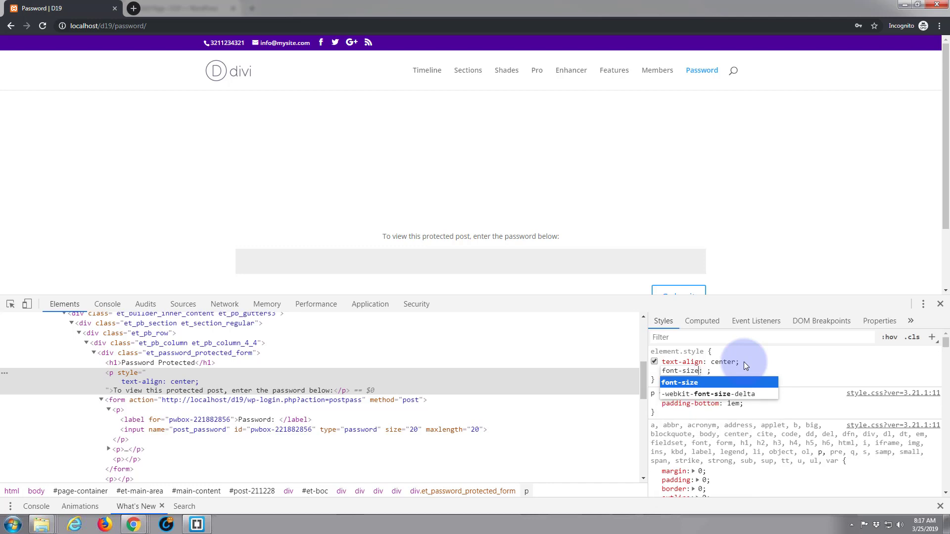
pyautogui.write('22px;')
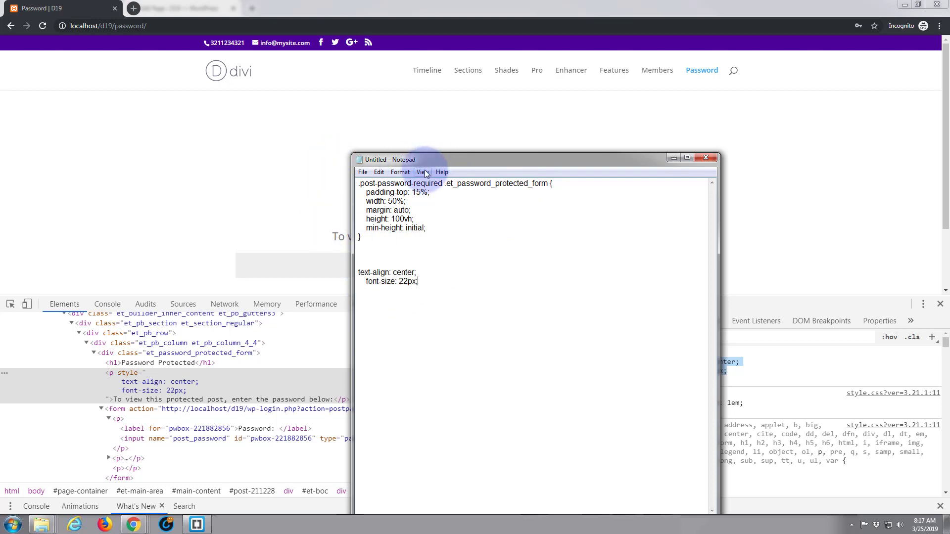
# Start a '.post-password-required .et_password_protected_form p' rule with text-align: center, removing the loose declarations.
pyautogui.doubleClick(378, 183)
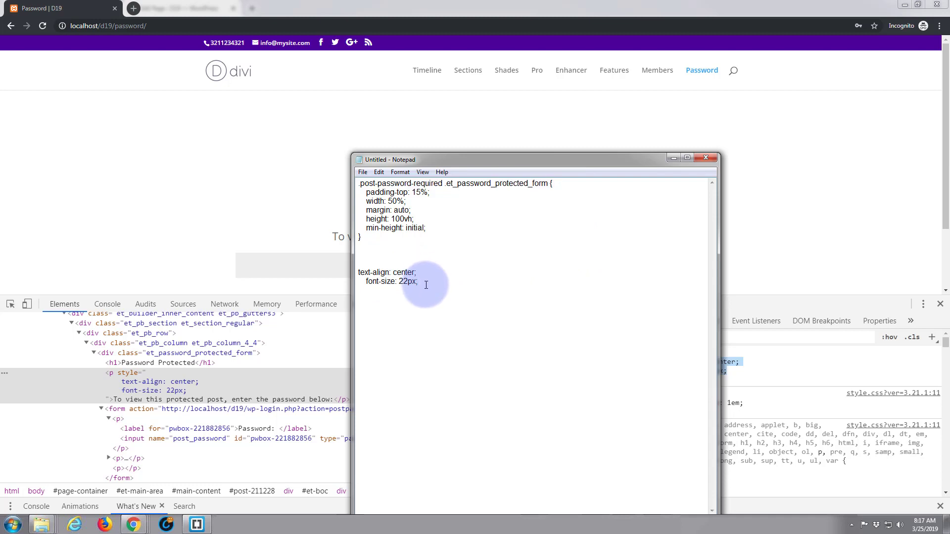
pyautogui.write('.post-password-required .et_password_protected_form {')
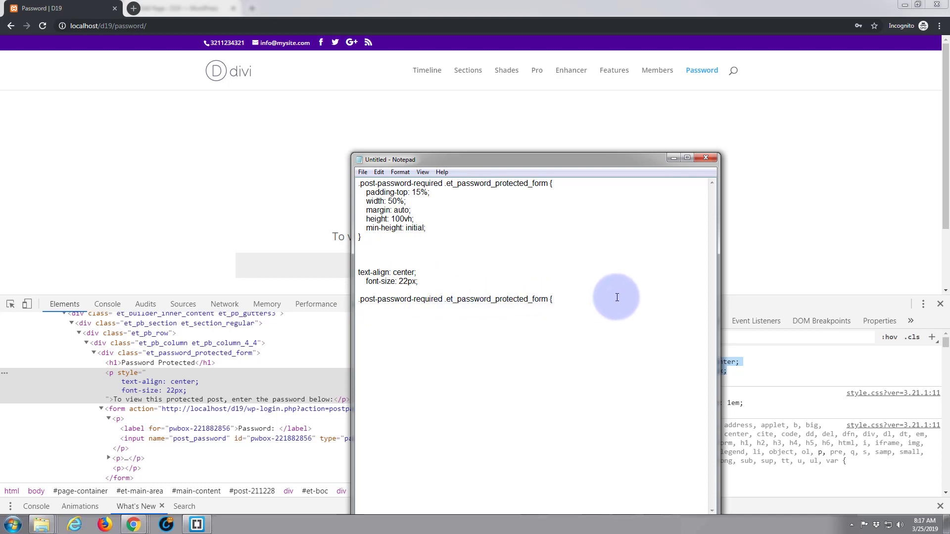
pyautogui.write('p')
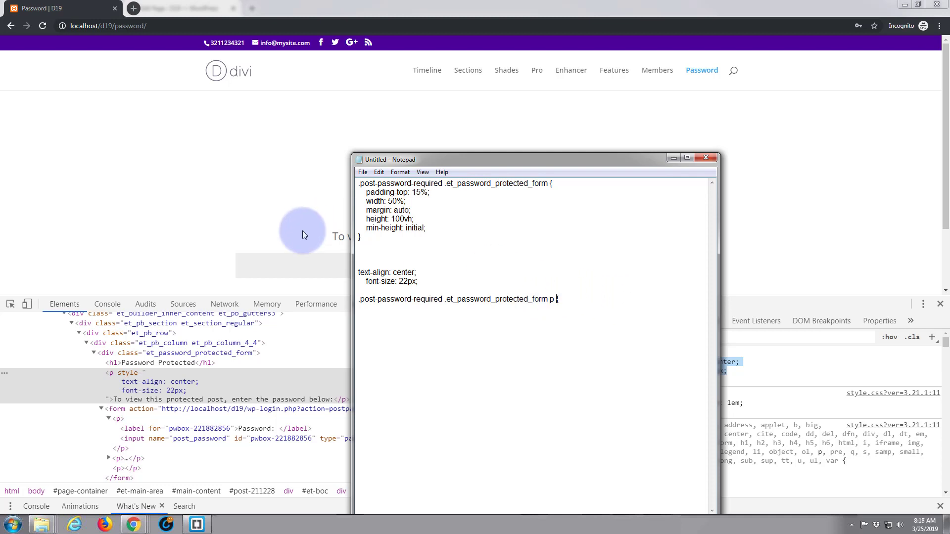
pyautogui.moveTo(359, 272); pyautogui.dragTo(417, 281)
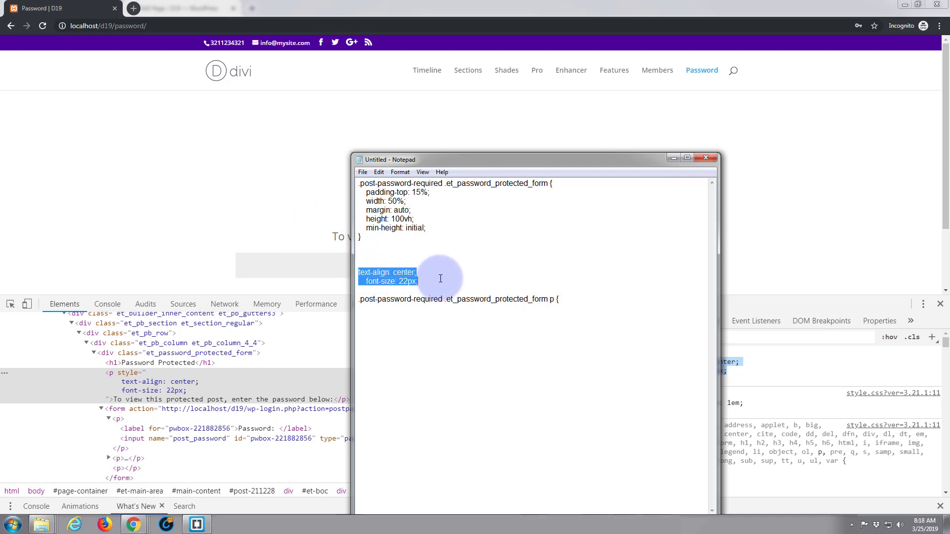
pyautogui.press('Delete')
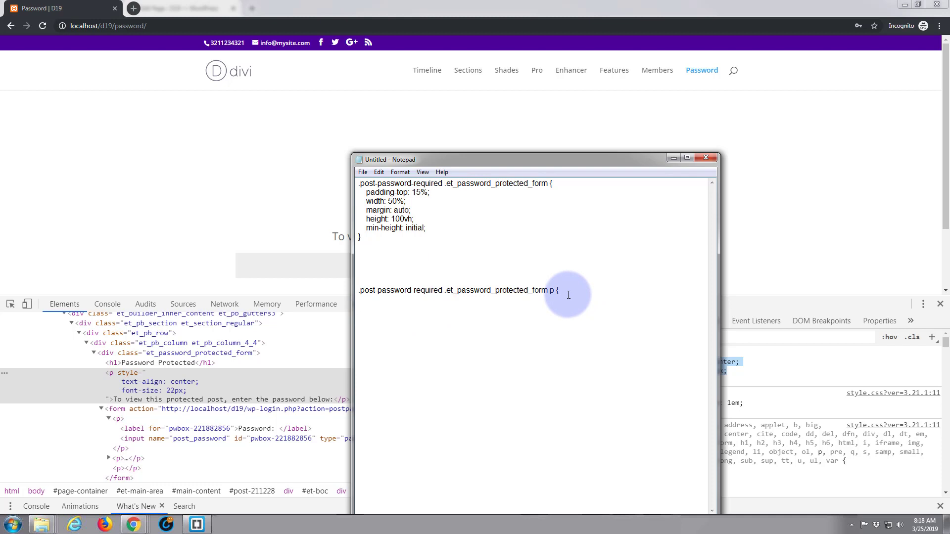
pyautogui.write('text-align: center;')
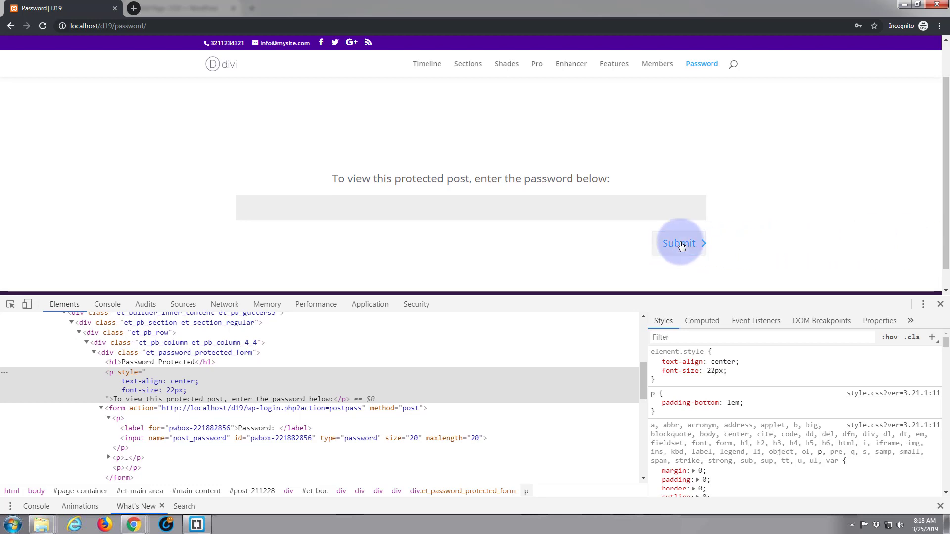
# Inspect the Submit button and reveal its :hover padding rule in the Styles pane.
pyautogui.rightClick(679, 243)
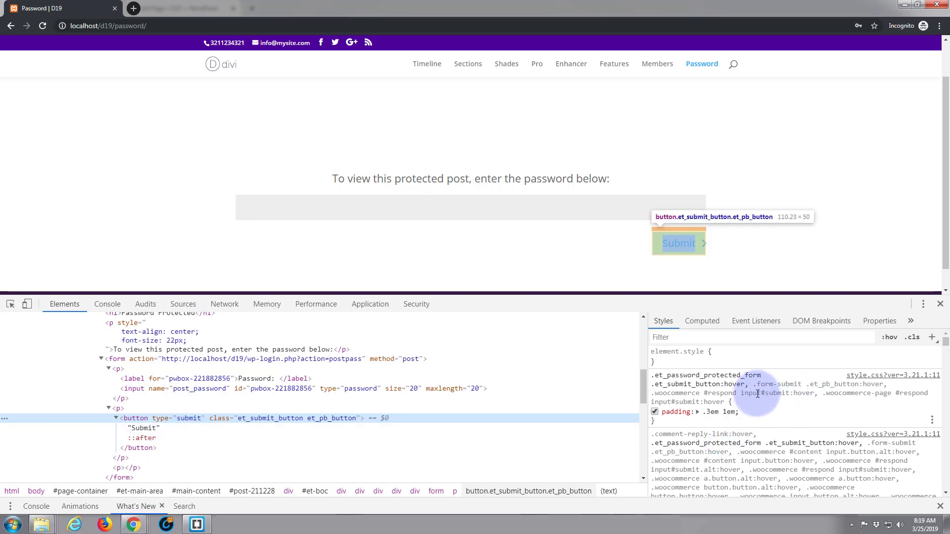
pyautogui.scroll(-3)
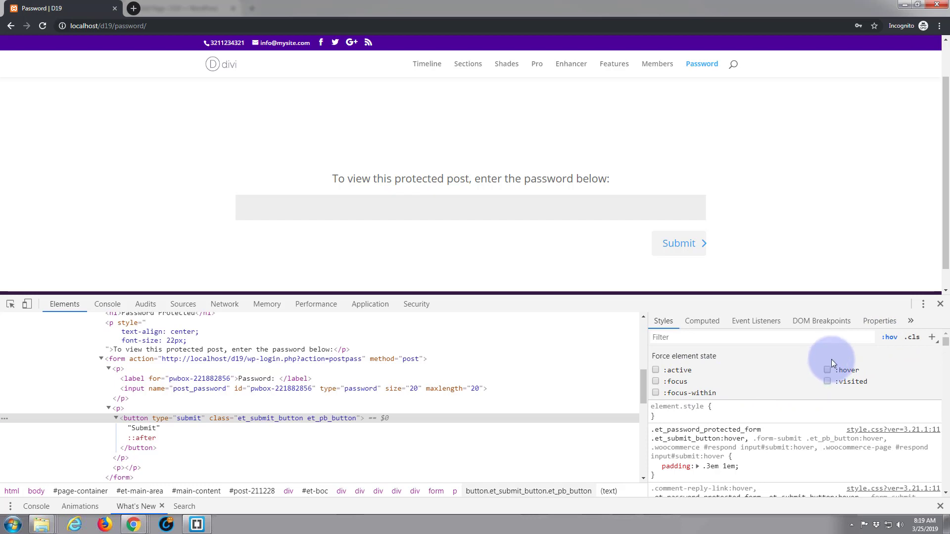
pyautogui.moveTo(778, 404)
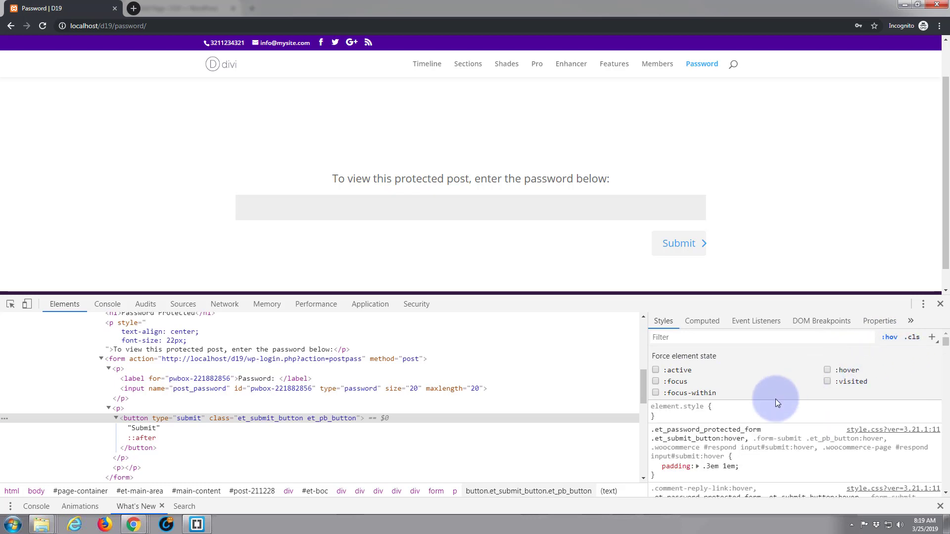
pyautogui.click(655, 466)
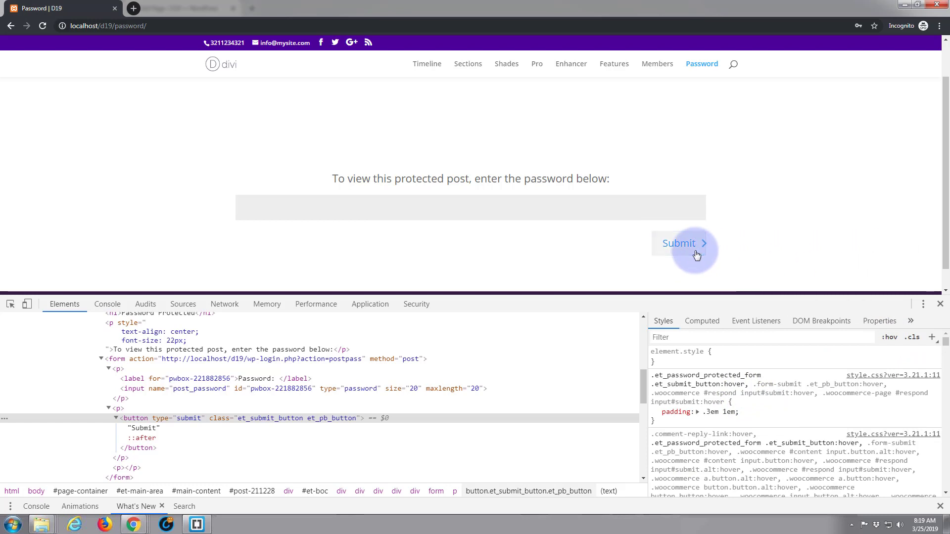
pyautogui.moveTo(806, 251)
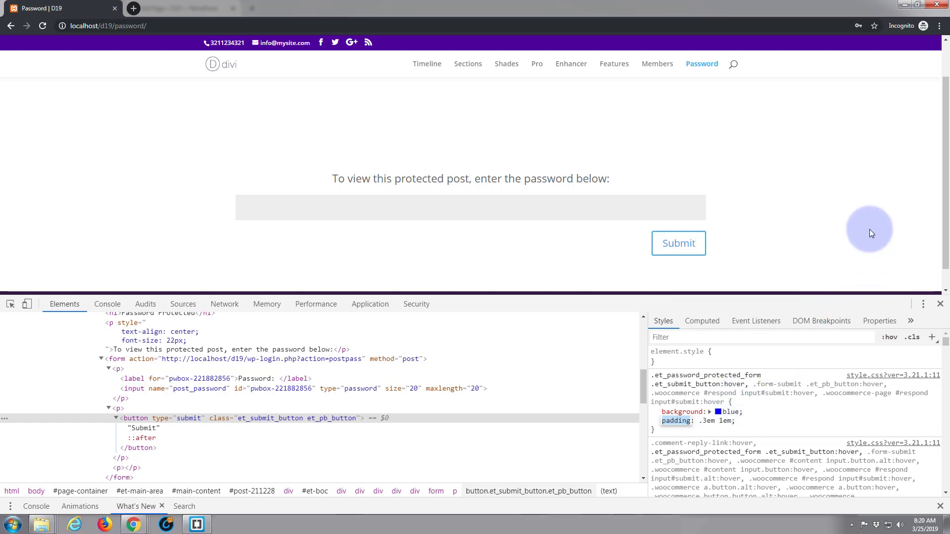
pyautogui.moveTo(897, 242)
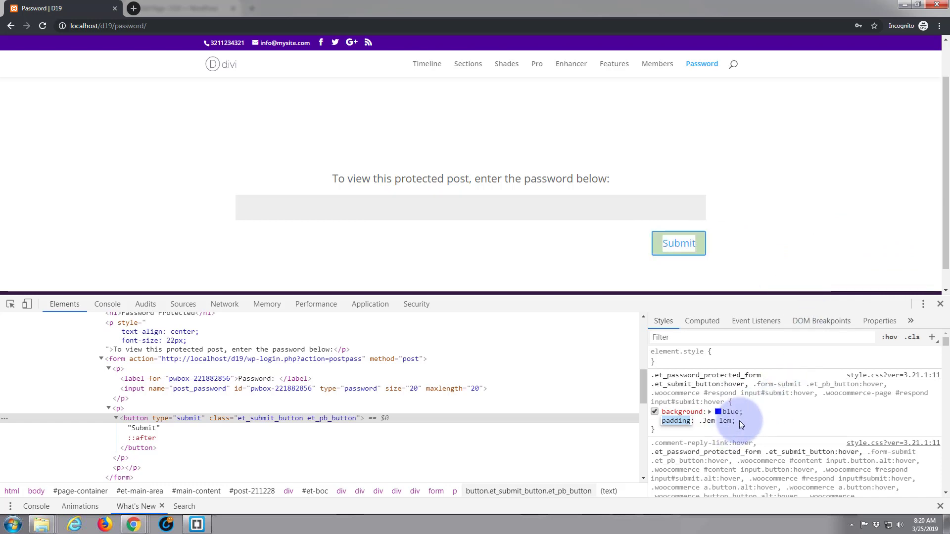
pyautogui.moveTo(745, 422)
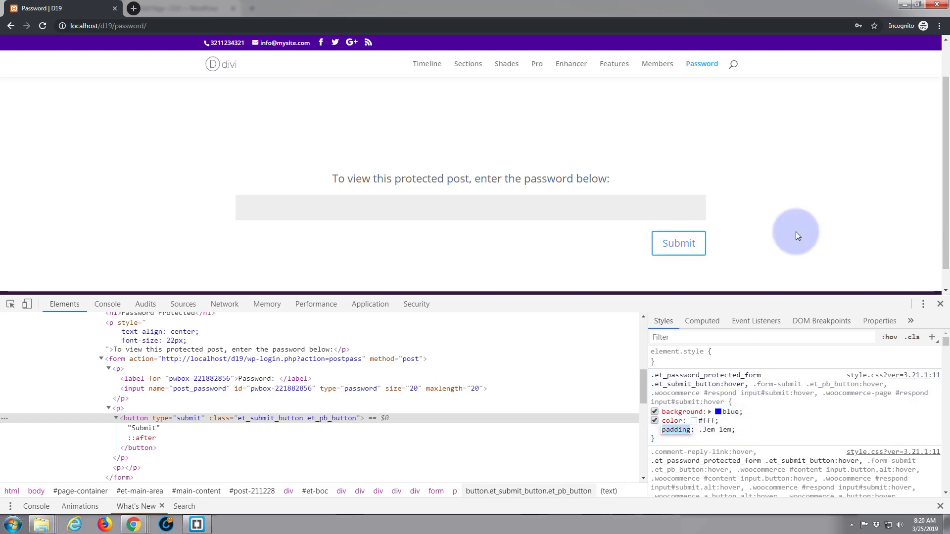
pyautogui.moveTo(678, 243)
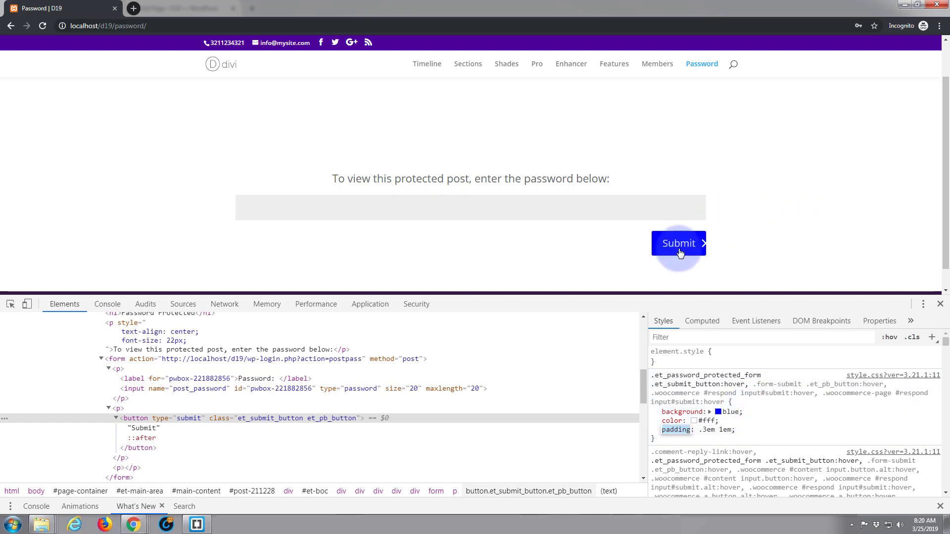
pyautogui.moveTo(740, 245)
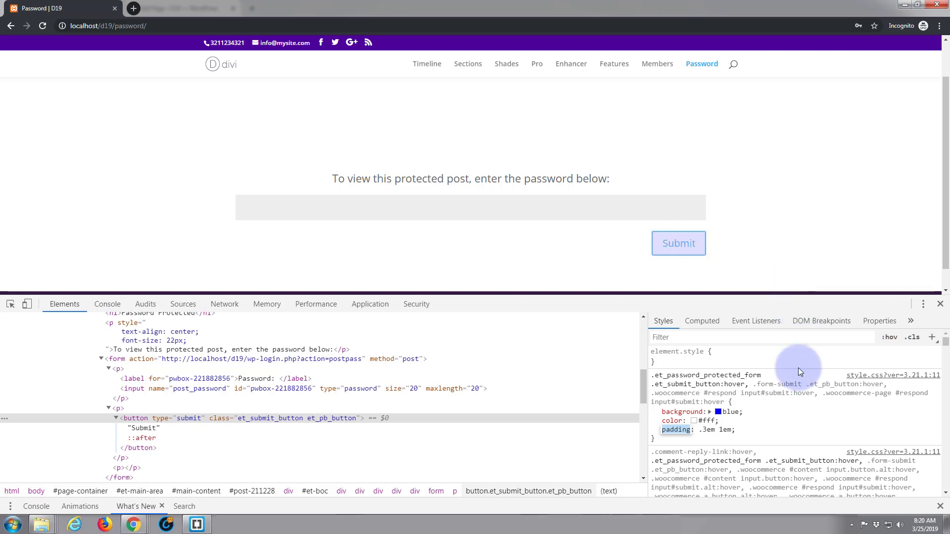
pyautogui.moveTo(679, 248)
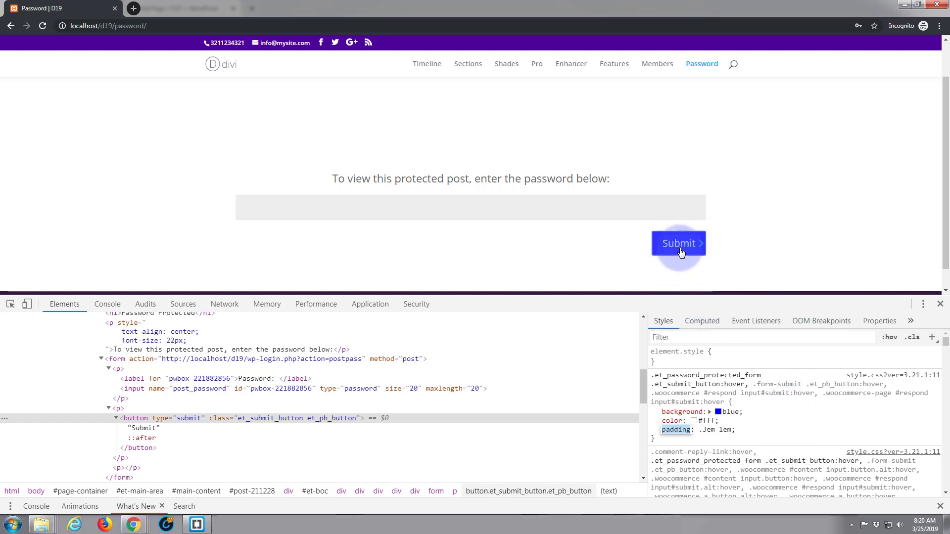
# Add background: blue and color: #fff to the Submit button's :hover rule.
pyautogui.click(655, 412)
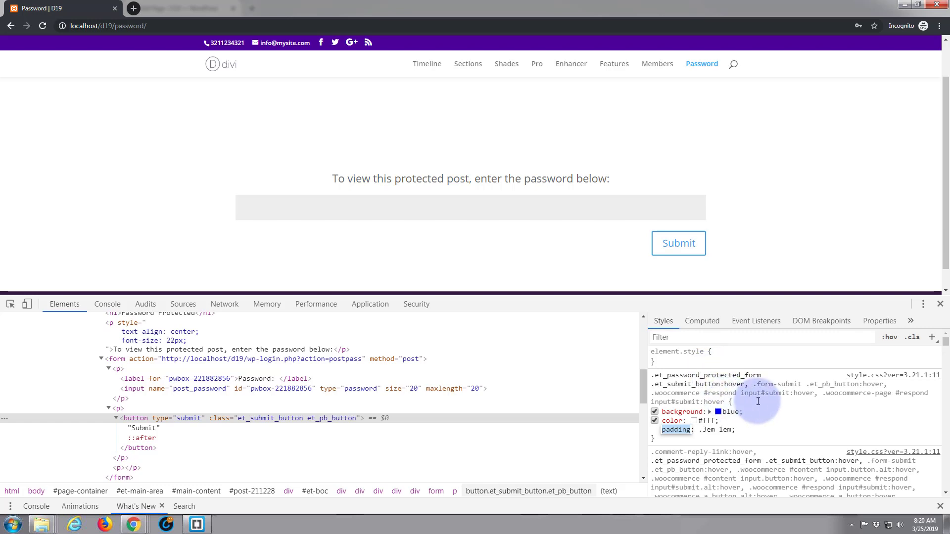
pyautogui.moveTo(737, 401)
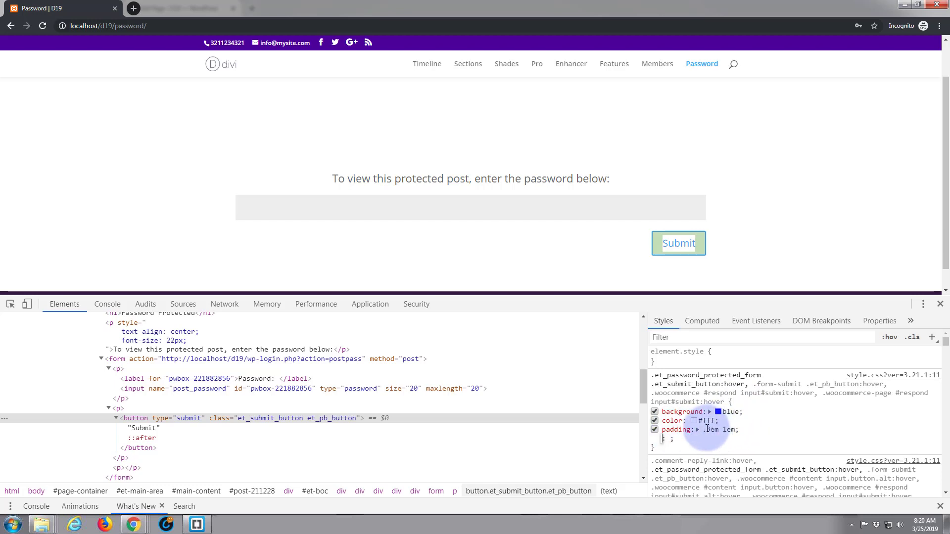
# Change the hover rule's padding from .3em 1em to .3em 2em.
pyautogui.write('.3em')
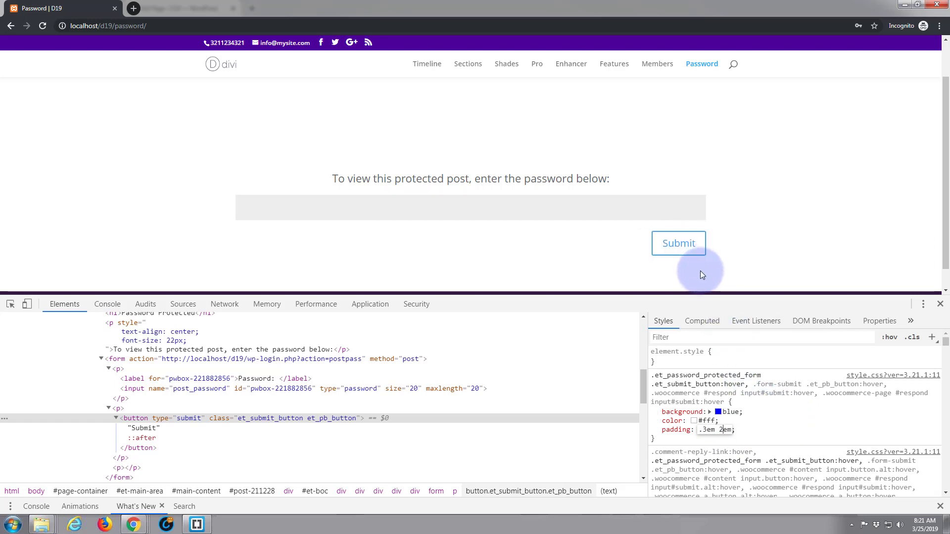
pyautogui.moveTo(678, 242)
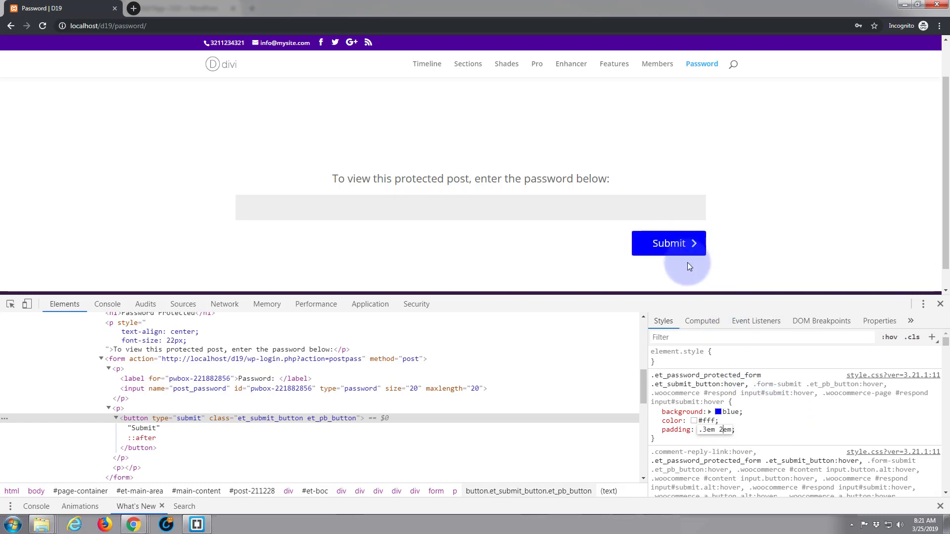
pyautogui.moveTo(876, 407)
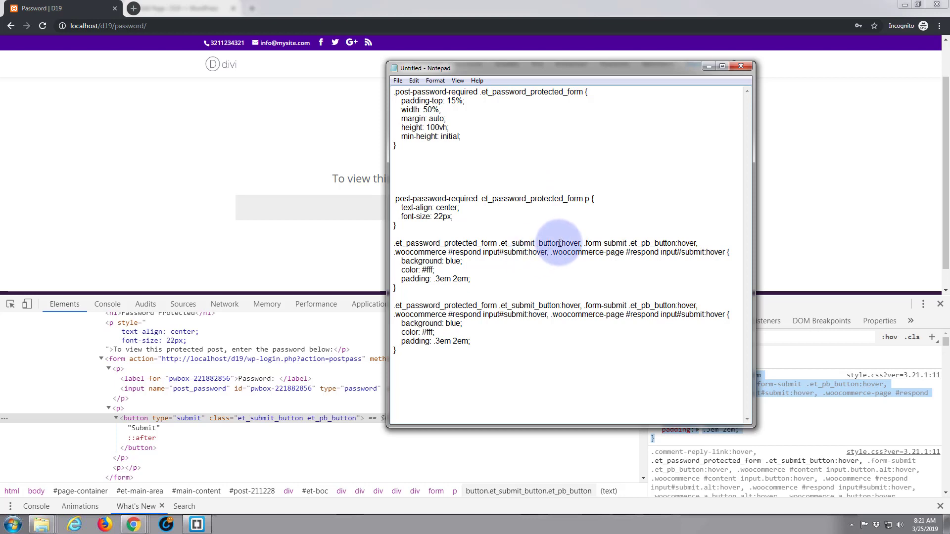
# Remove every :hover suffix from the first Submit button rule's selectors.
pyautogui.doubleClick(570, 243)
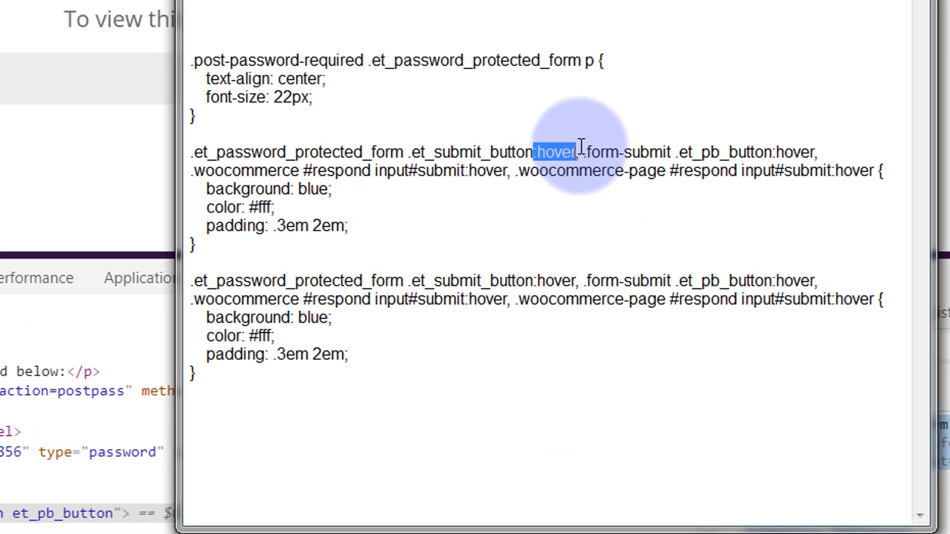
pyautogui.press('Backspace')
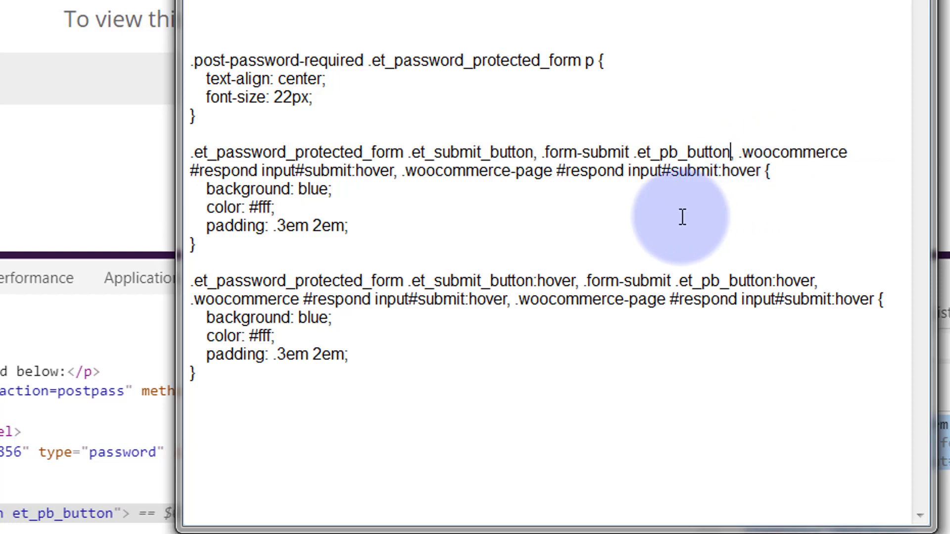
pyautogui.moveTo(351, 173)
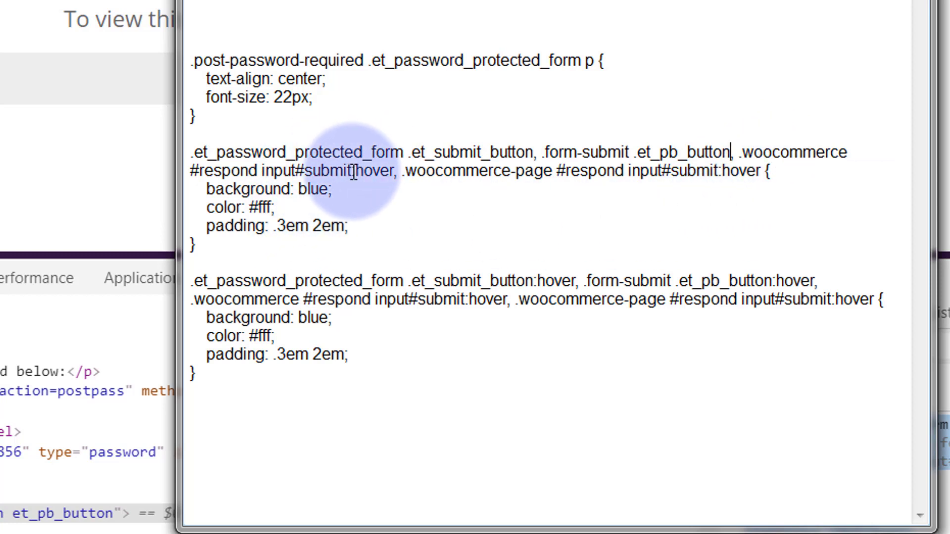
pyautogui.doubleClick(372, 171)
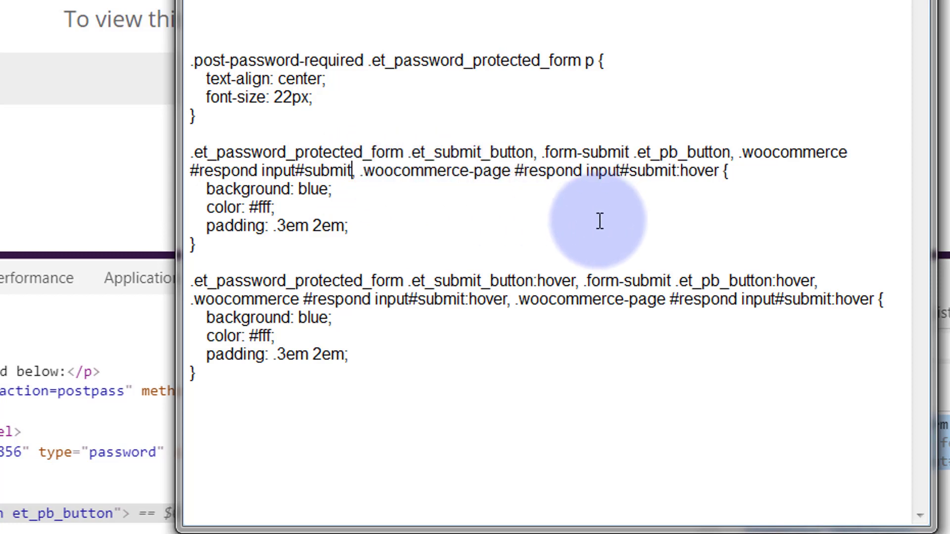
pyautogui.moveTo(681, 162)
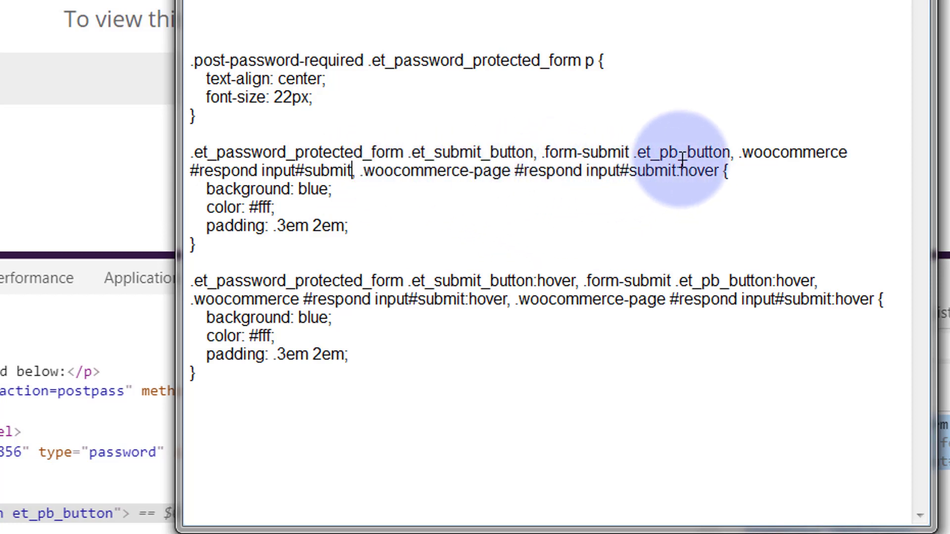
pyautogui.doubleClick(697, 170)
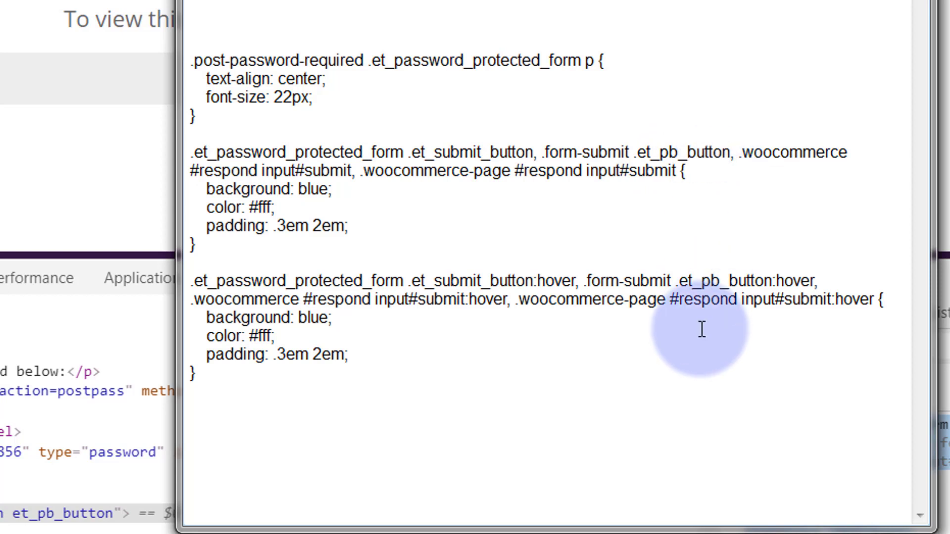
pyautogui.moveTo(306, 170)
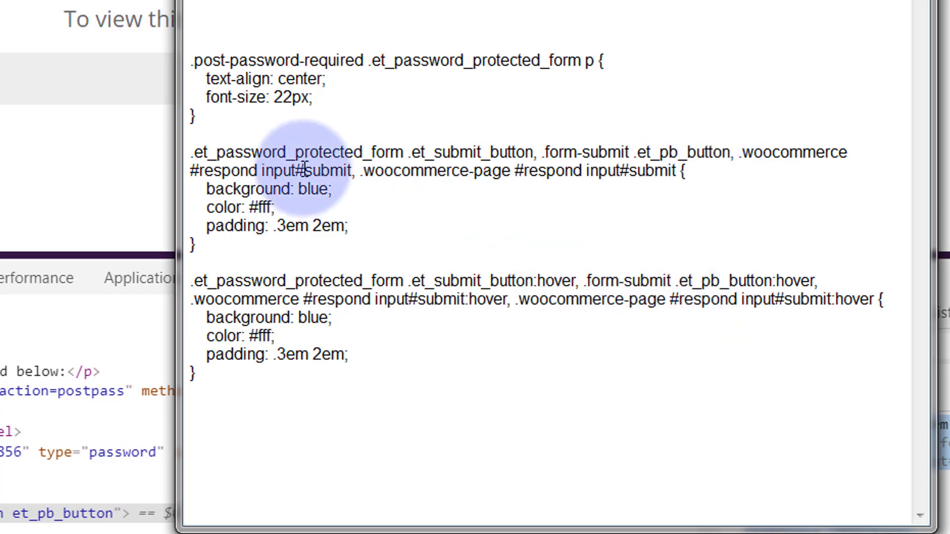
# Change the first rule's background from blue to green.
pyautogui.doubleClick(313, 189)
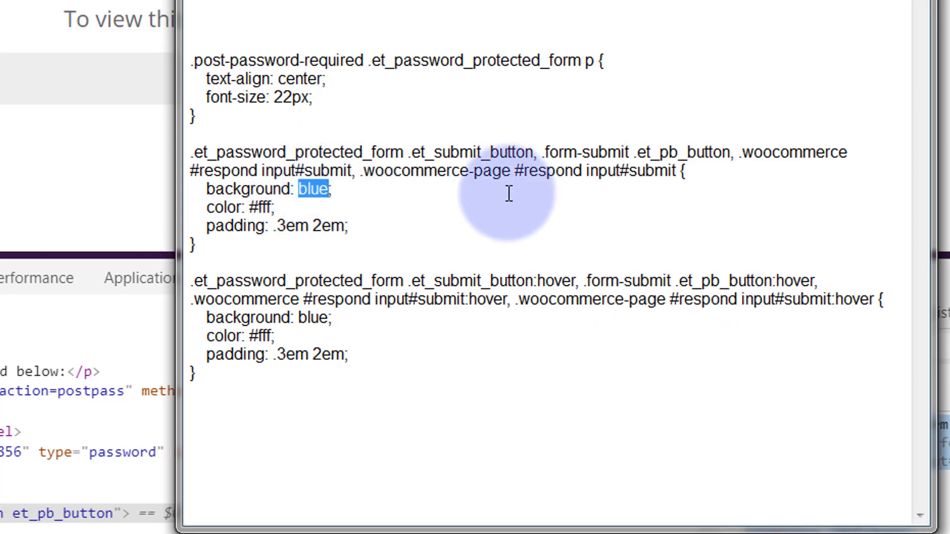
pyautogui.write('green')
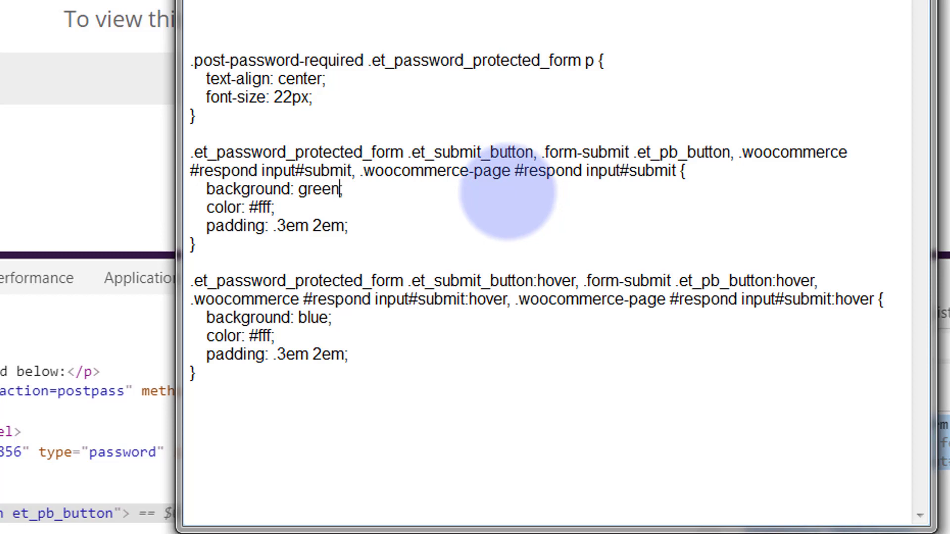
pyautogui.moveTo(509, 193)
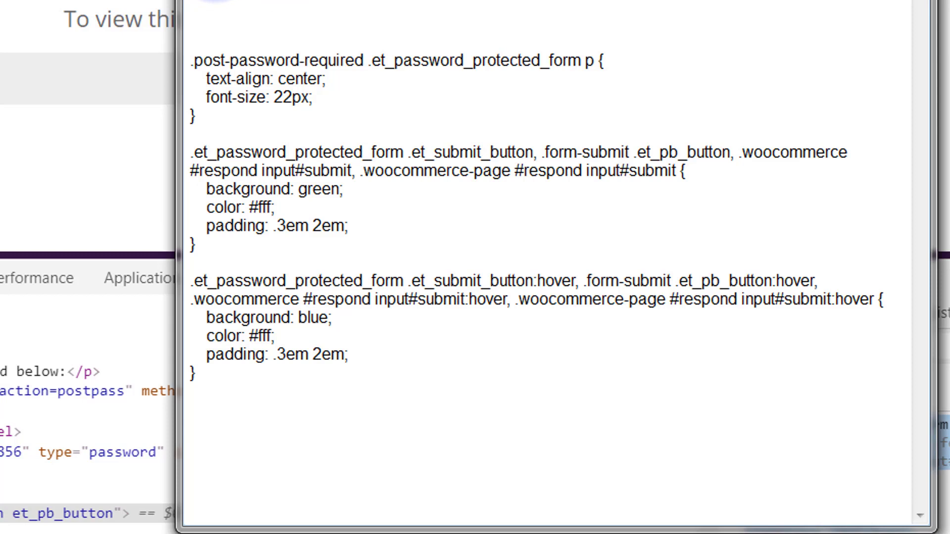
pyautogui.scroll(-3)
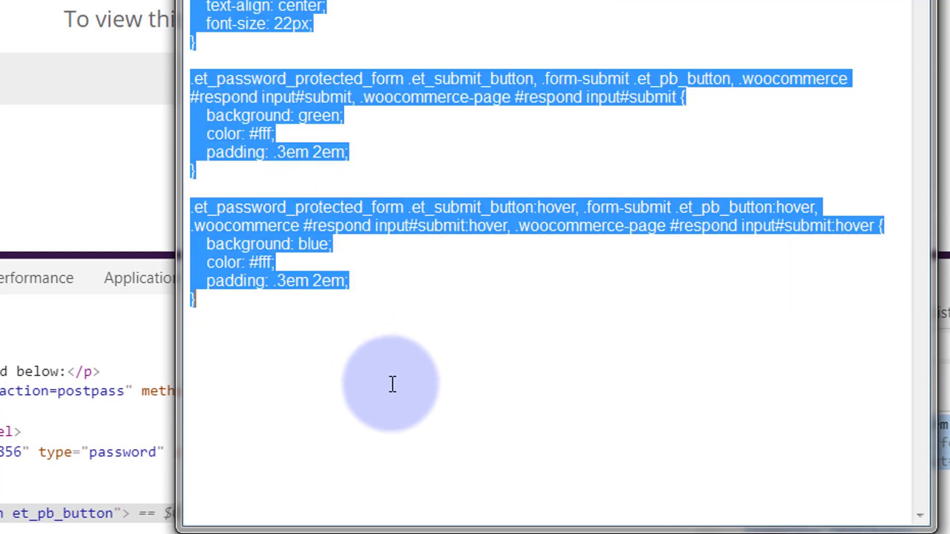
pyautogui.moveTo(399, 375)
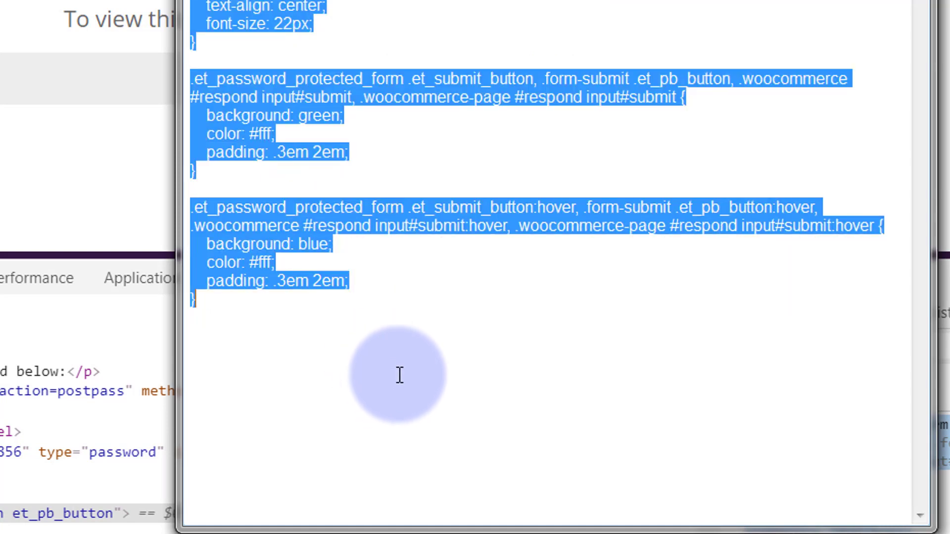
pyautogui.moveTo(539, 305)
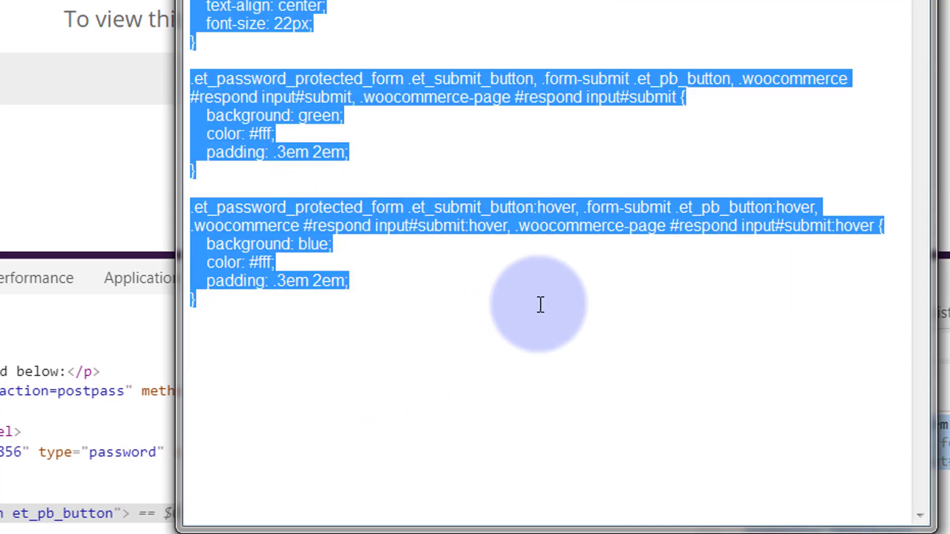
pyautogui.moveTo(553, 296)
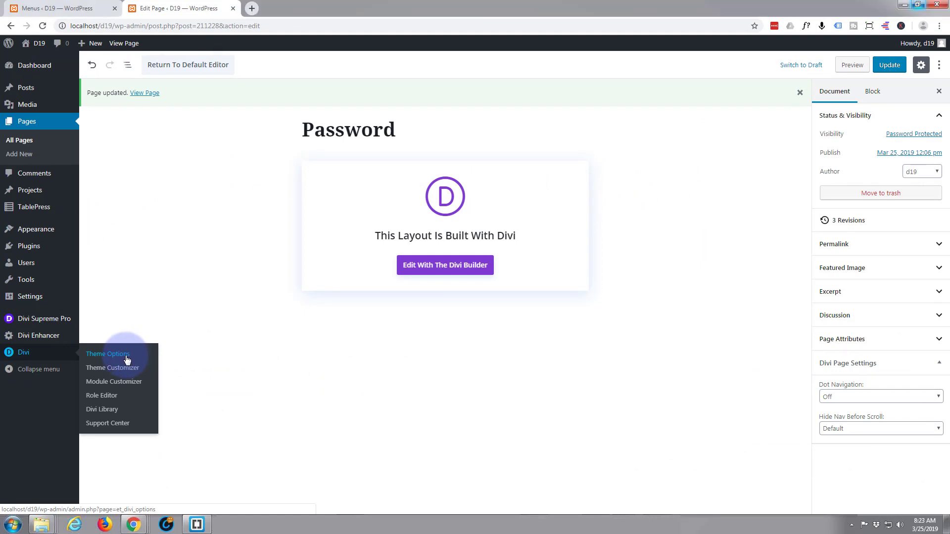
# Open Divi Theme Options and scroll the General tab to the empty Custom CSS field.
pyautogui.click(108, 354)
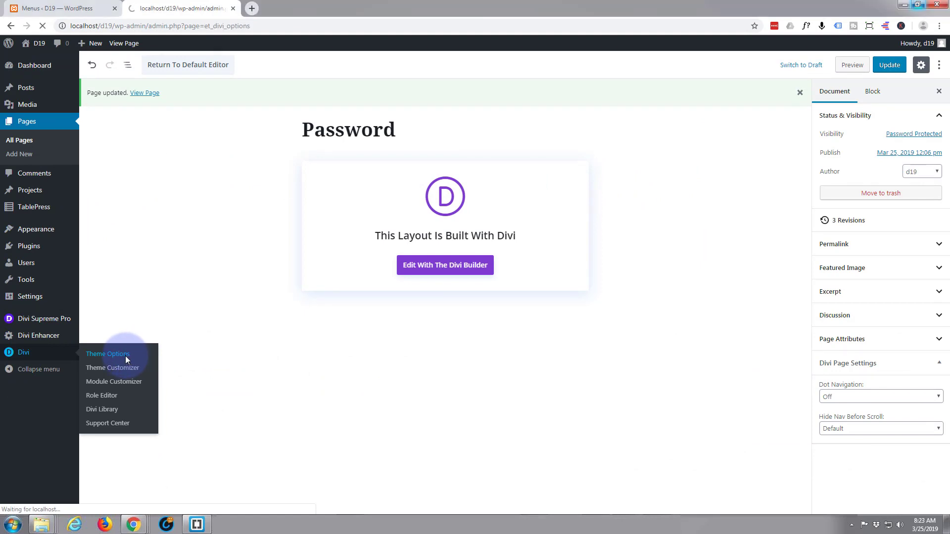
pyautogui.click(108, 354)
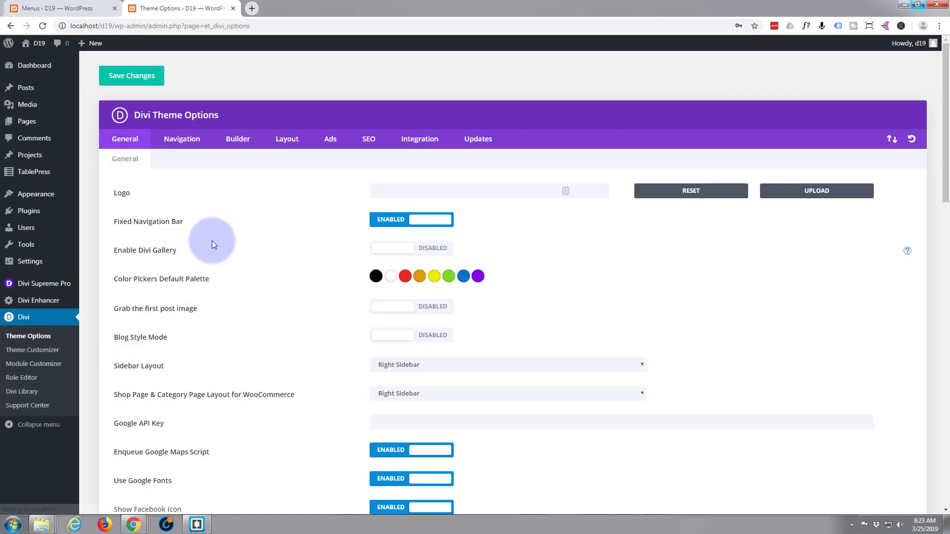
pyautogui.scroll(-3)
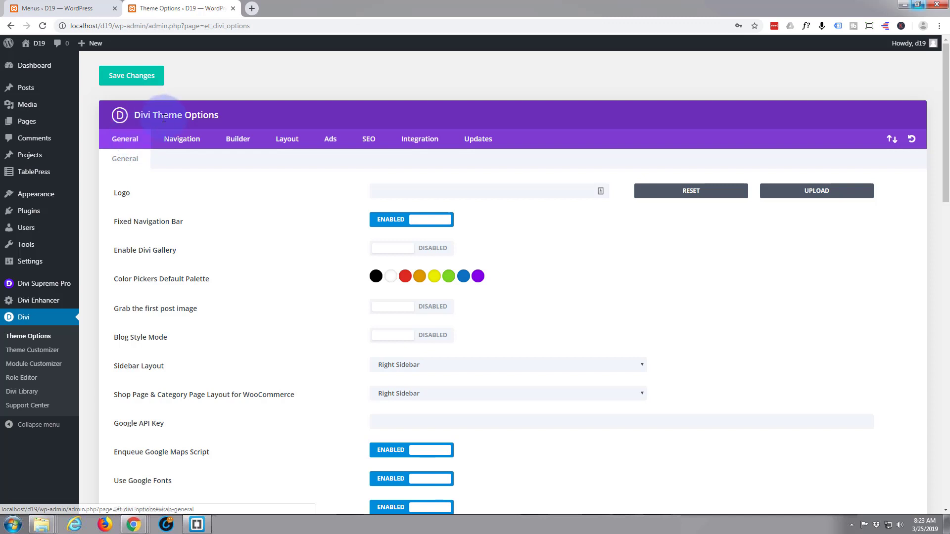
pyautogui.scroll(-3)
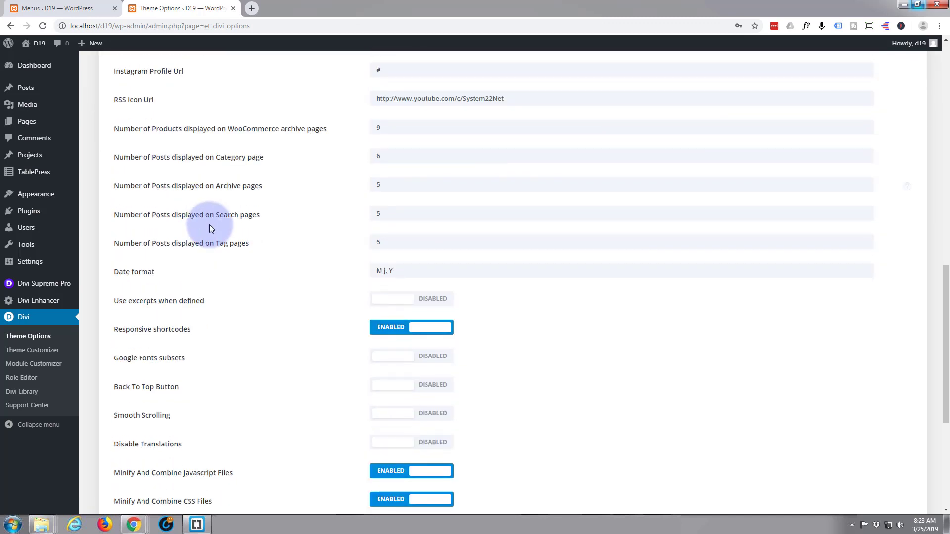
pyautogui.scroll(-3)
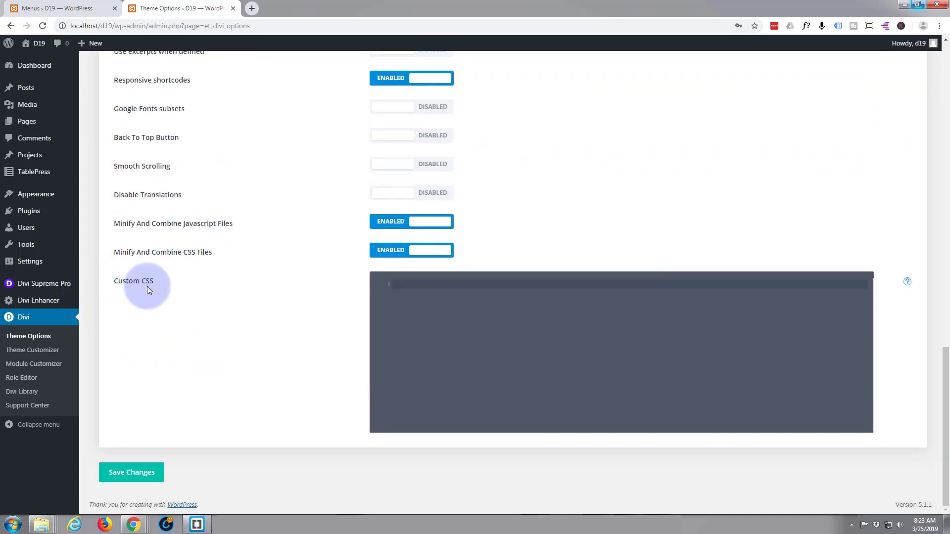
pyautogui.moveTo(409, 348)
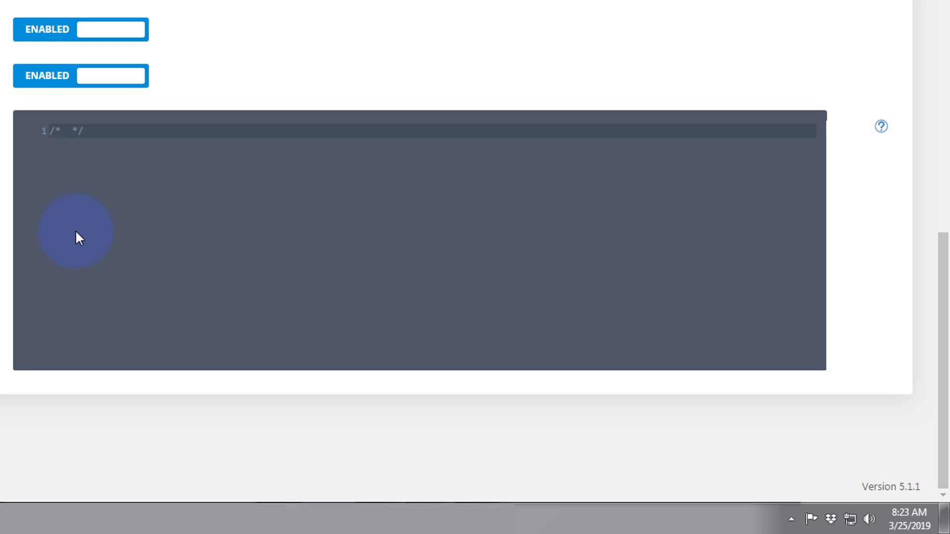
# Add a /* Password Form */ comment and the pasted form and button CSS to Custom CSS, then save.
pyautogui.write('Password Fo')
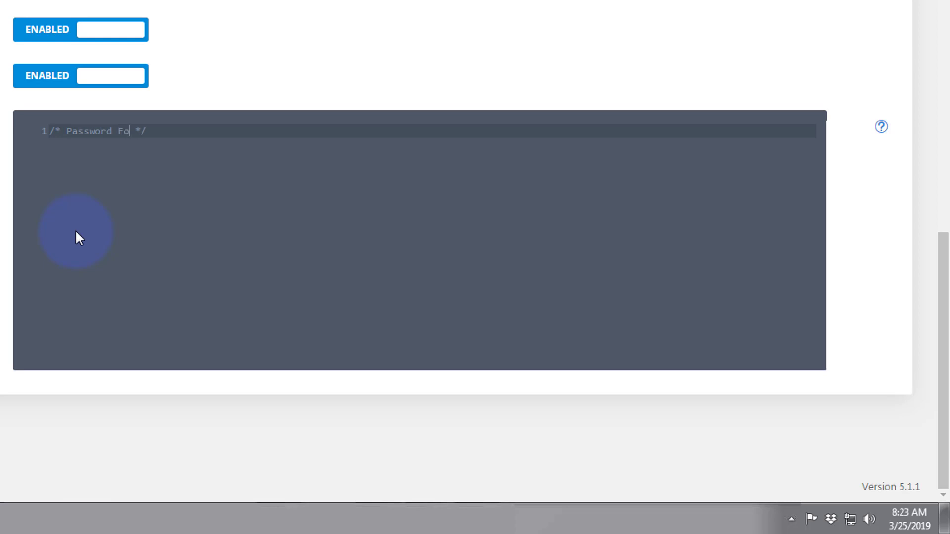
pyautogui.write('rm')
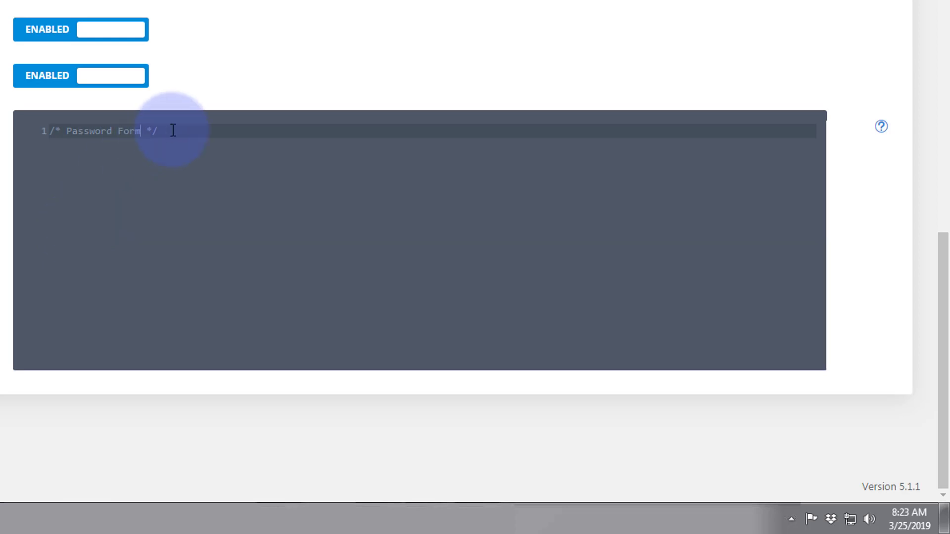
pyautogui.press('Enter')
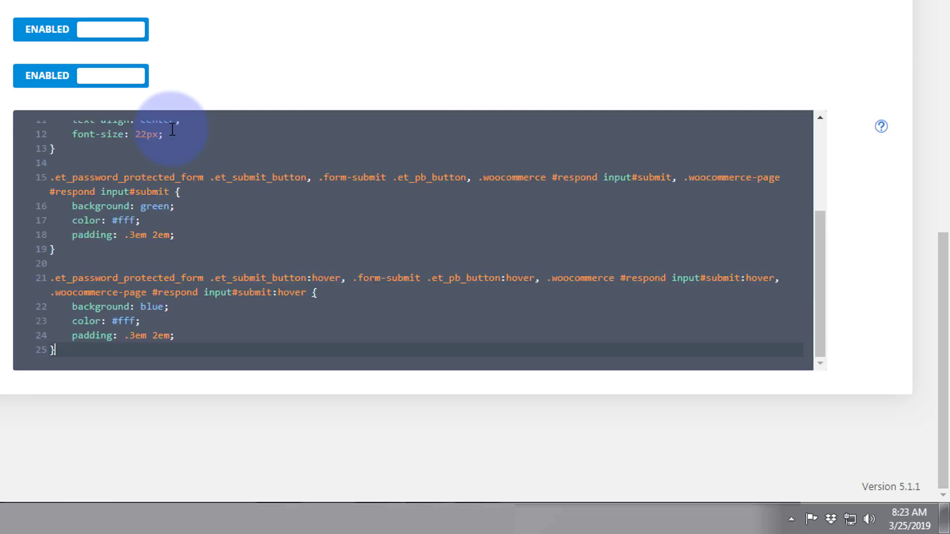
pyautogui.moveTo(202, 235)
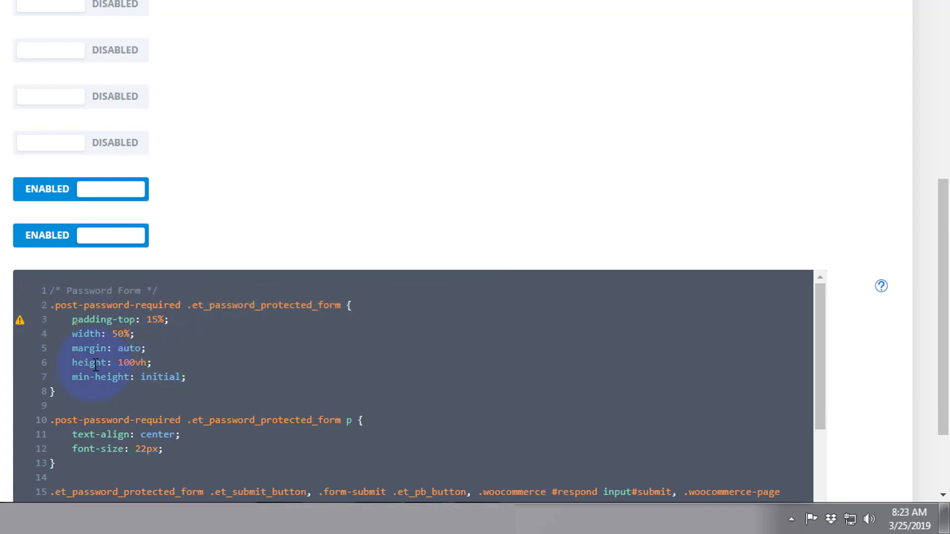
pyautogui.scroll(-3)
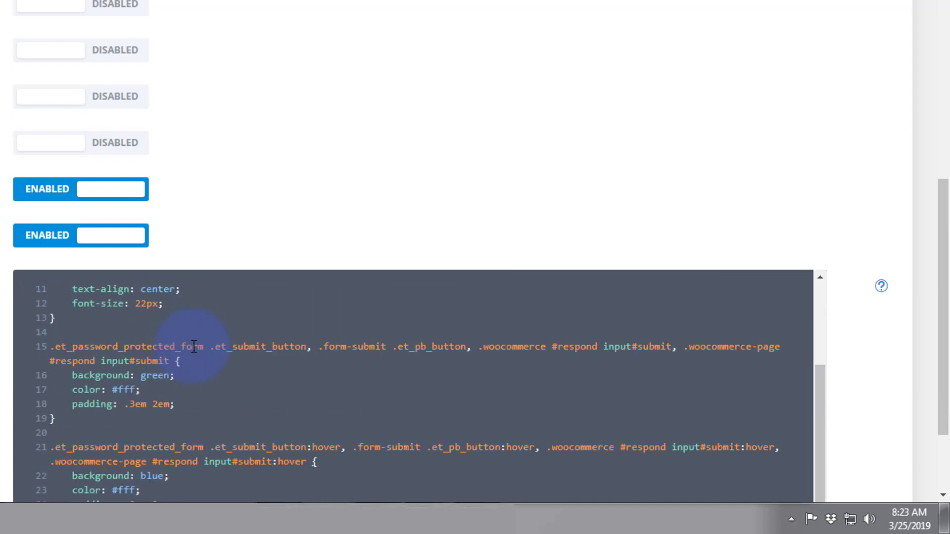
pyautogui.scroll(-3)
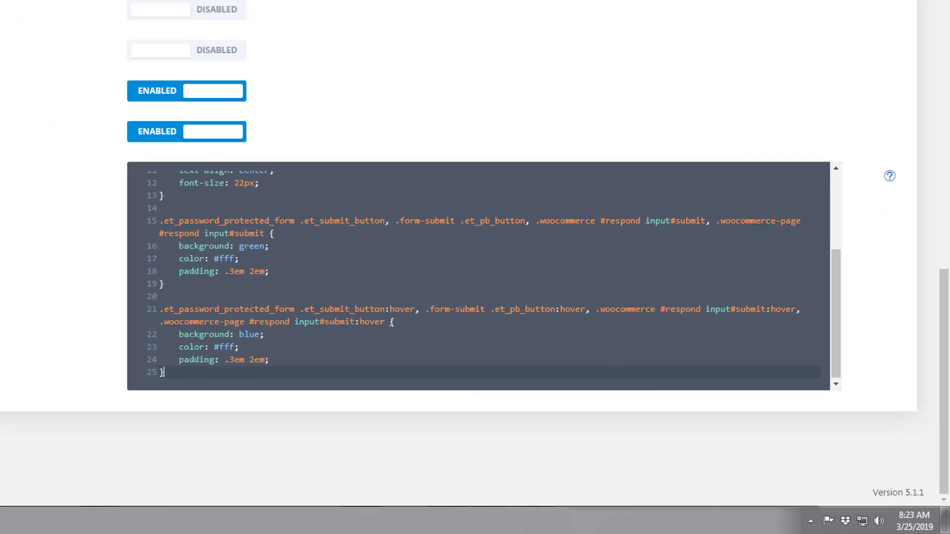
pyautogui.click(132, 472)
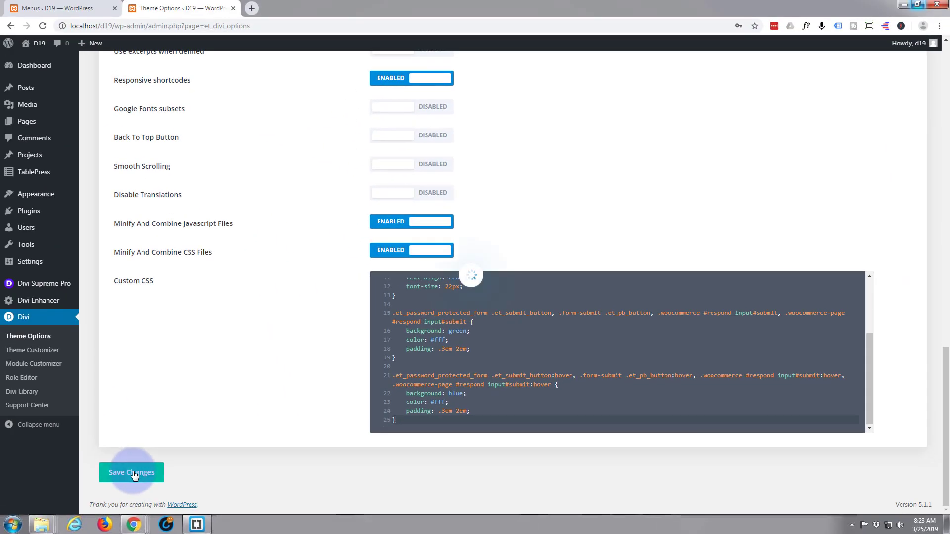
pyautogui.click(132, 472)
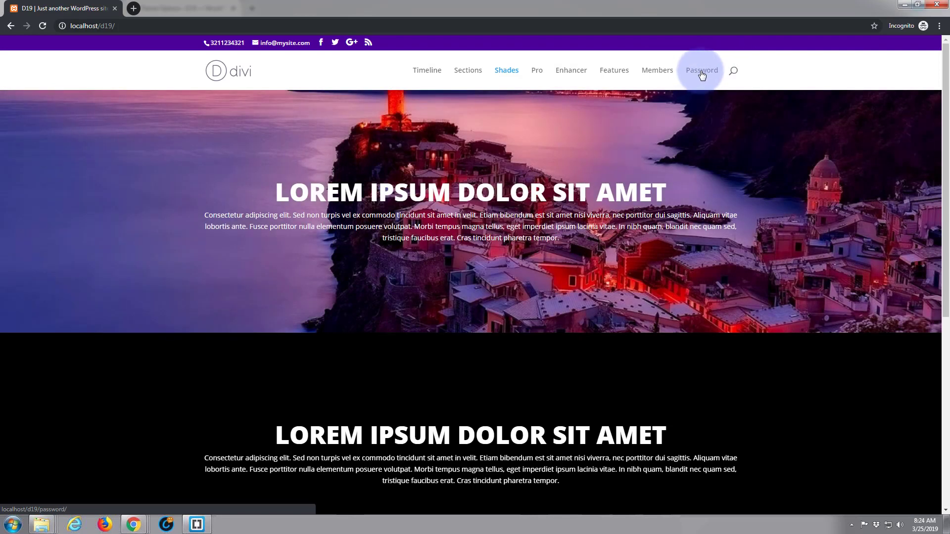
# Open the Password item in the live site's navigation menu.
pyautogui.click(701, 70)
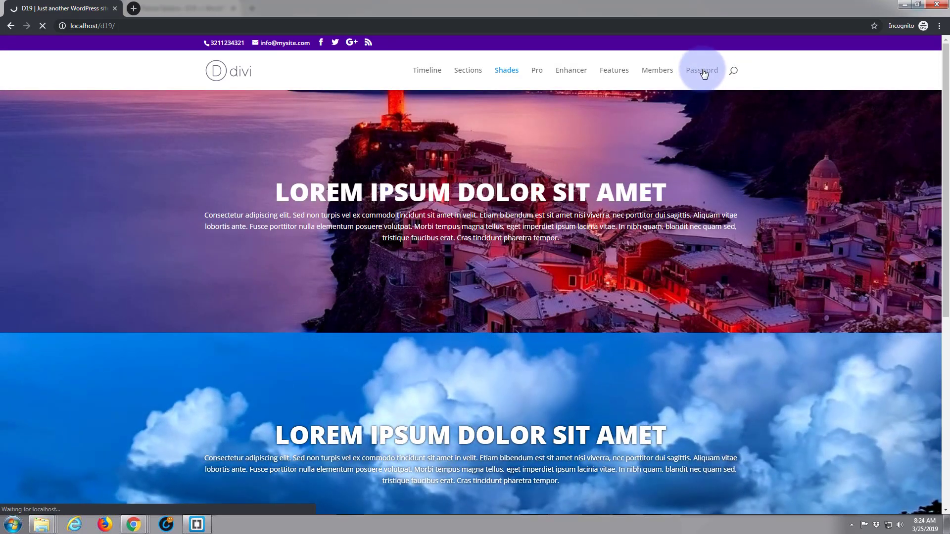
pyautogui.click(702, 70)
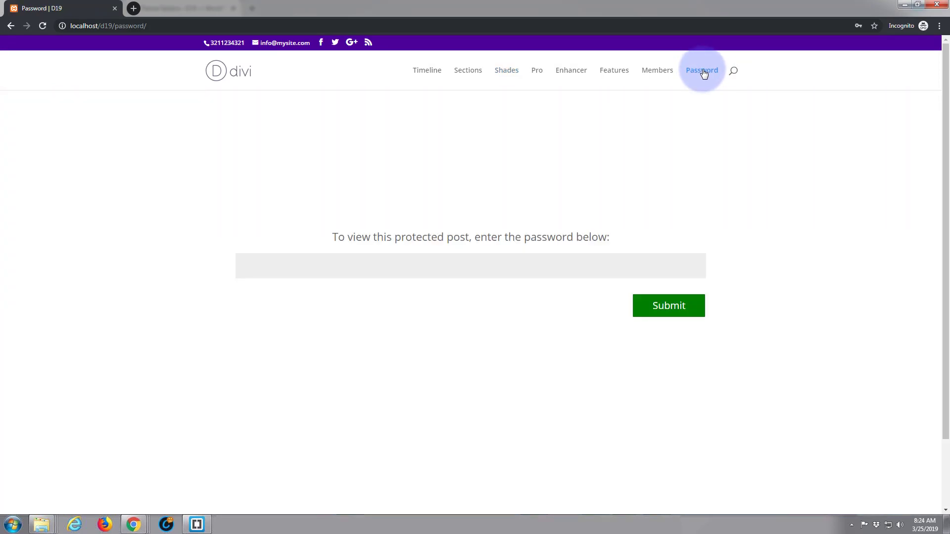
pyautogui.moveTo(332, 232)
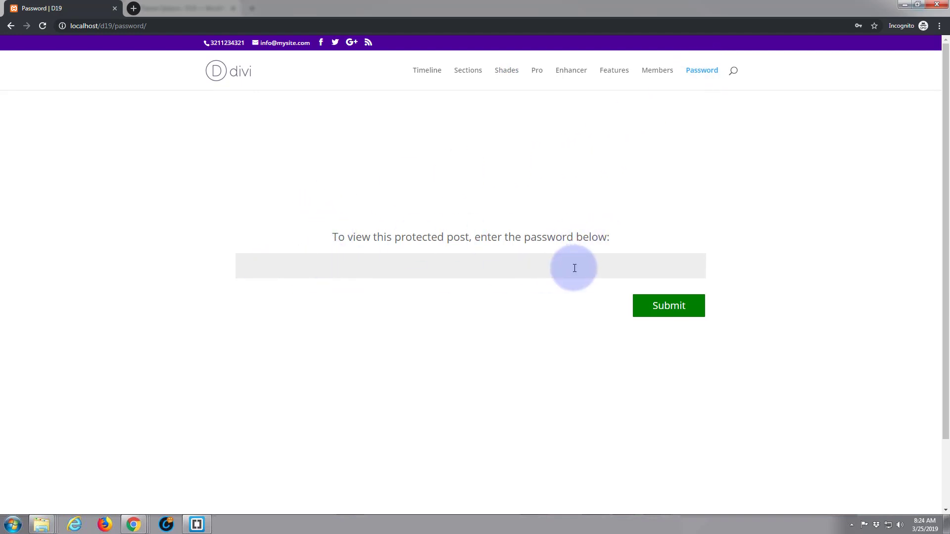
pyautogui.moveTo(293, 254)
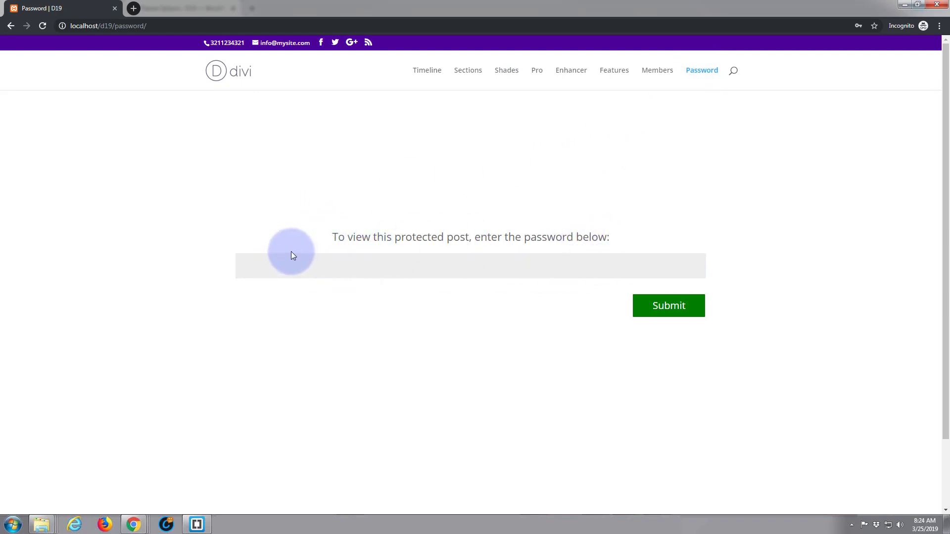
pyautogui.moveTo(610, 313)
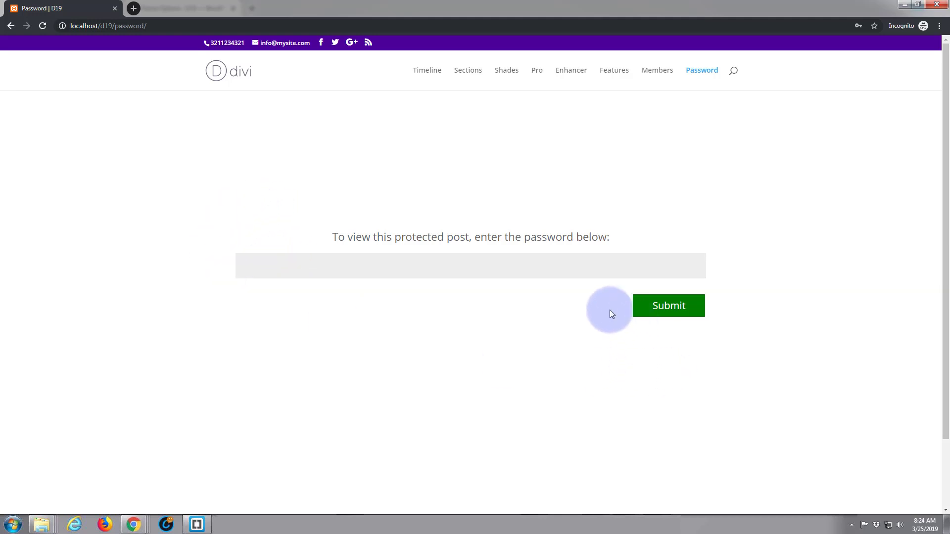
pyautogui.moveTo(669, 305)
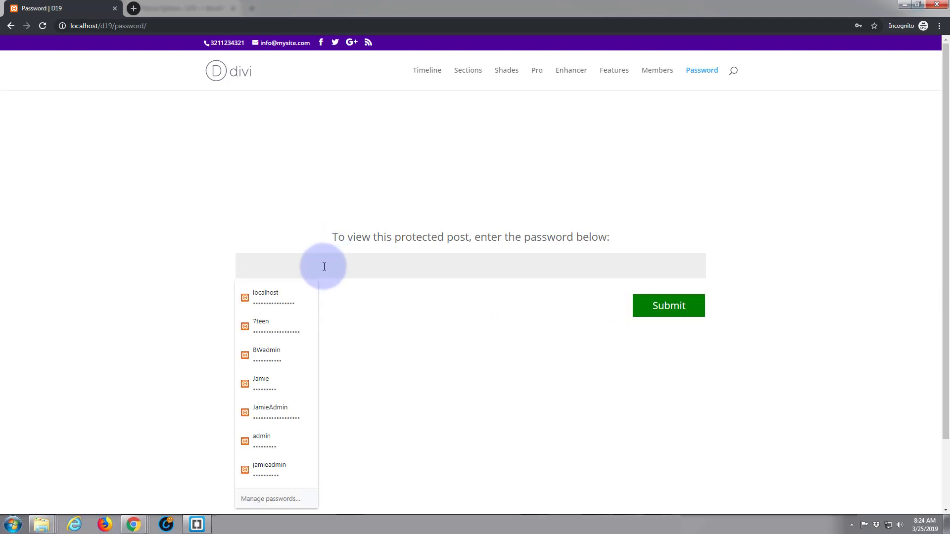
pyautogui.write('•')
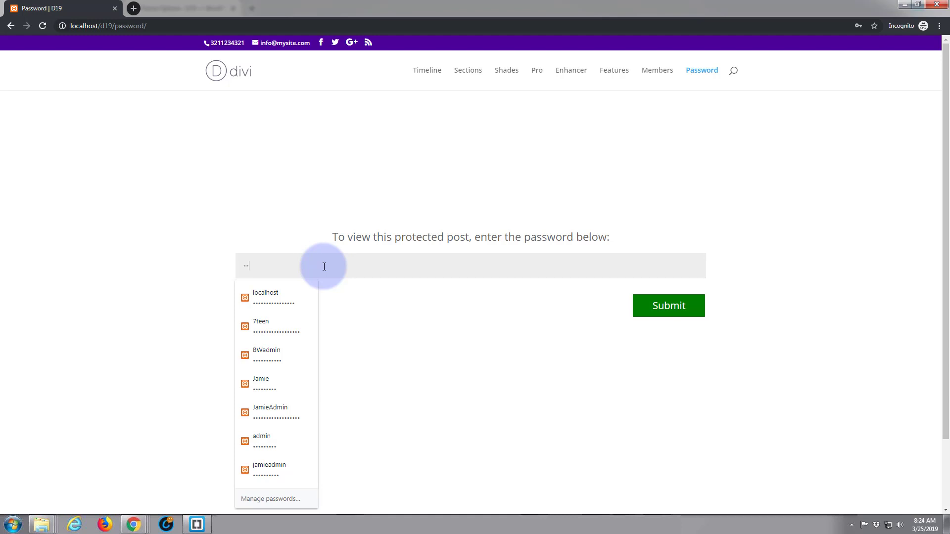
pyautogui.write('password')
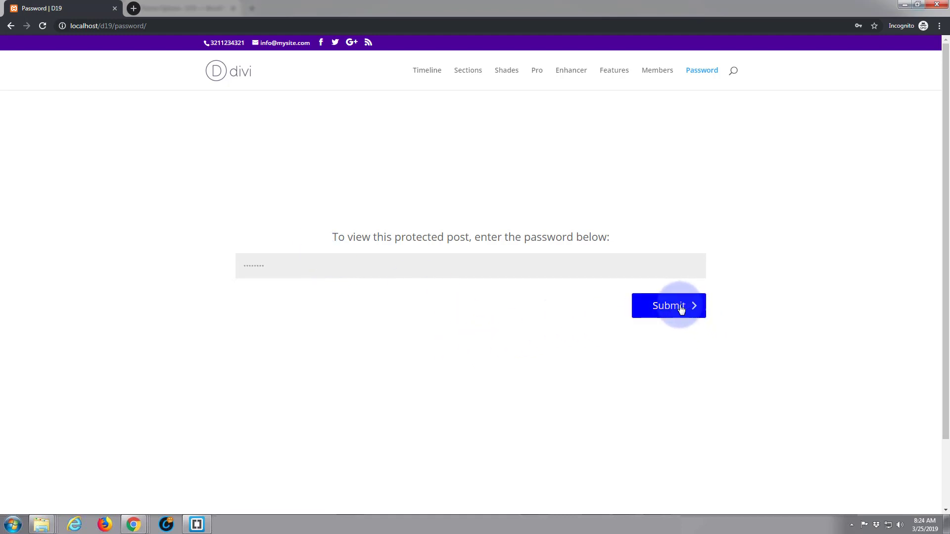
pyautogui.click(669, 306)
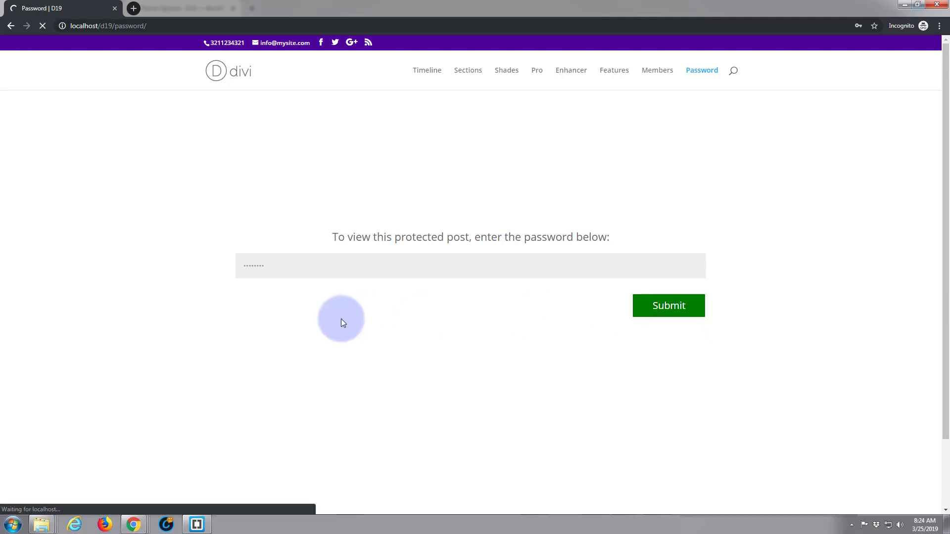
pyautogui.click(668, 305)
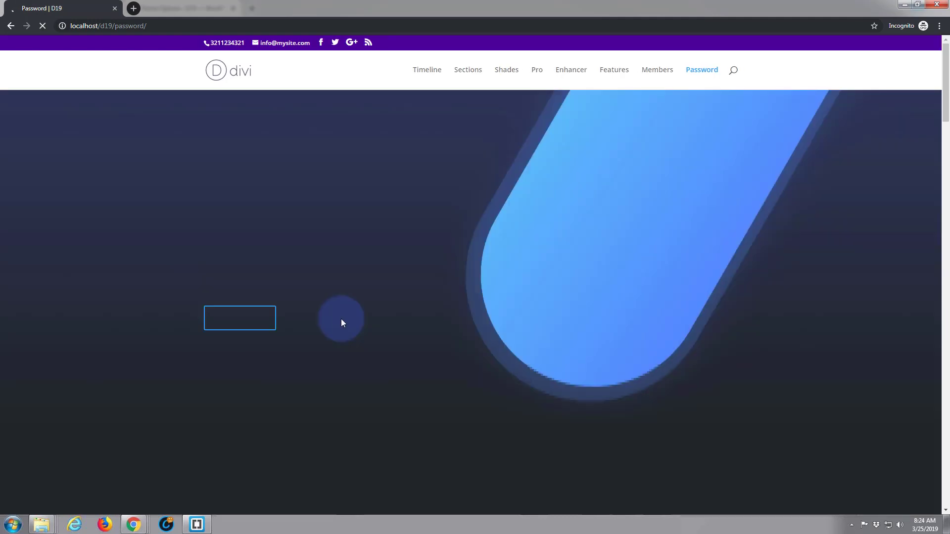